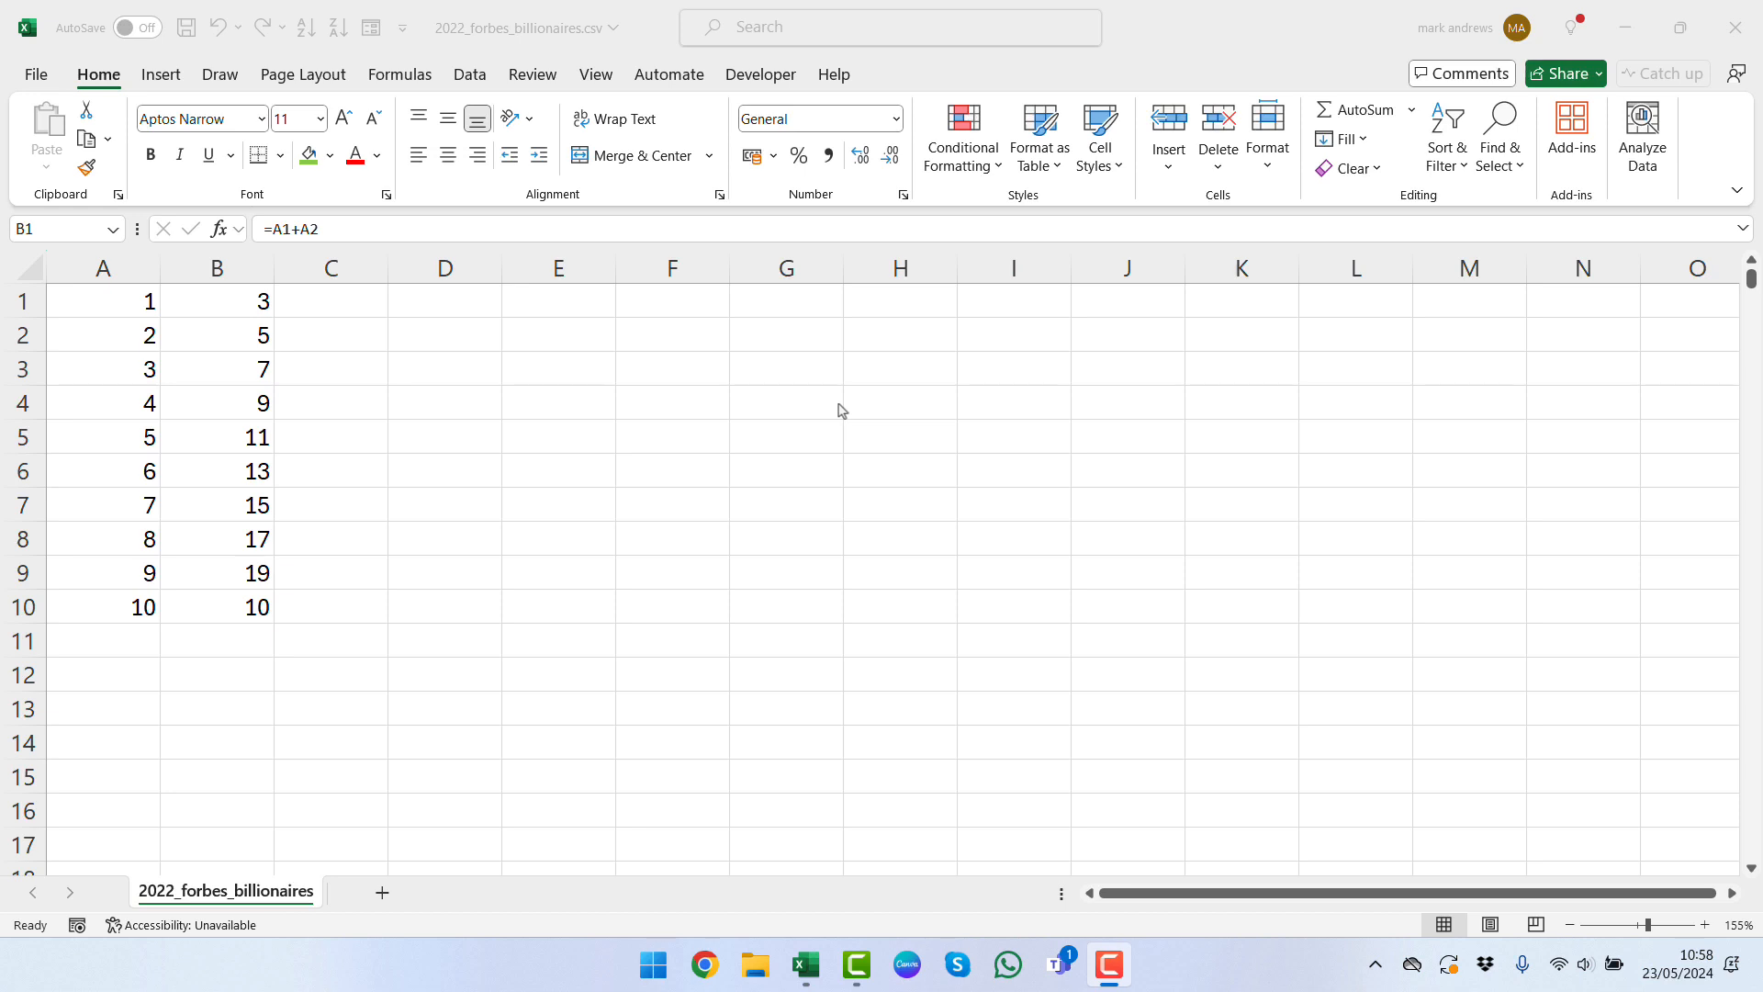
mouse_move(130, 274)
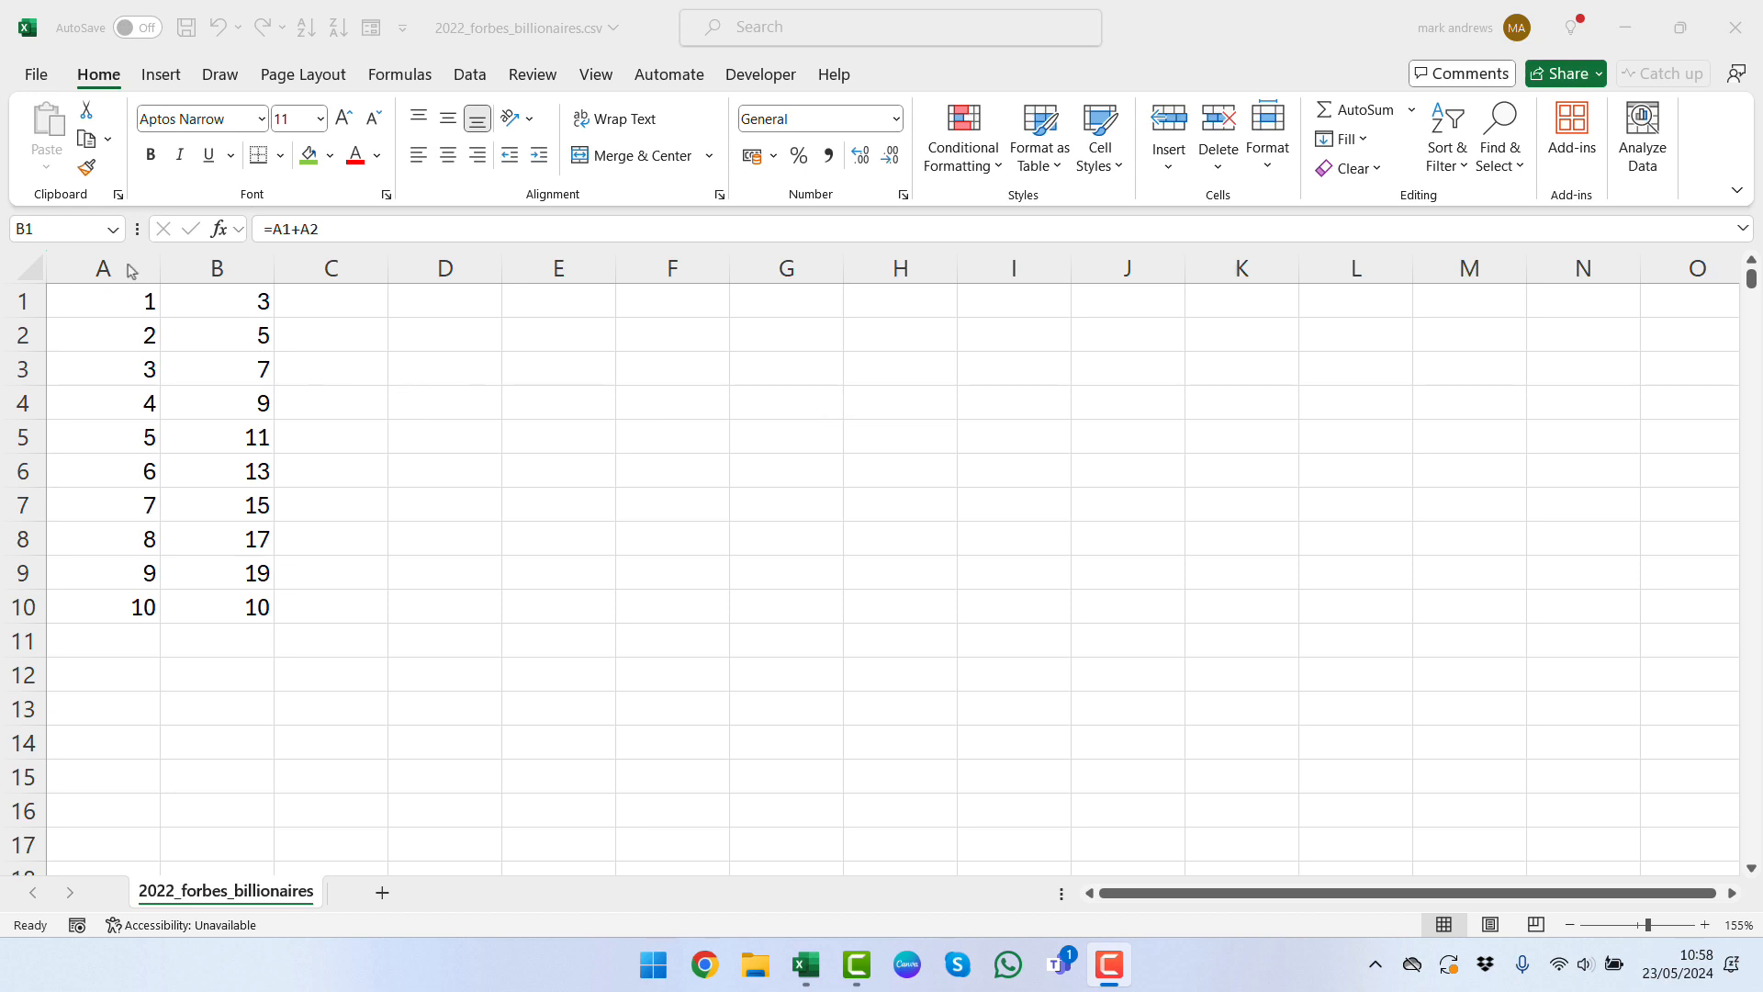
Step: Lock both references in B1 with F4 so it reads =$A$1+$A$2
left_click(216, 300)
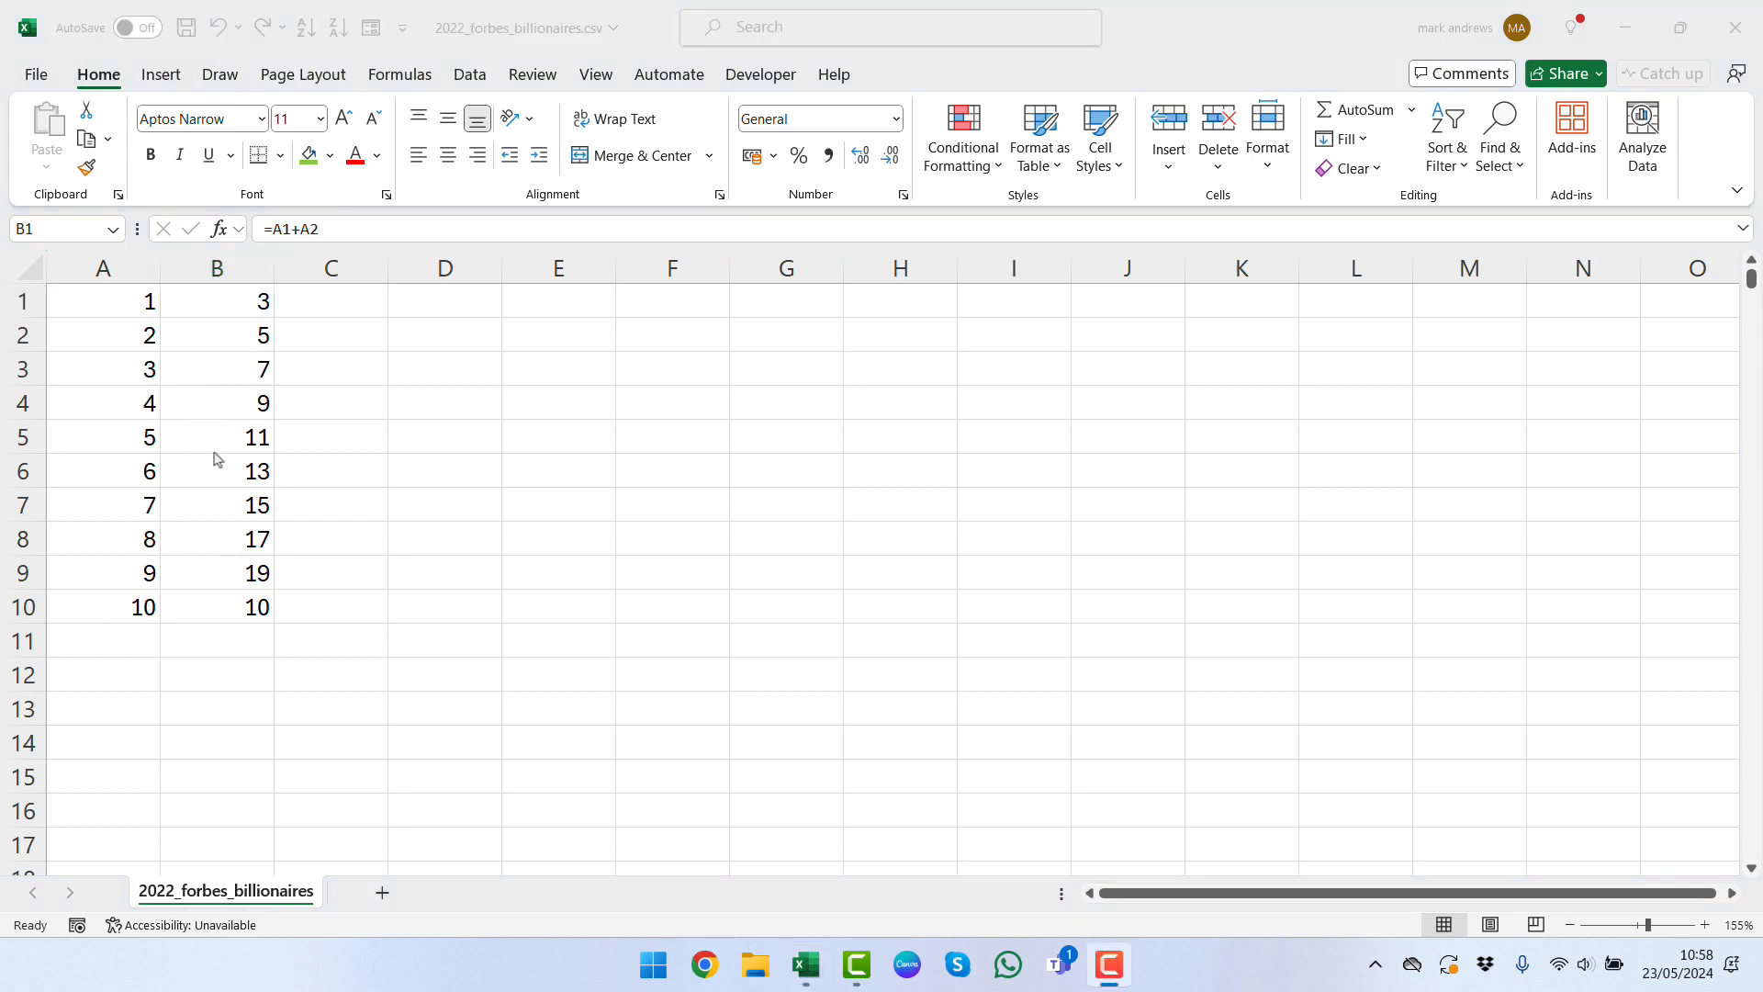
mouse_move(191, 336)
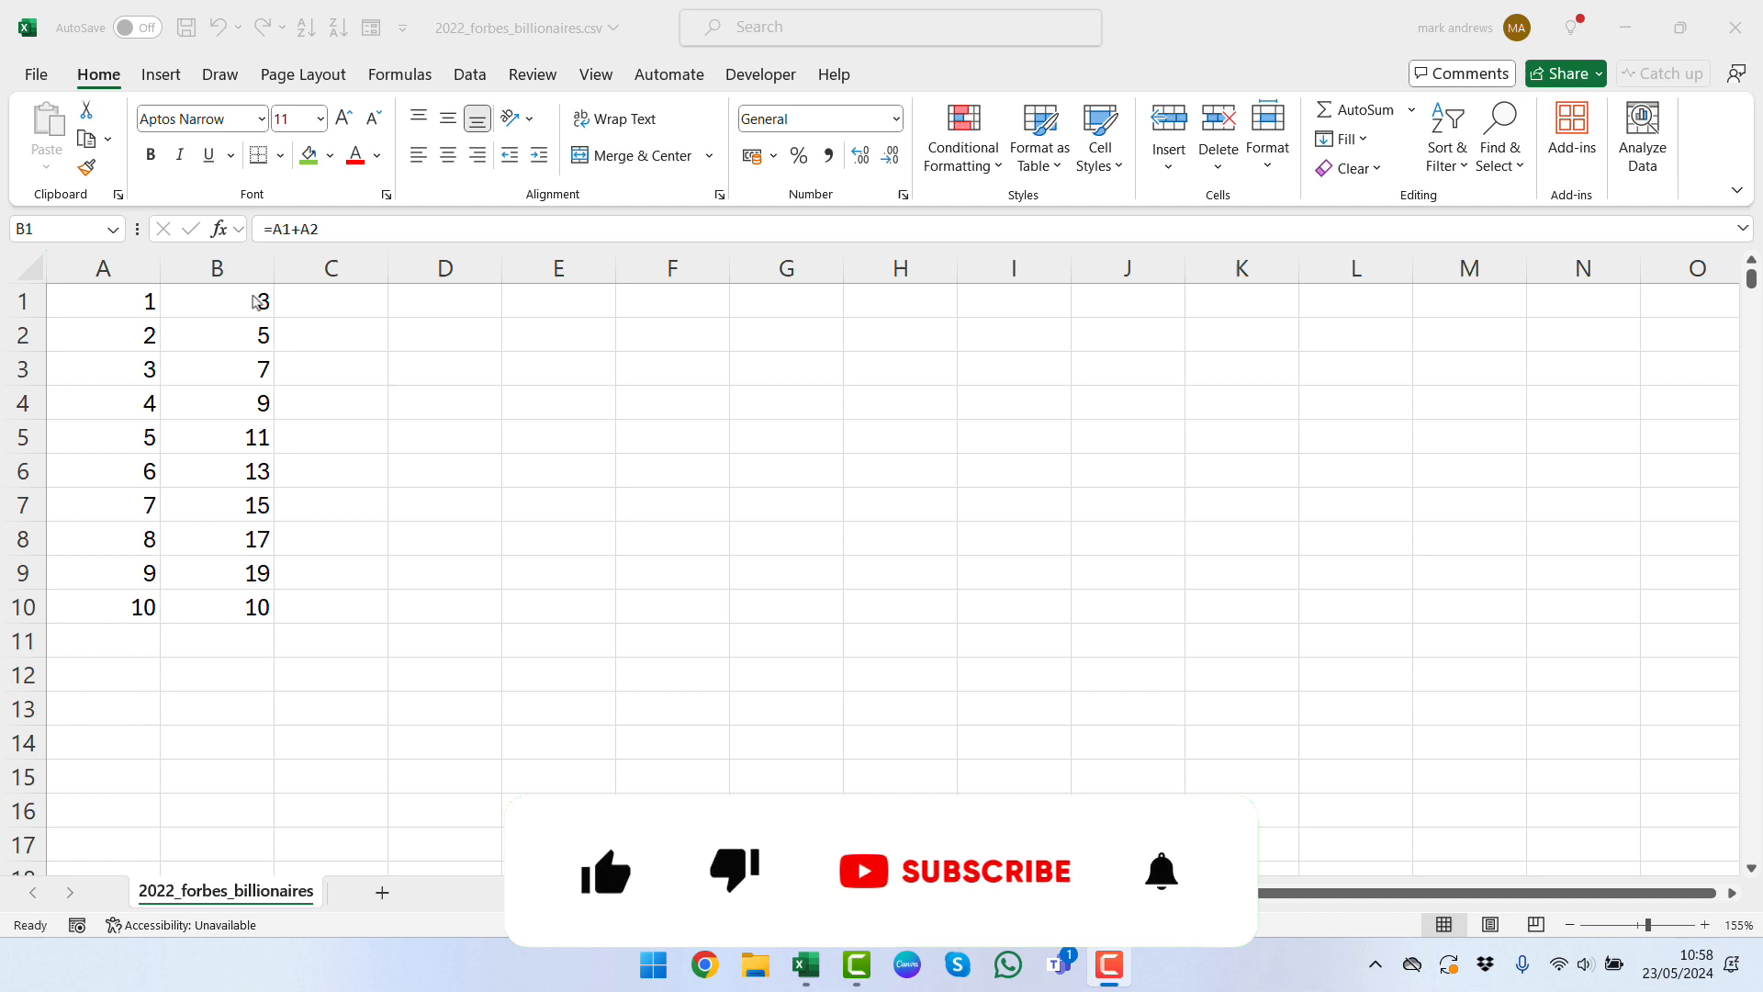
left_click(216, 369)
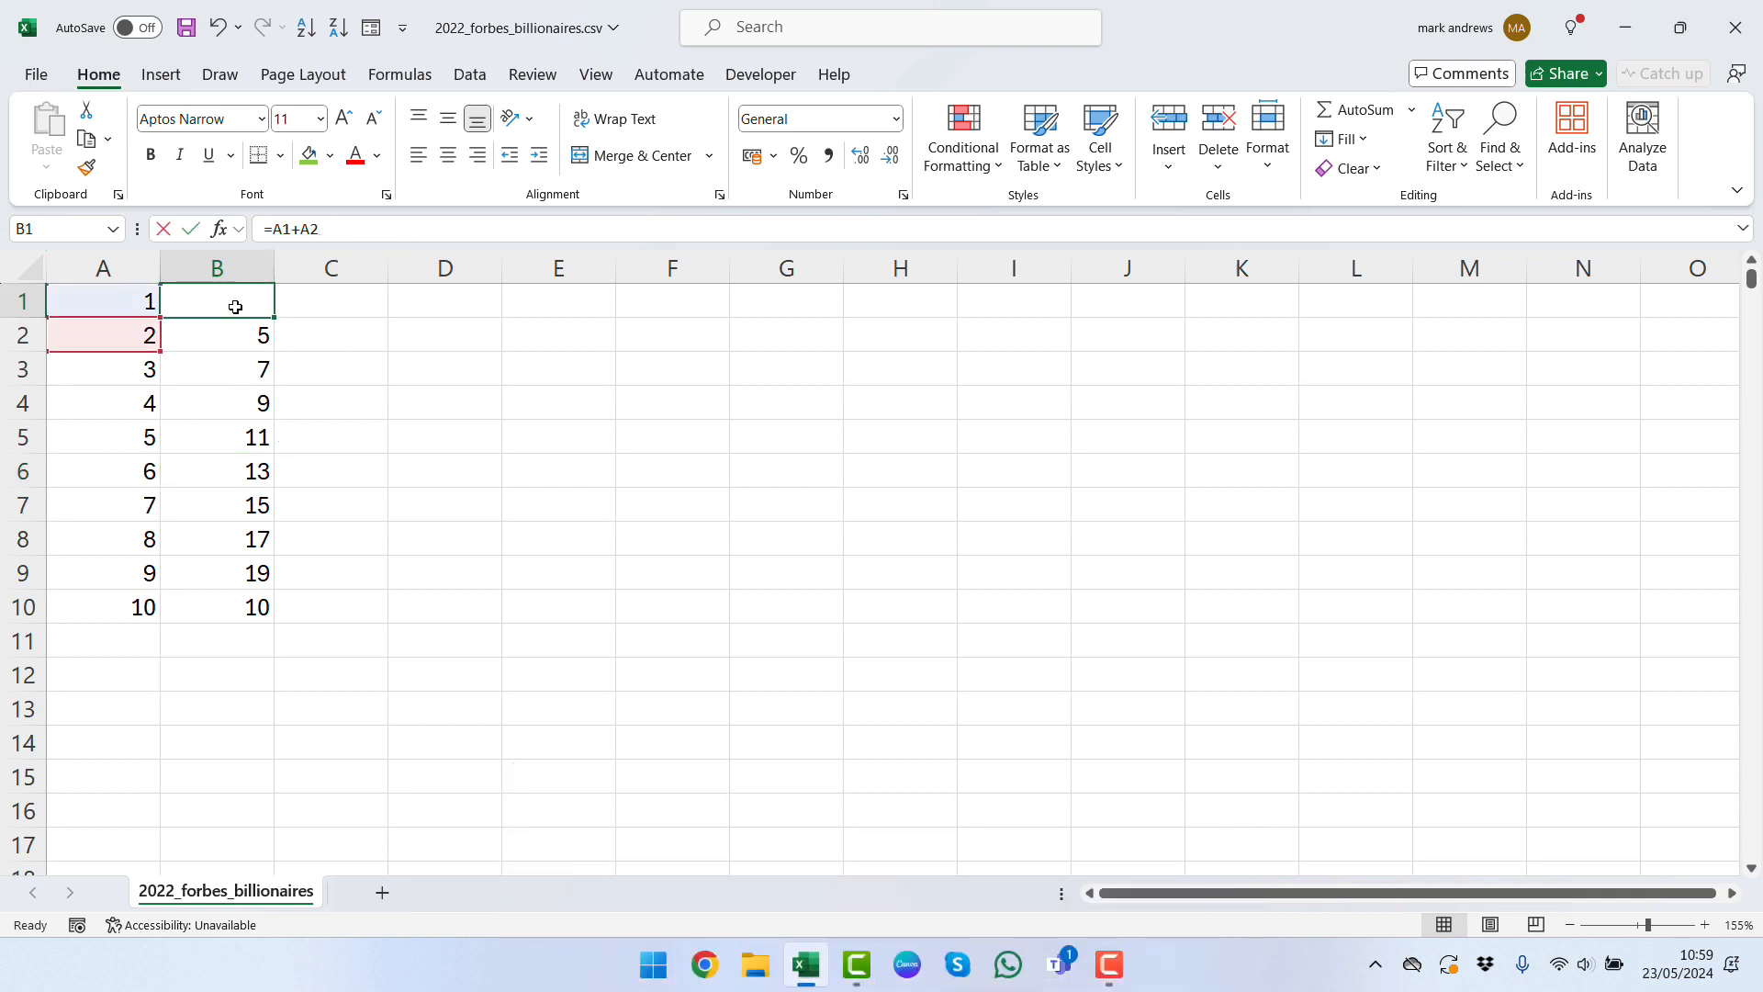
double_click(216, 300)
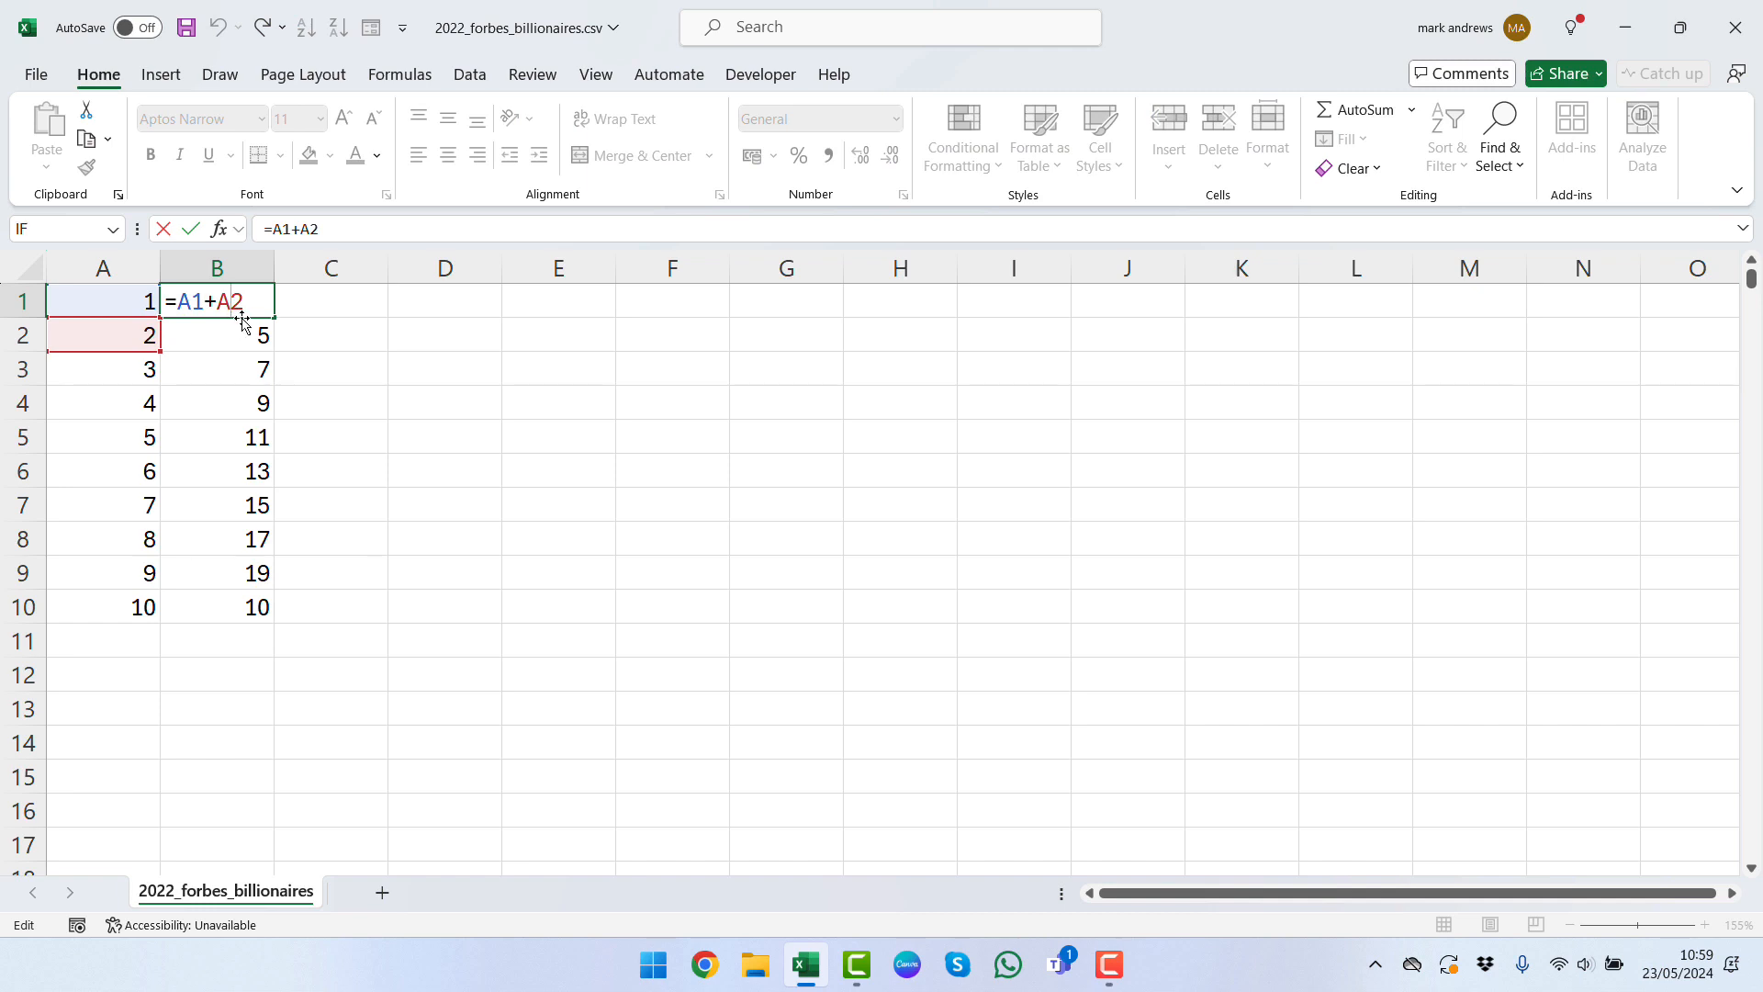
mouse_move(415, 373)
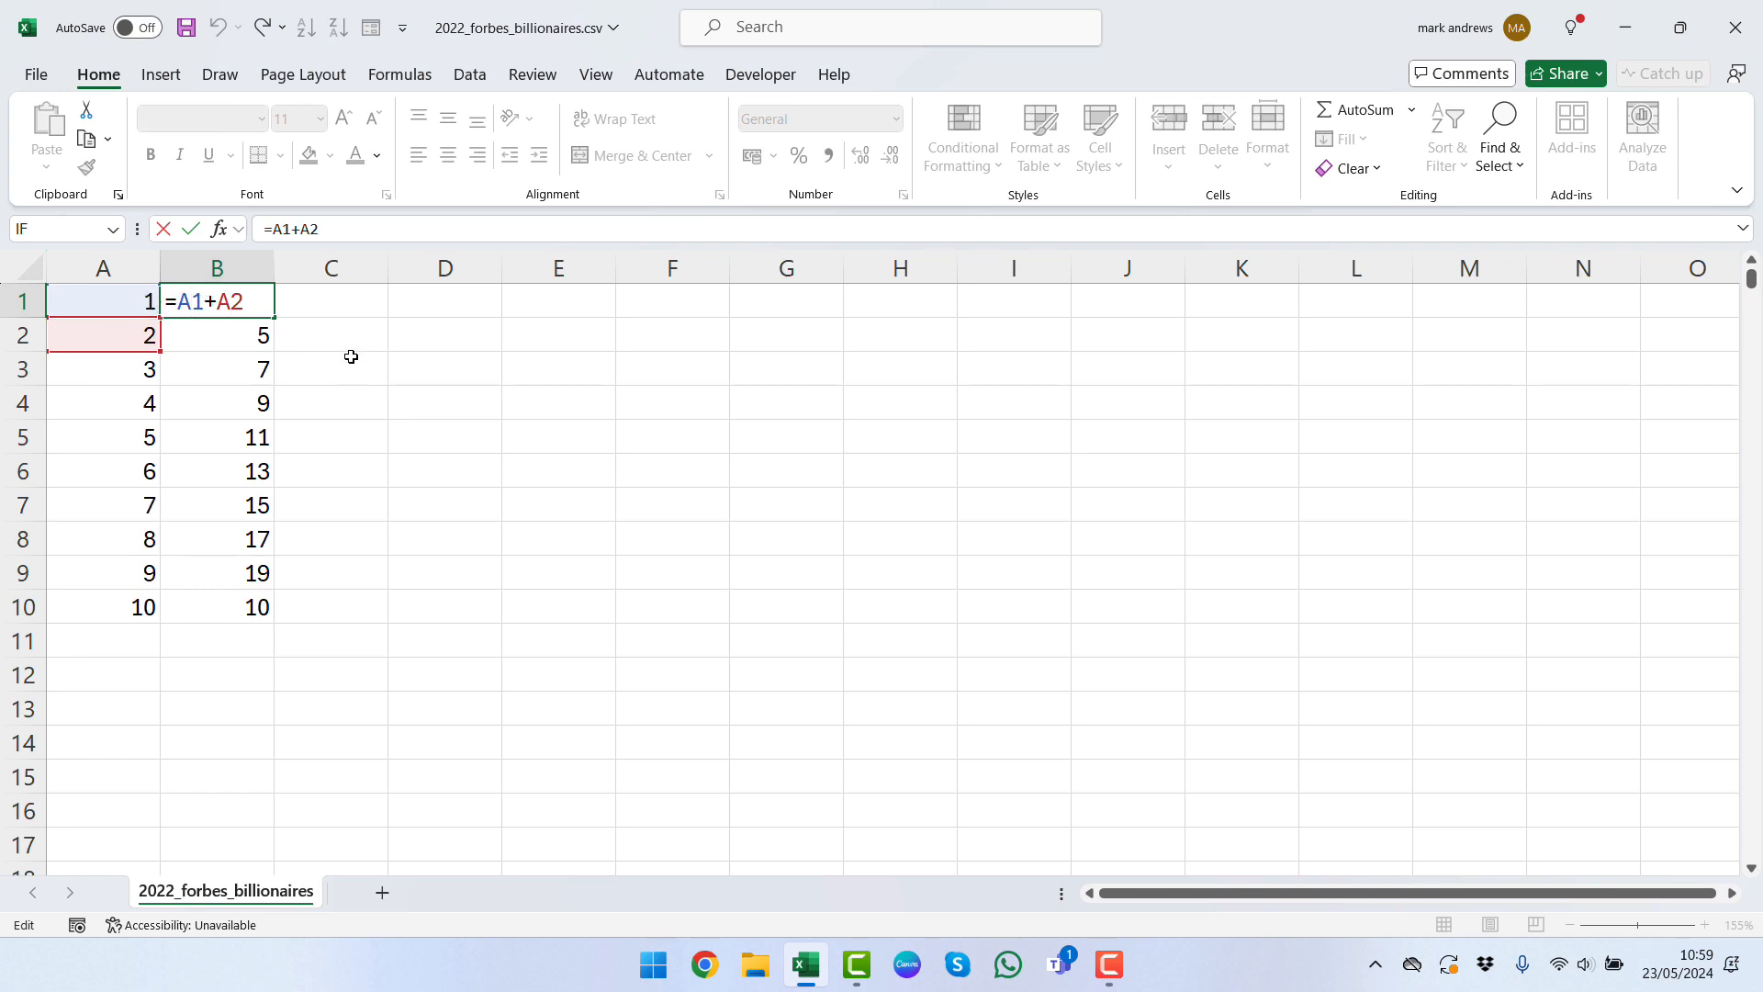
key("f4")
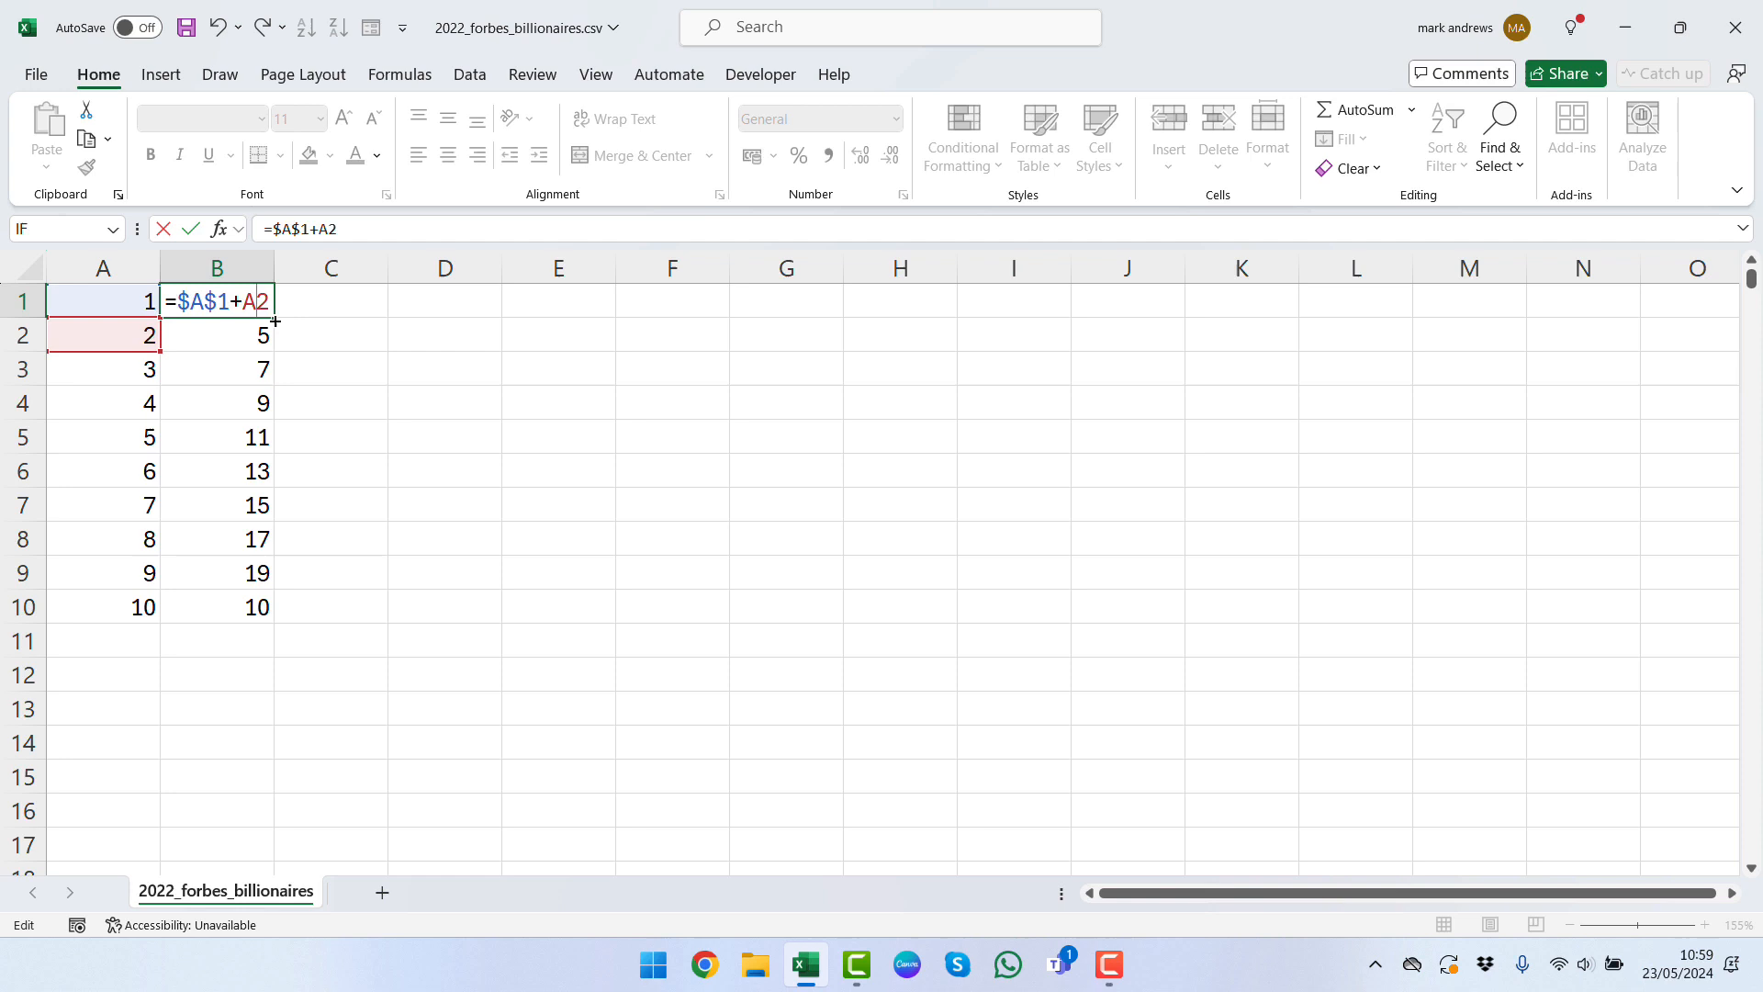
key("f4")
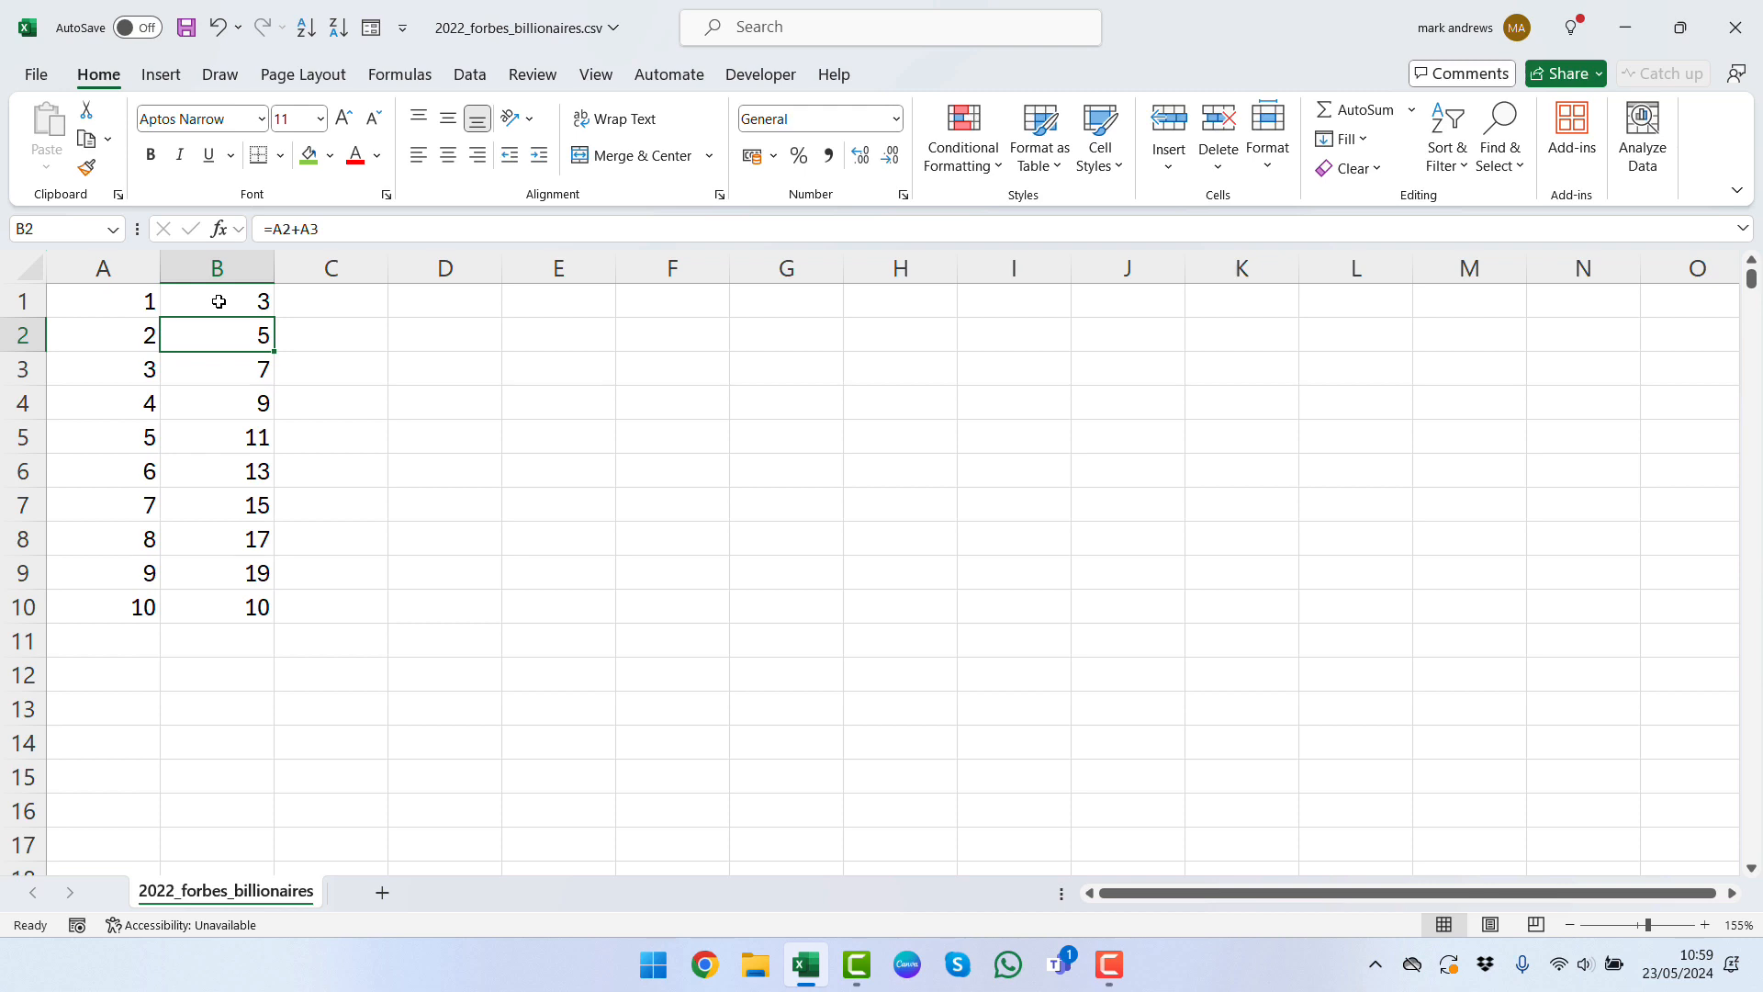
Step: Fill B1's =$A$1+$A$2 down to B10 and confirm B2 holds the same formula
left_click(217, 300)
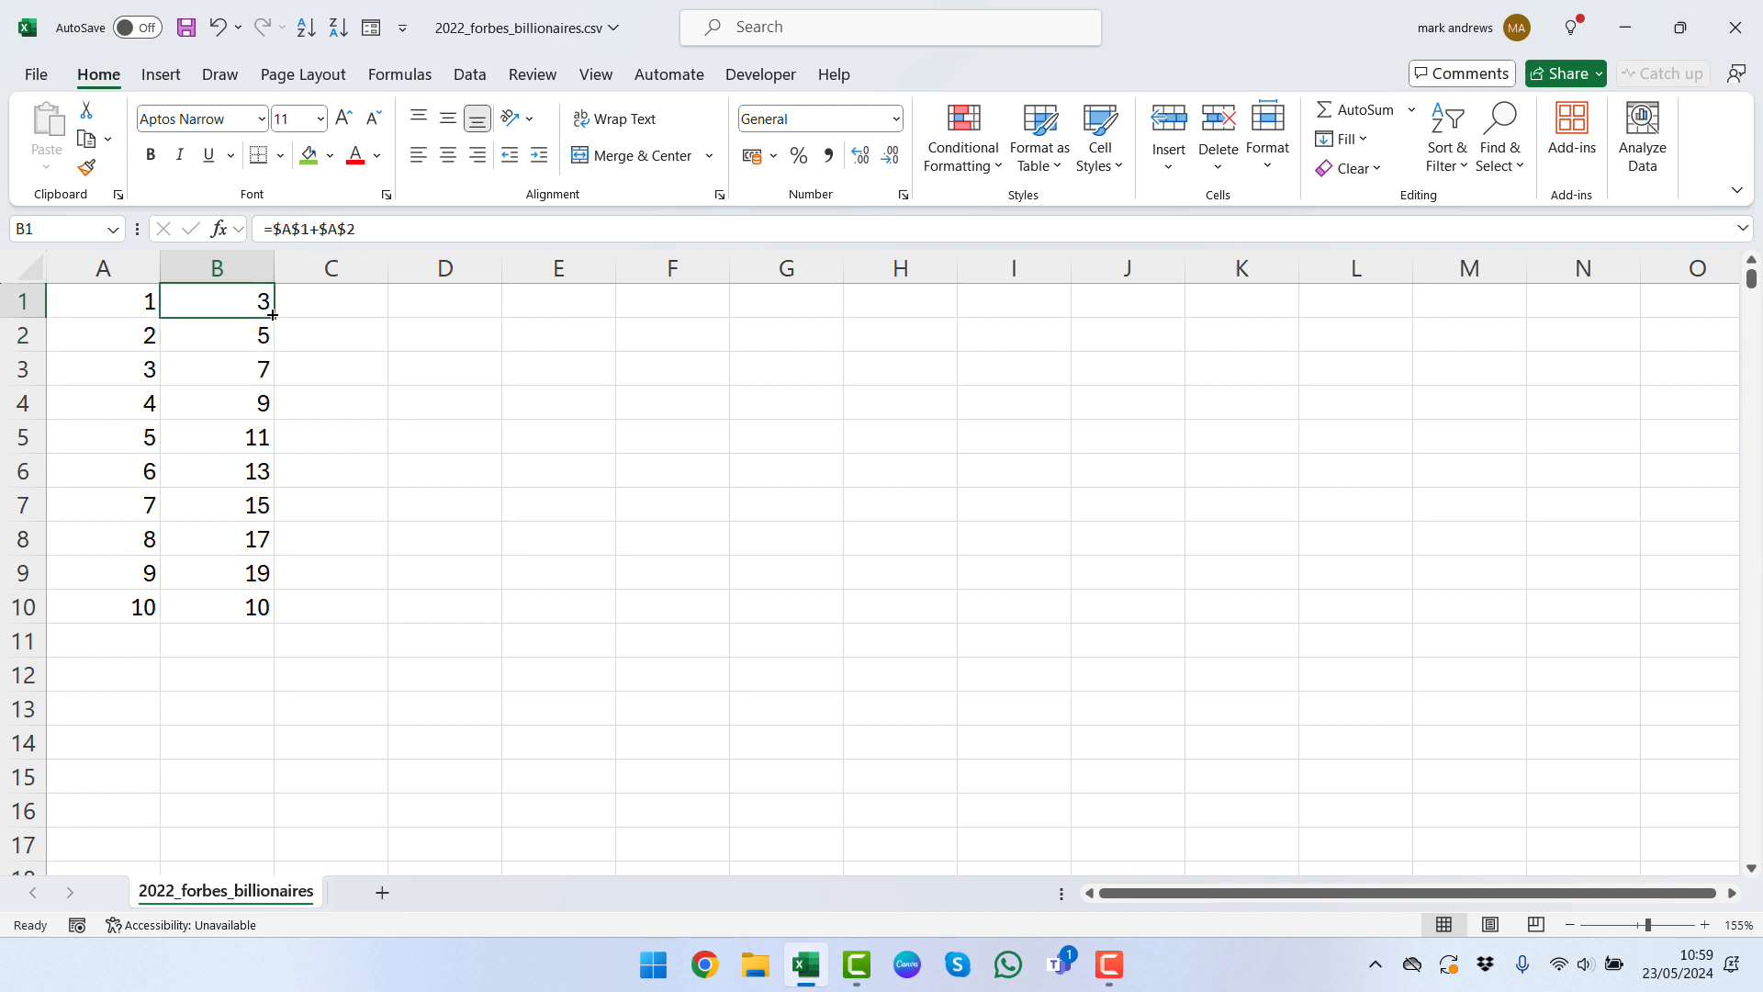
left_click_drag(271, 312, 271, 607)
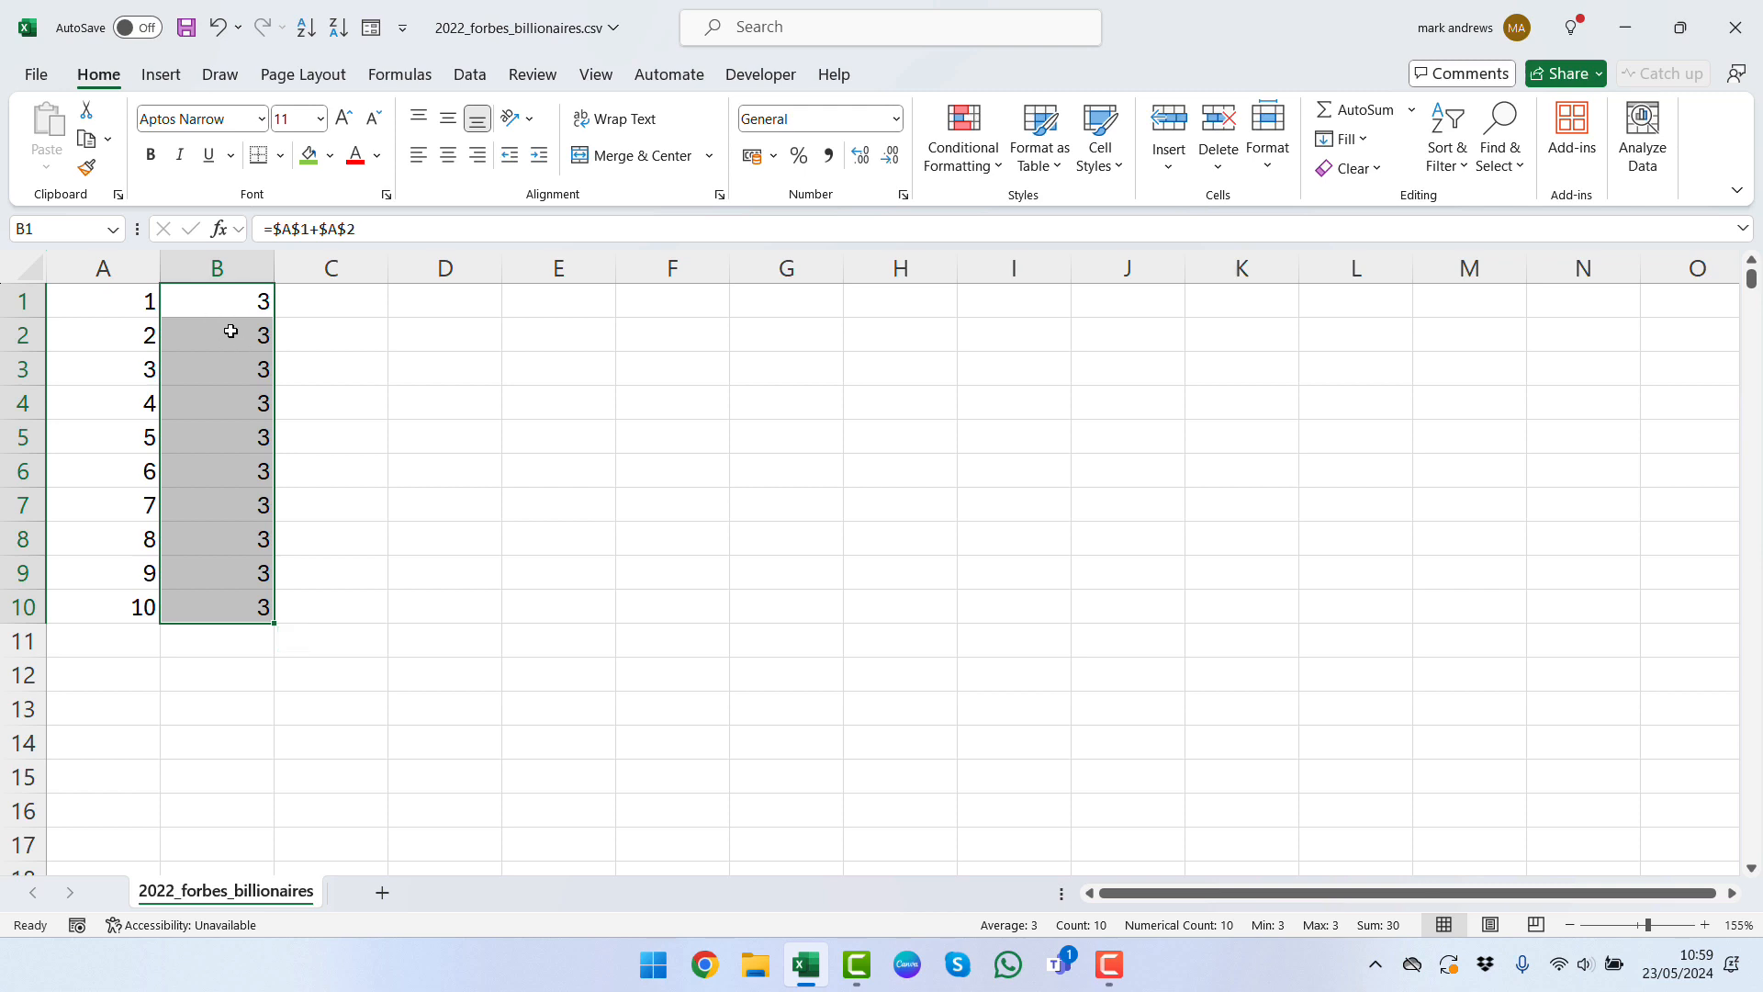
left_click(217, 335)
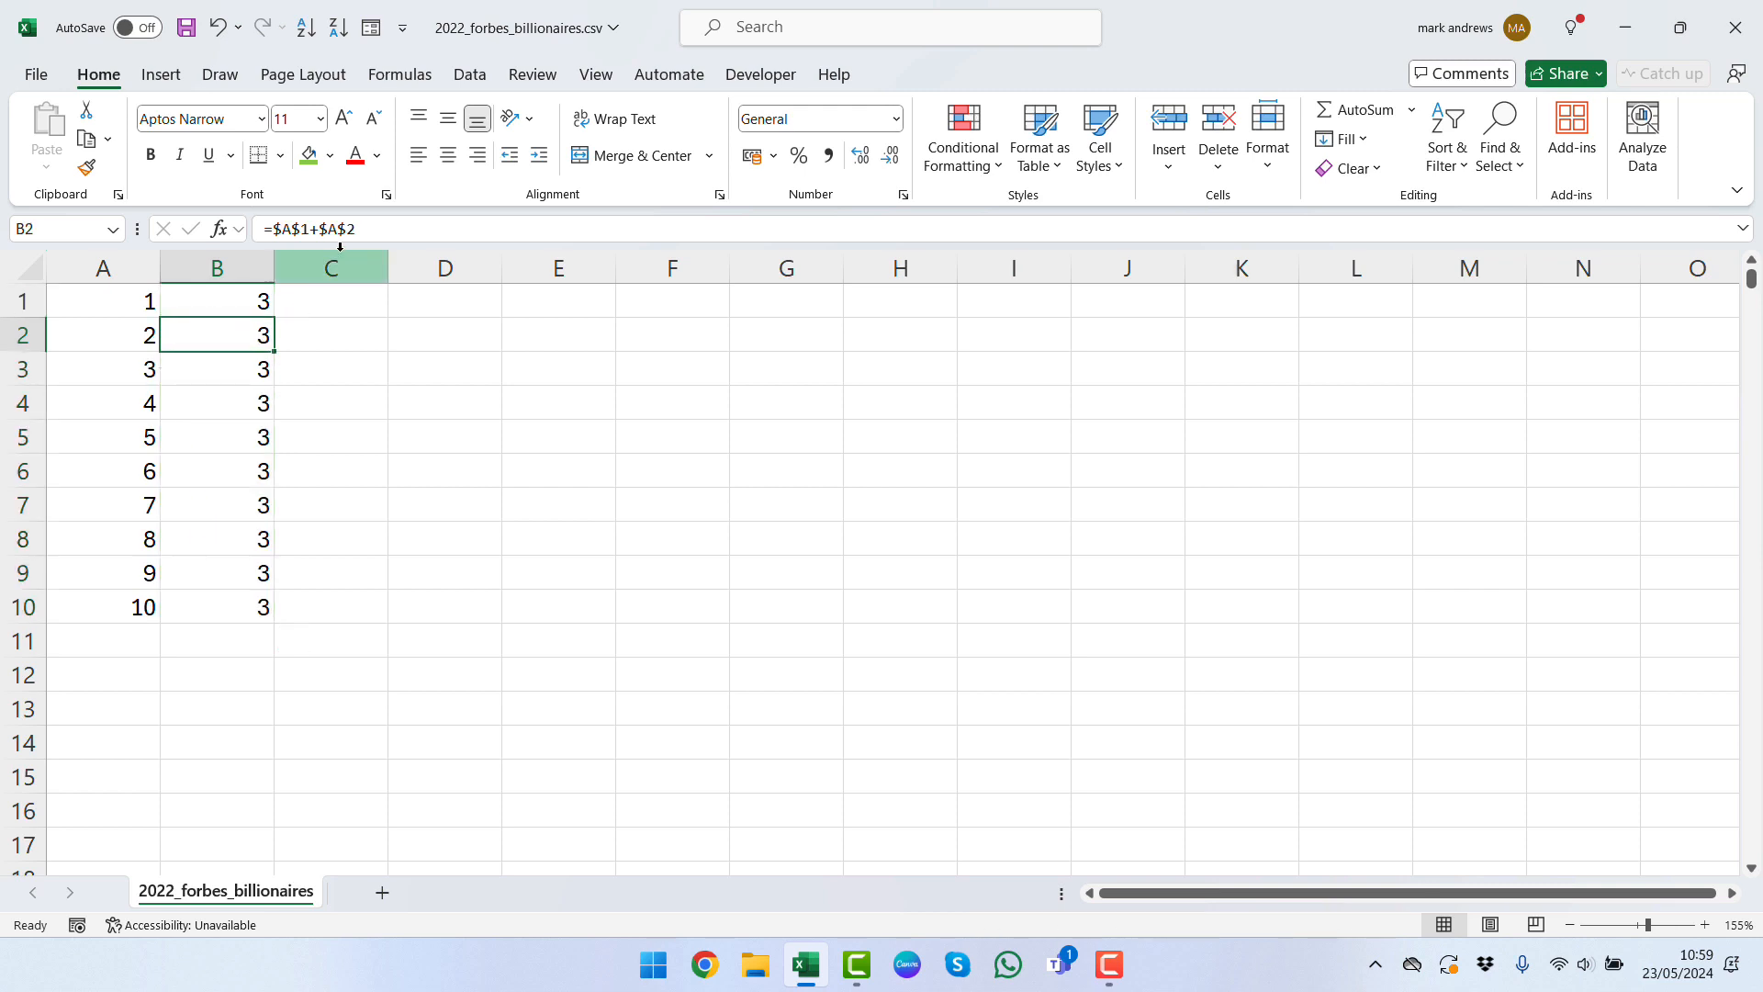
left_click(216, 300)
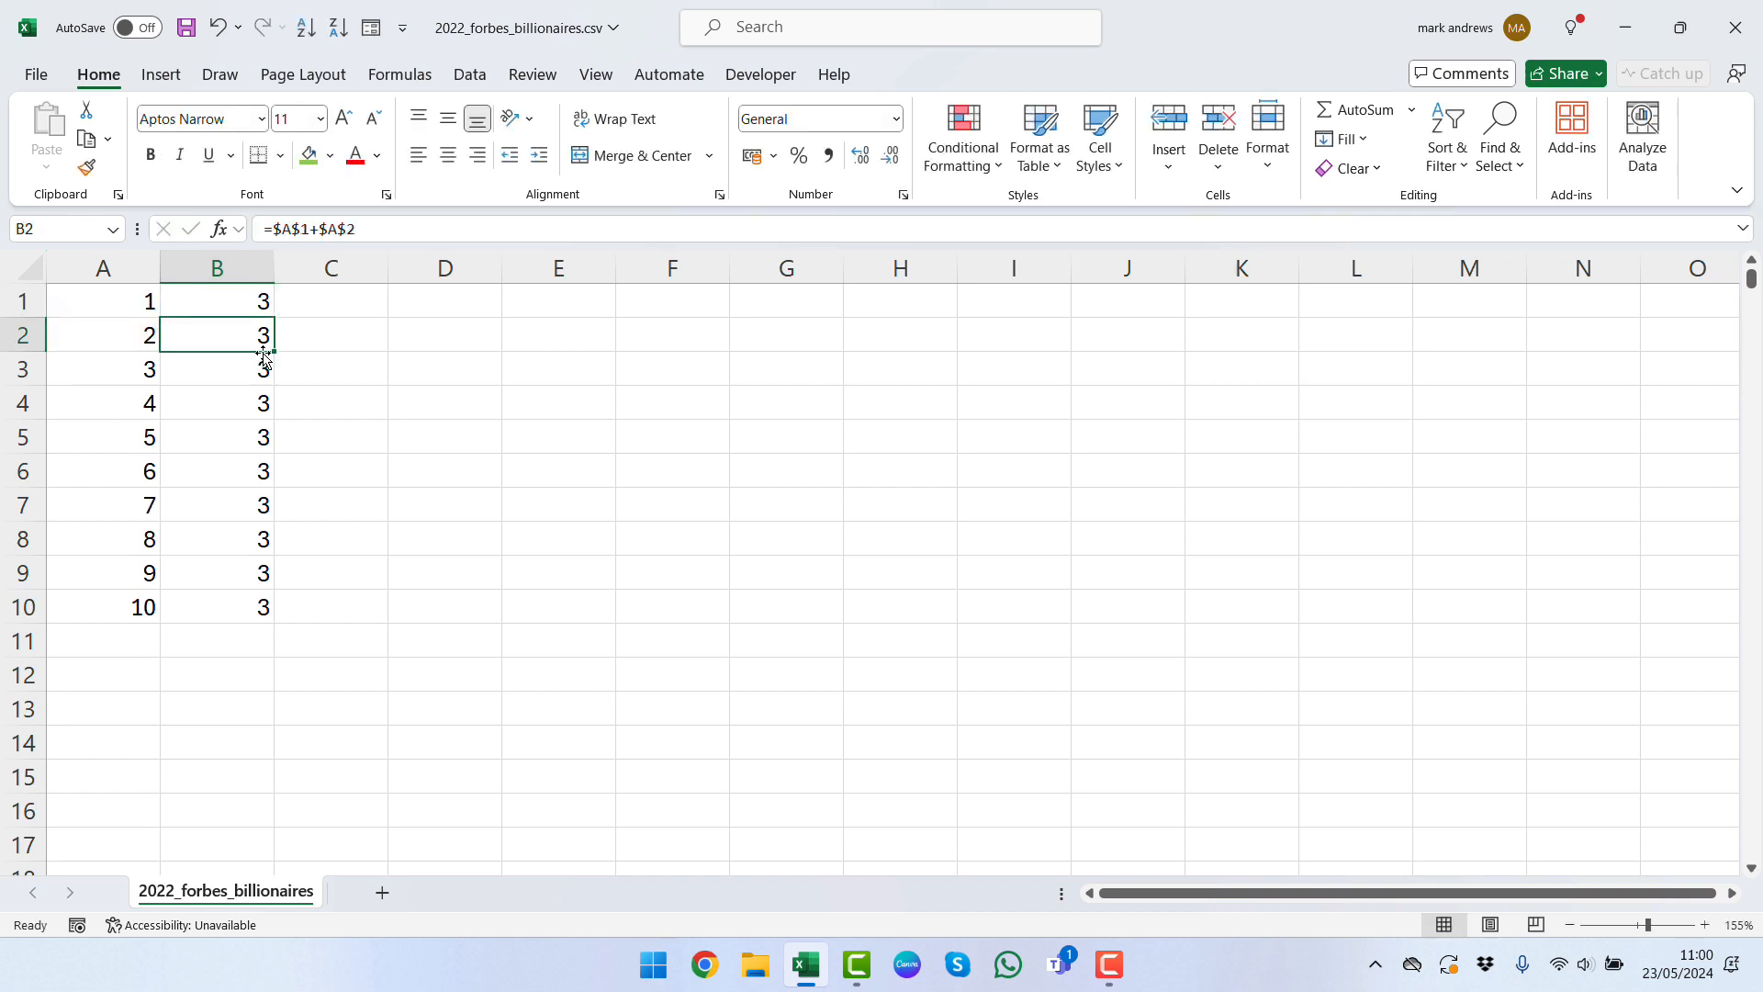
Step: Copy B1:B10 into E1 and again into G7, where G7 becomes =$A7+$A8
left_click_drag(265, 301, 265, 606)
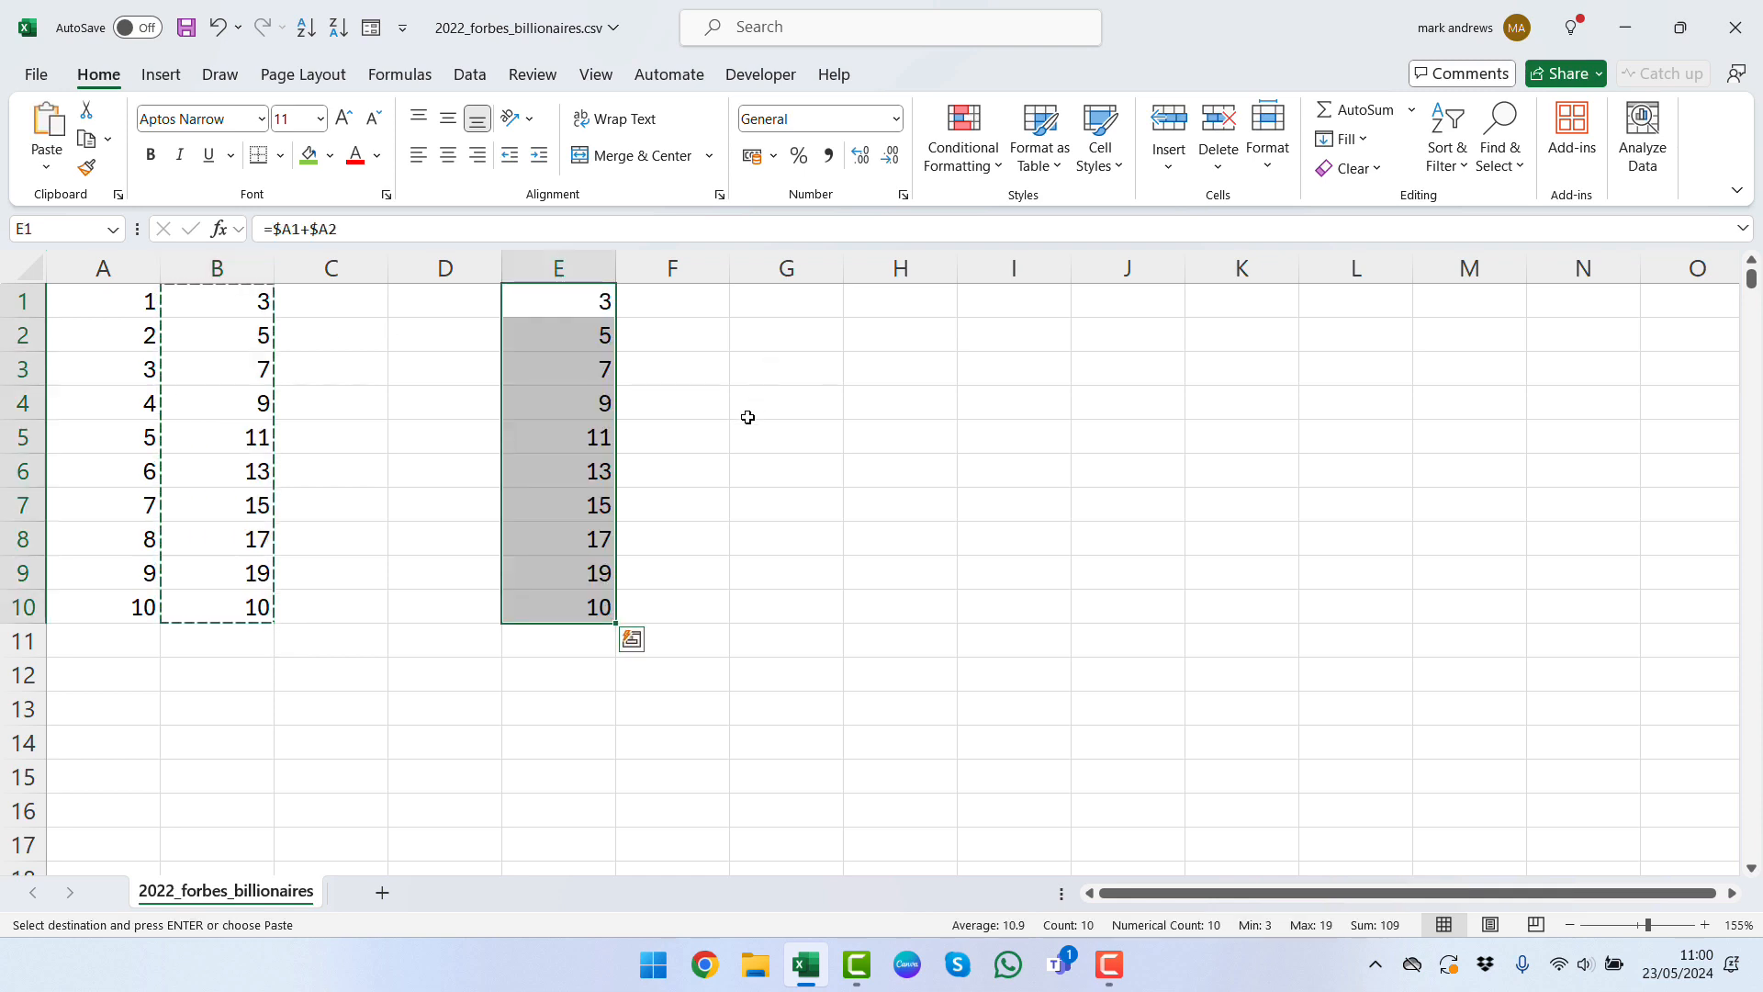
left_click(632, 639)
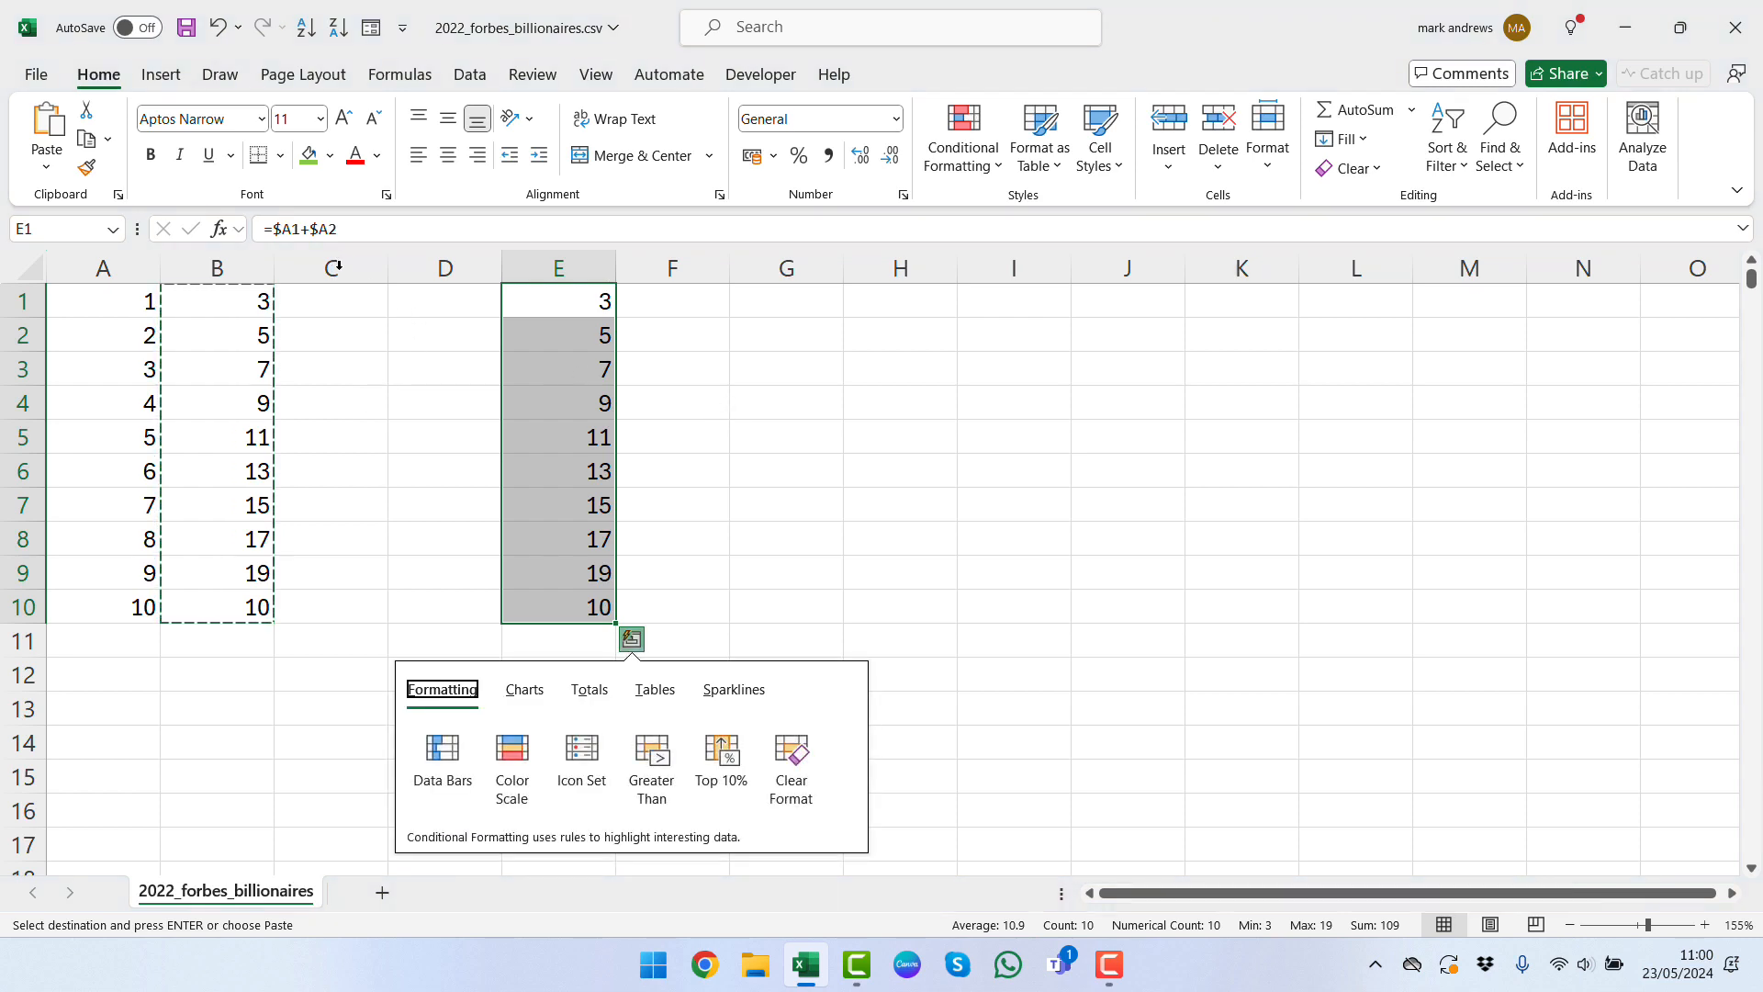
mouse_move(596, 347)
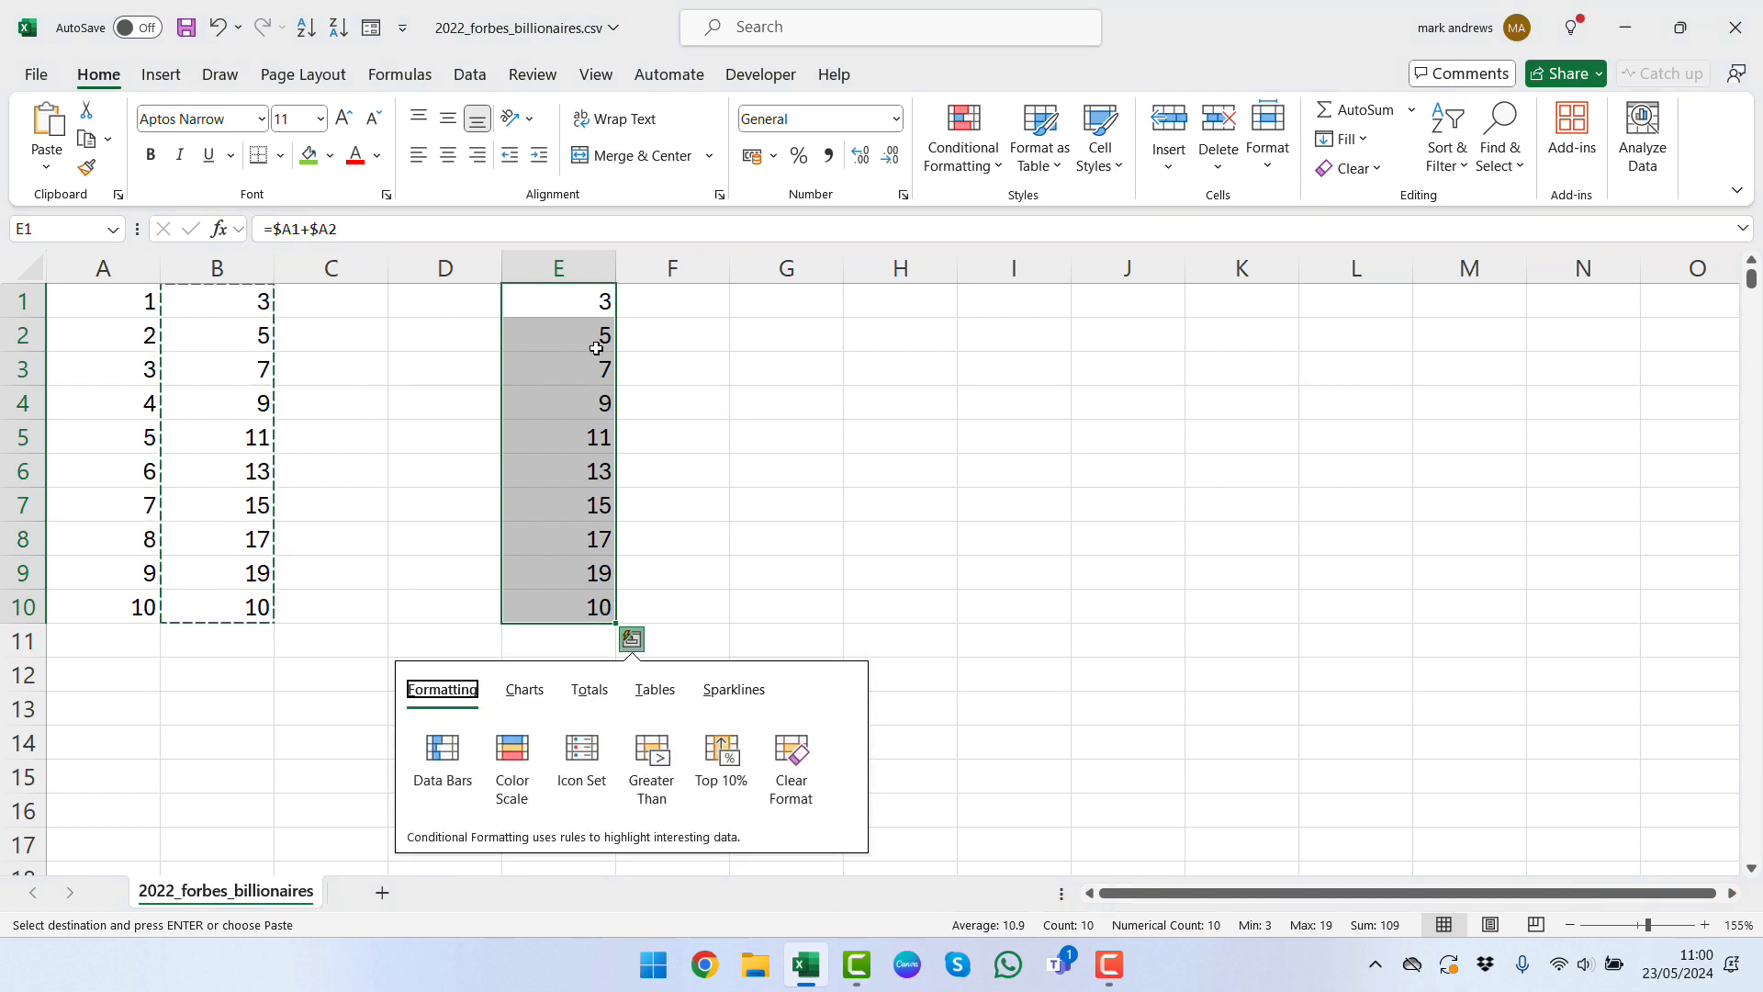
mouse_move(784, 522)
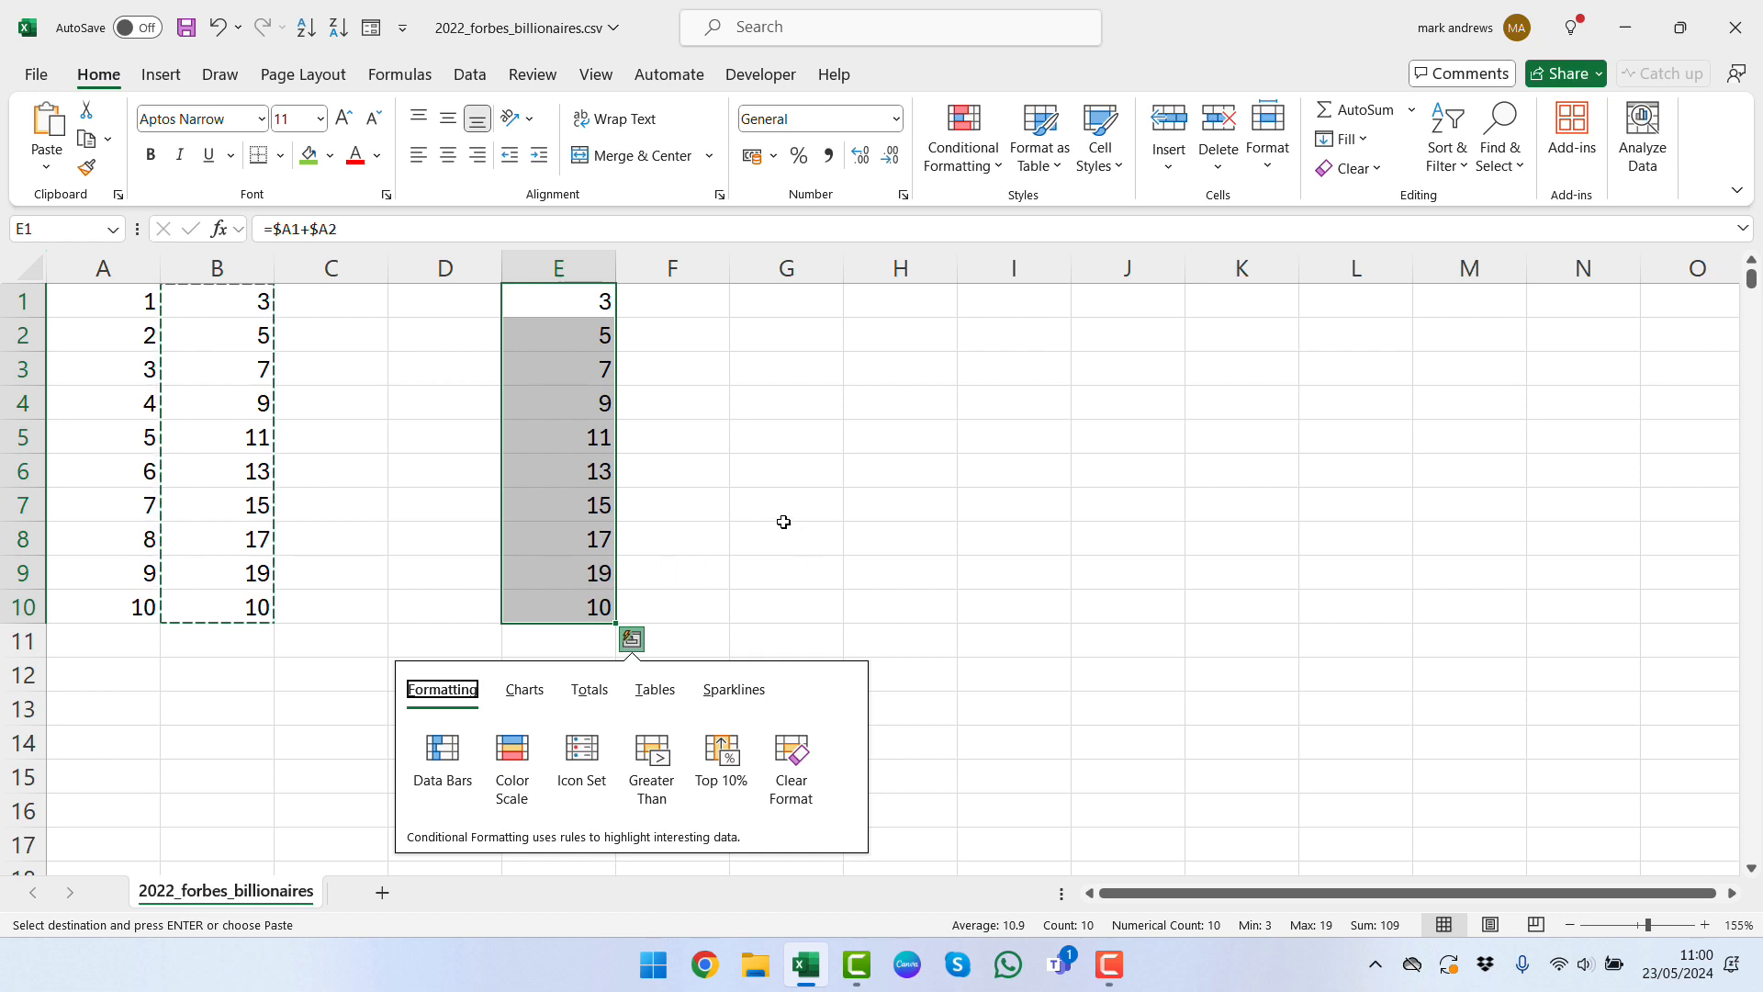
left_click(786, 504)
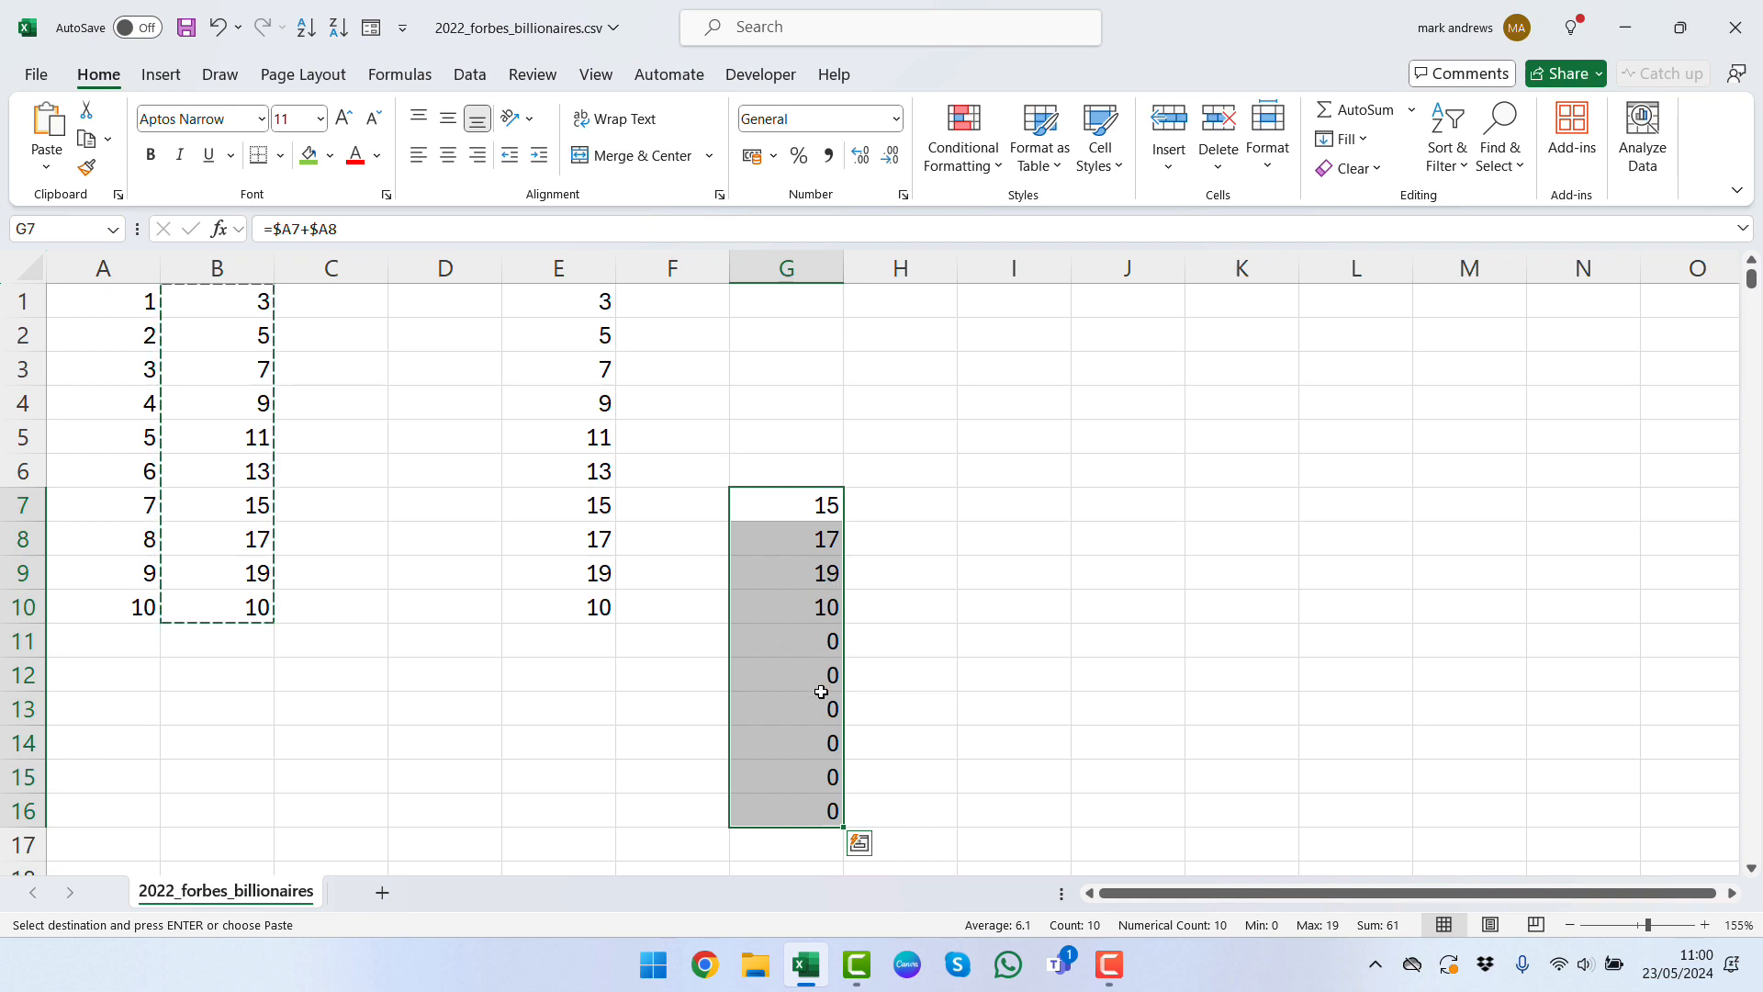
mouse_move(798, 701)
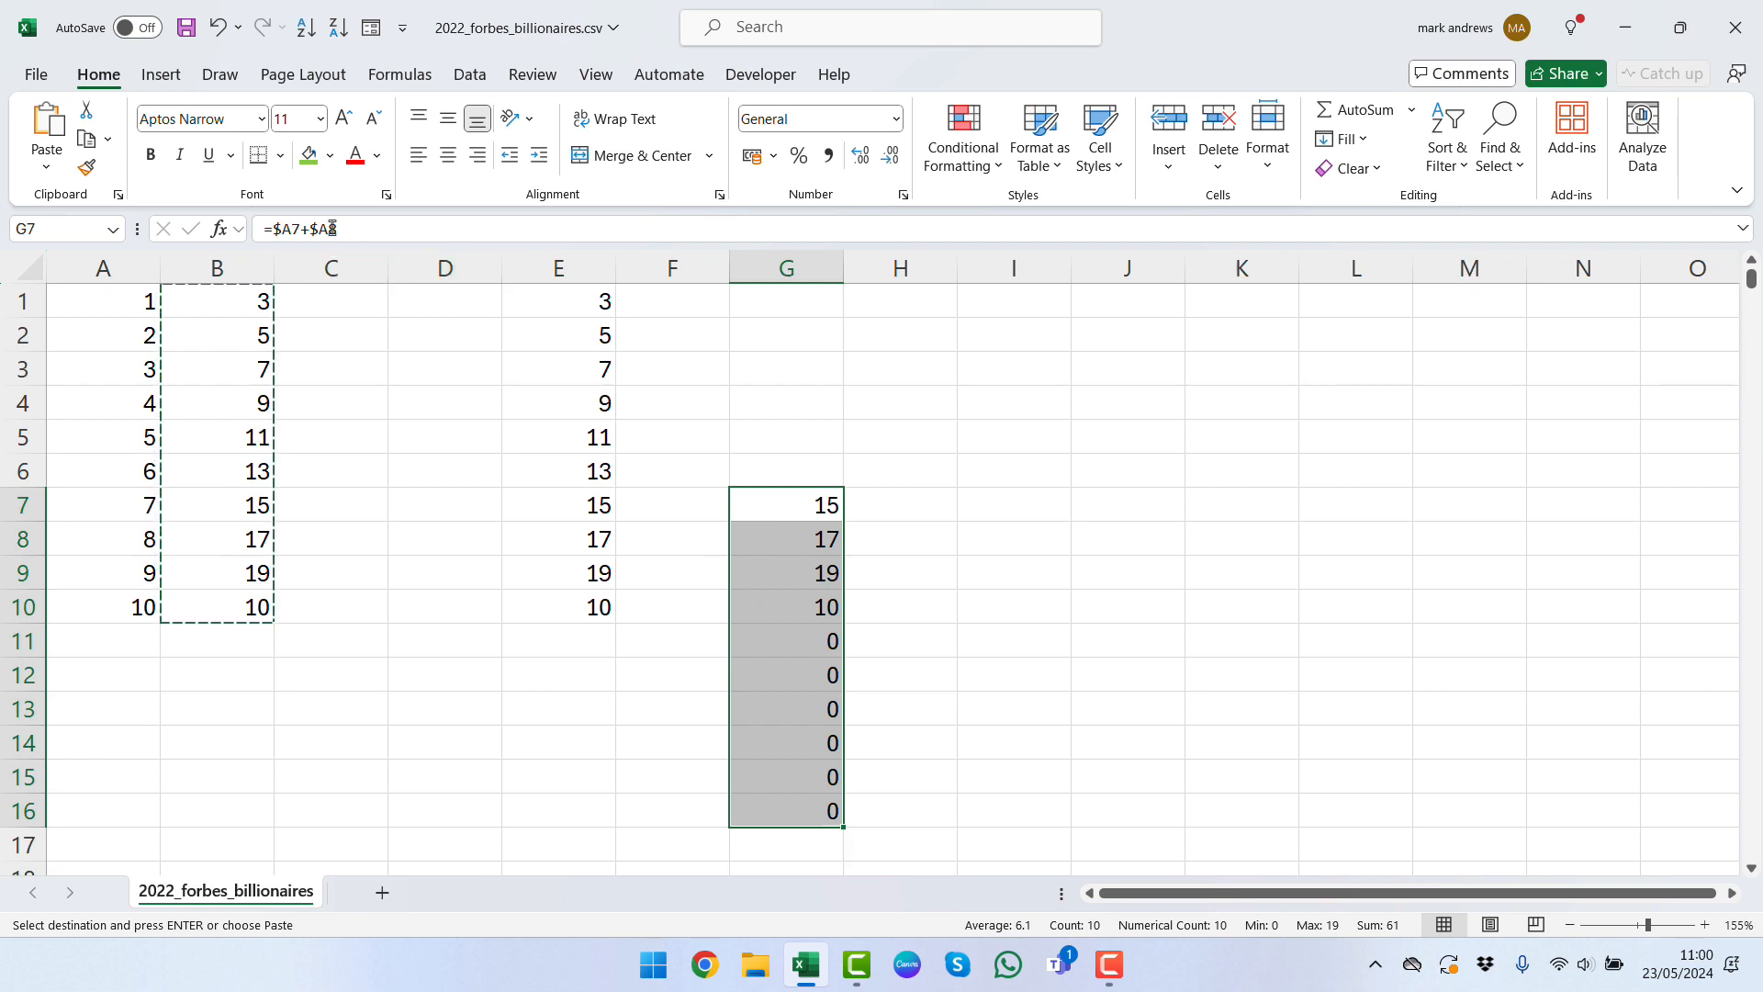
mouse_move(340, 230)
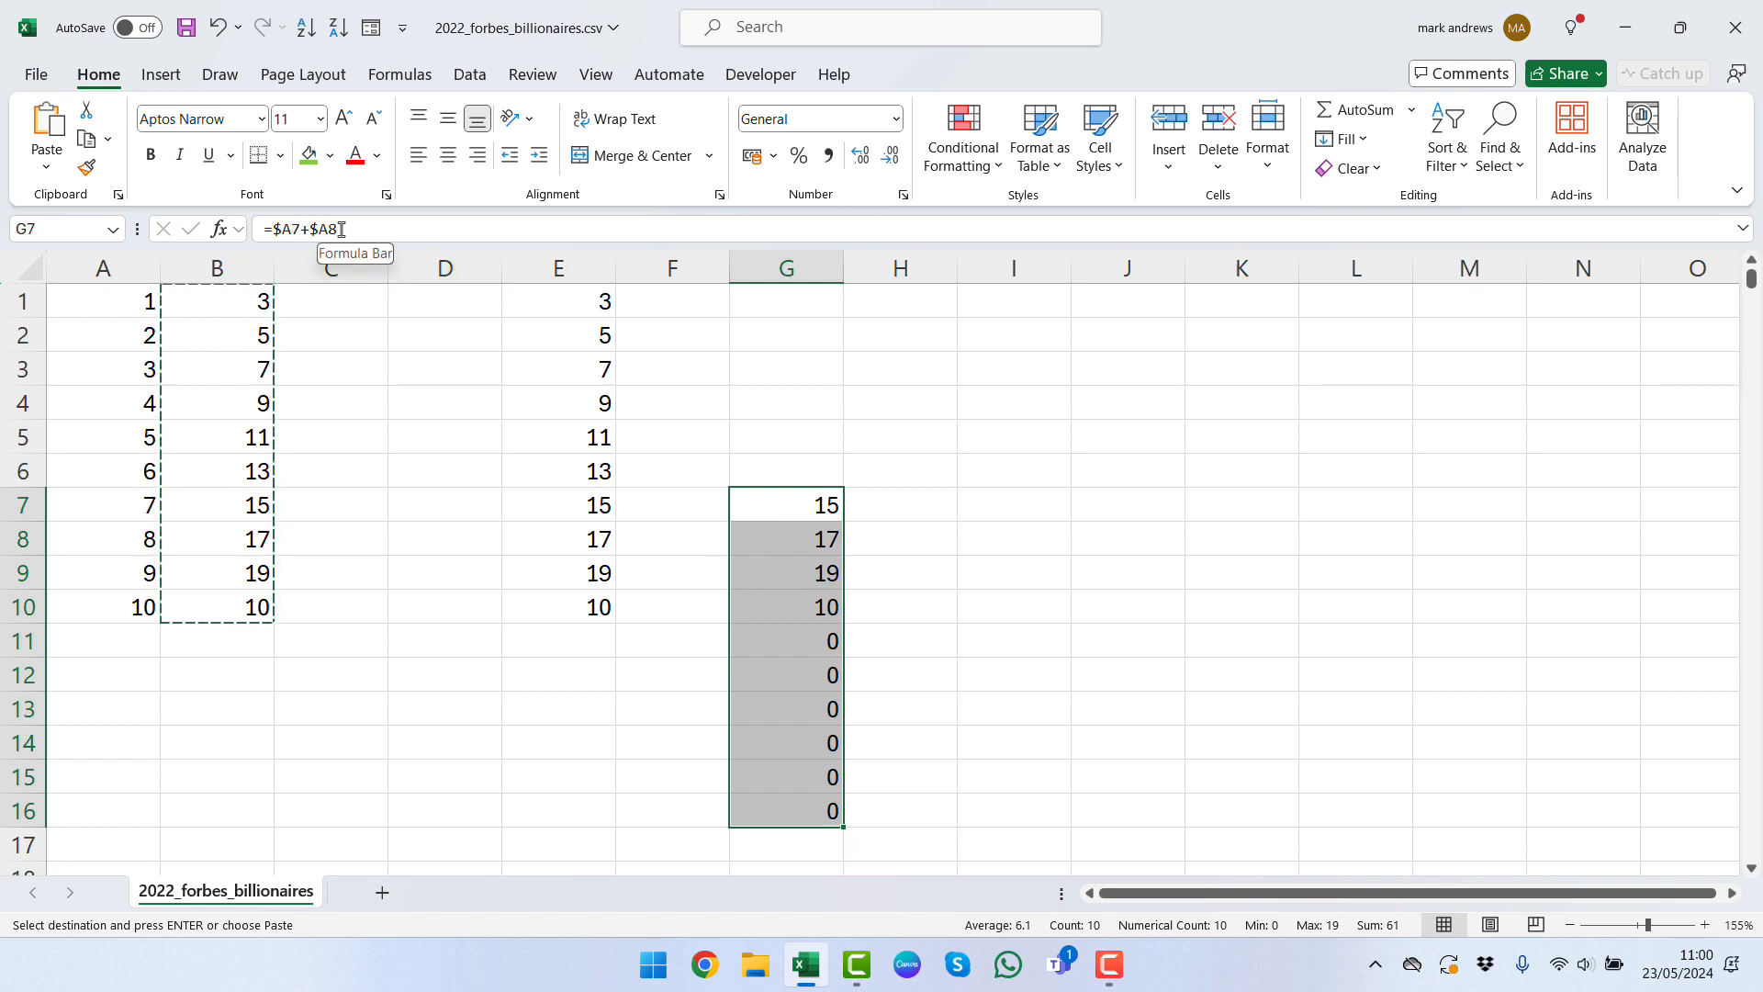
Step: Replace = with # throughout B1:B10, confirming 10 replacements
left_click(786, 675)
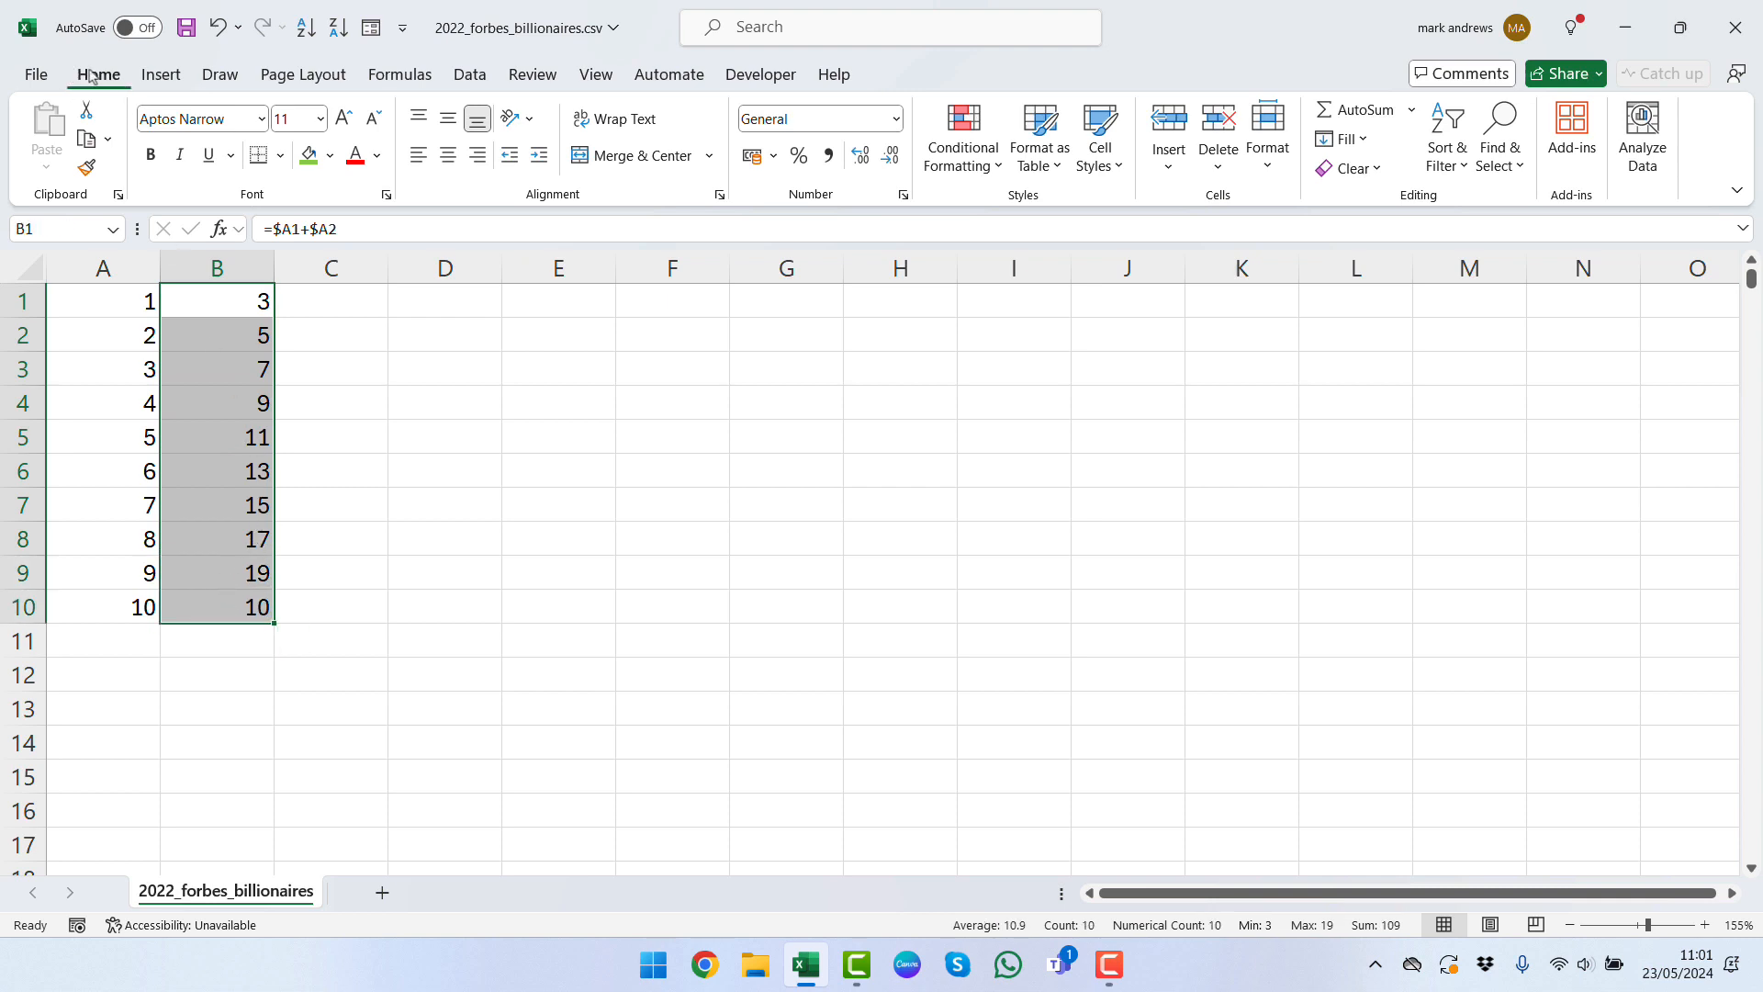
mouse_move(1498, 132)
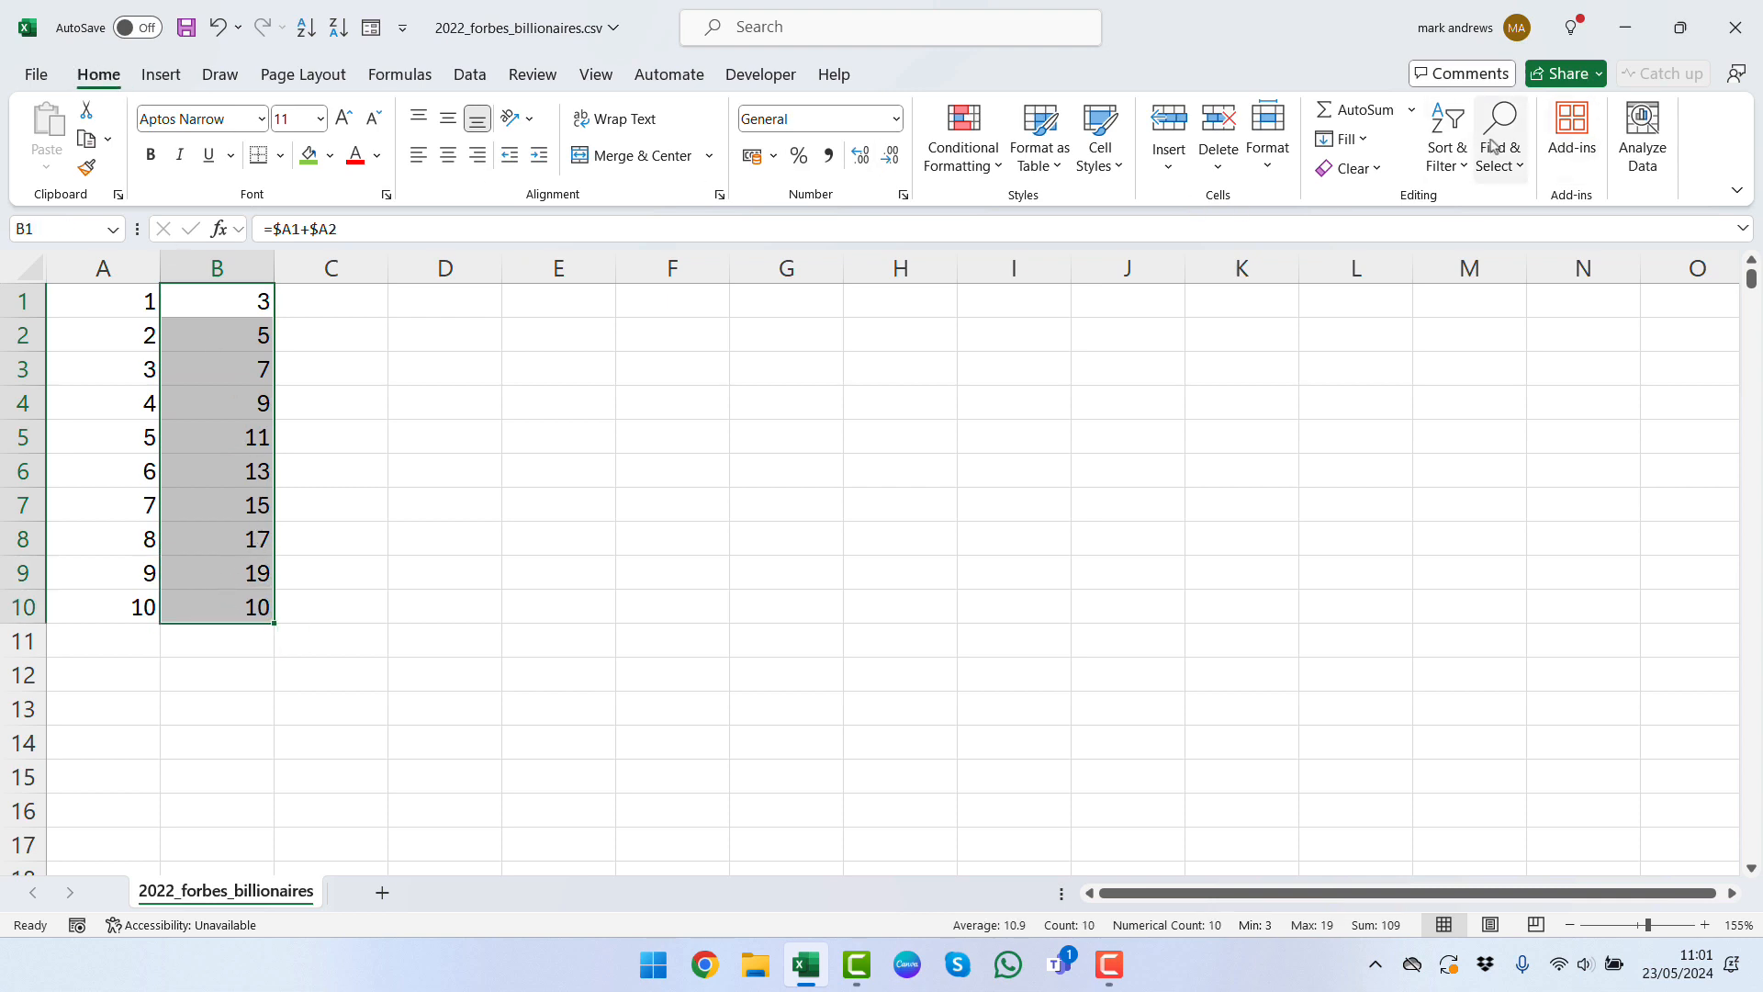
left_click(1499, 135)
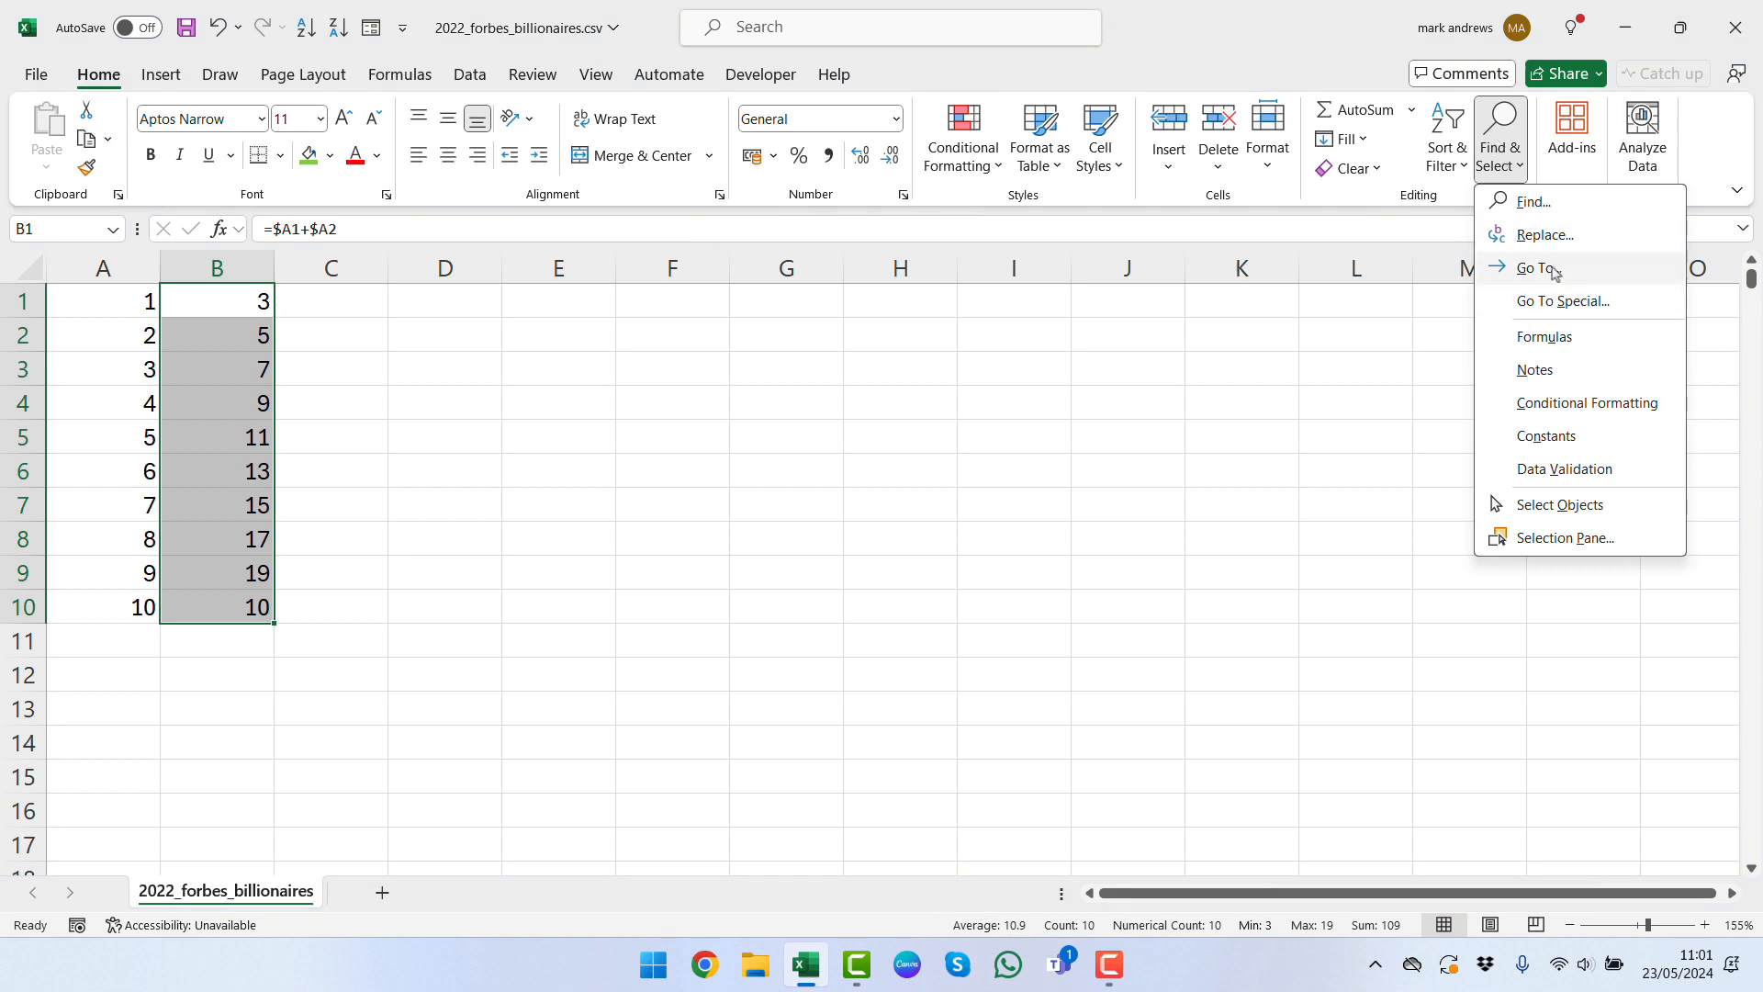
left_click(1544, 234)
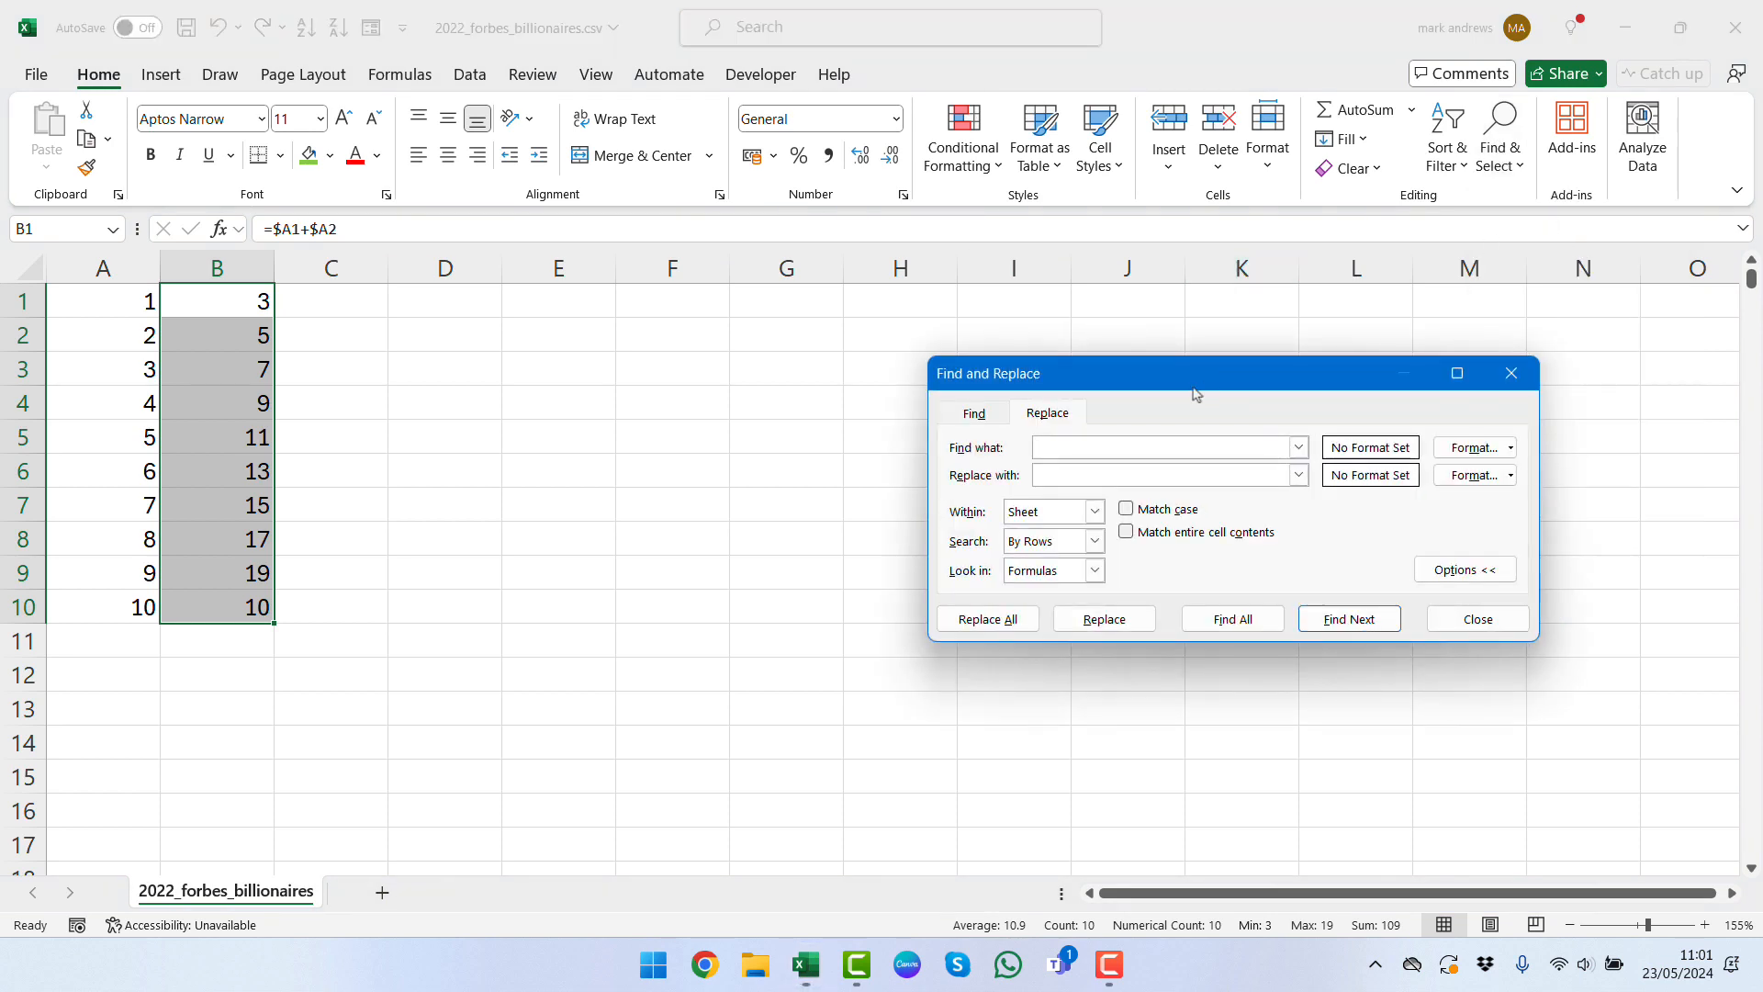
left_click_drag(1198, 372, 996, 337)
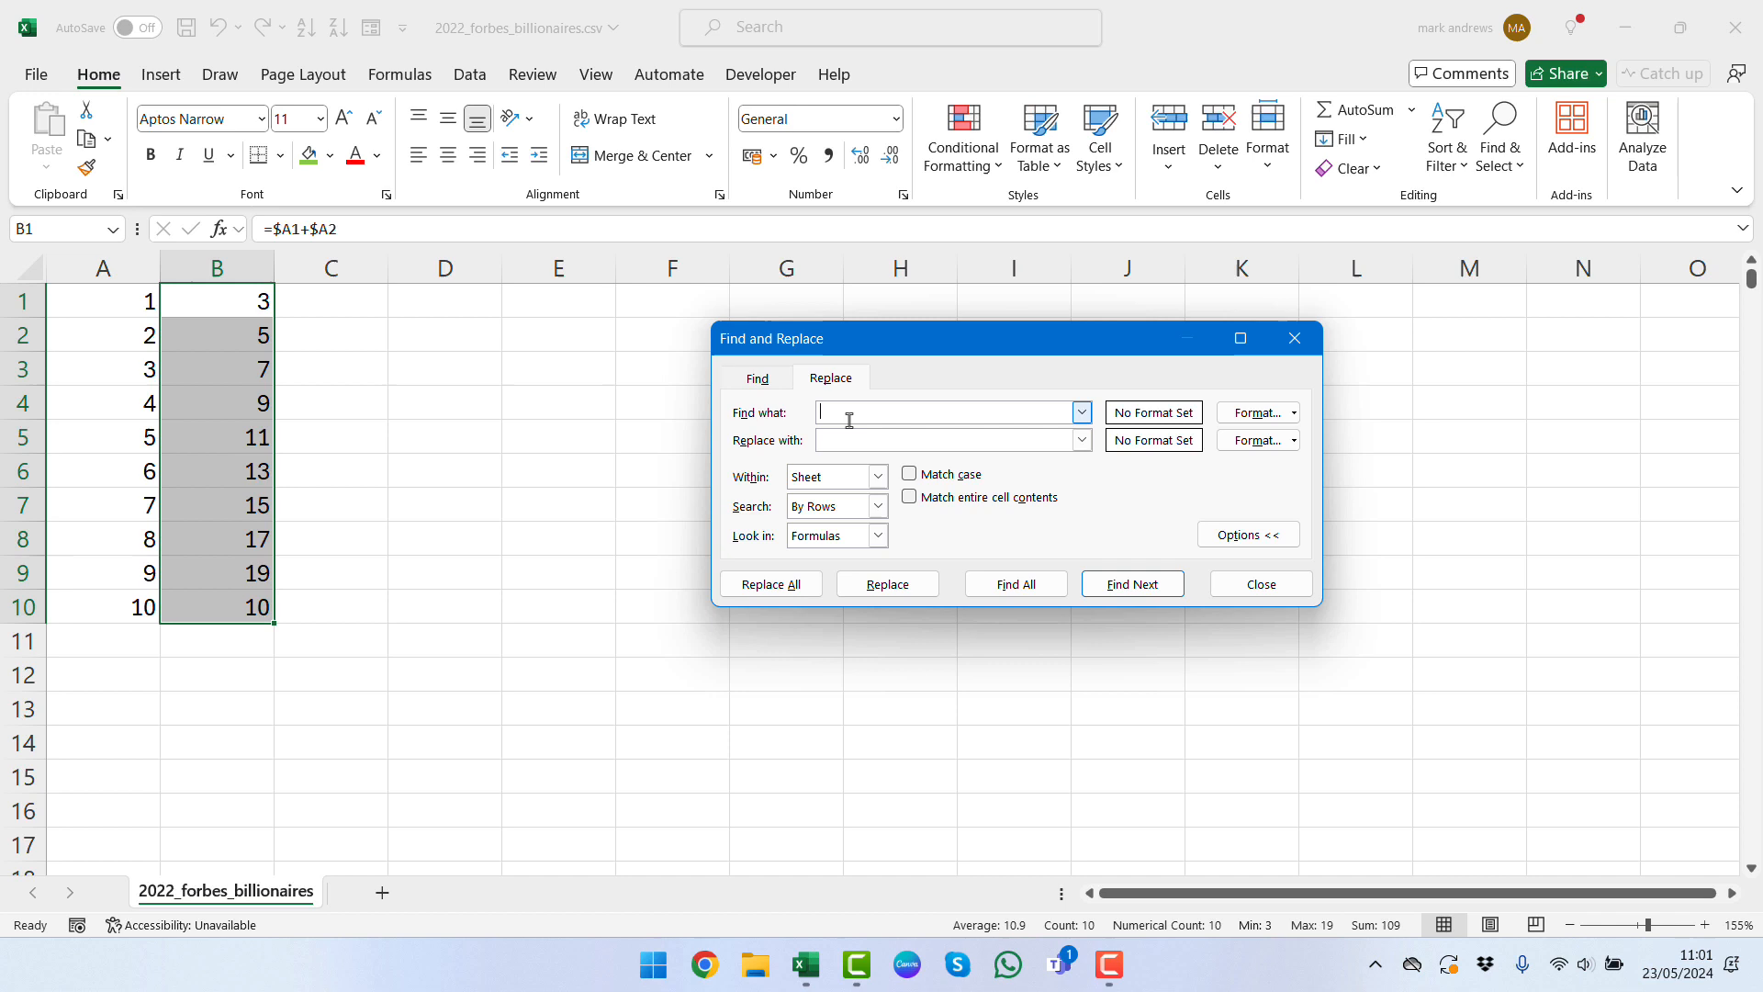
type("=")
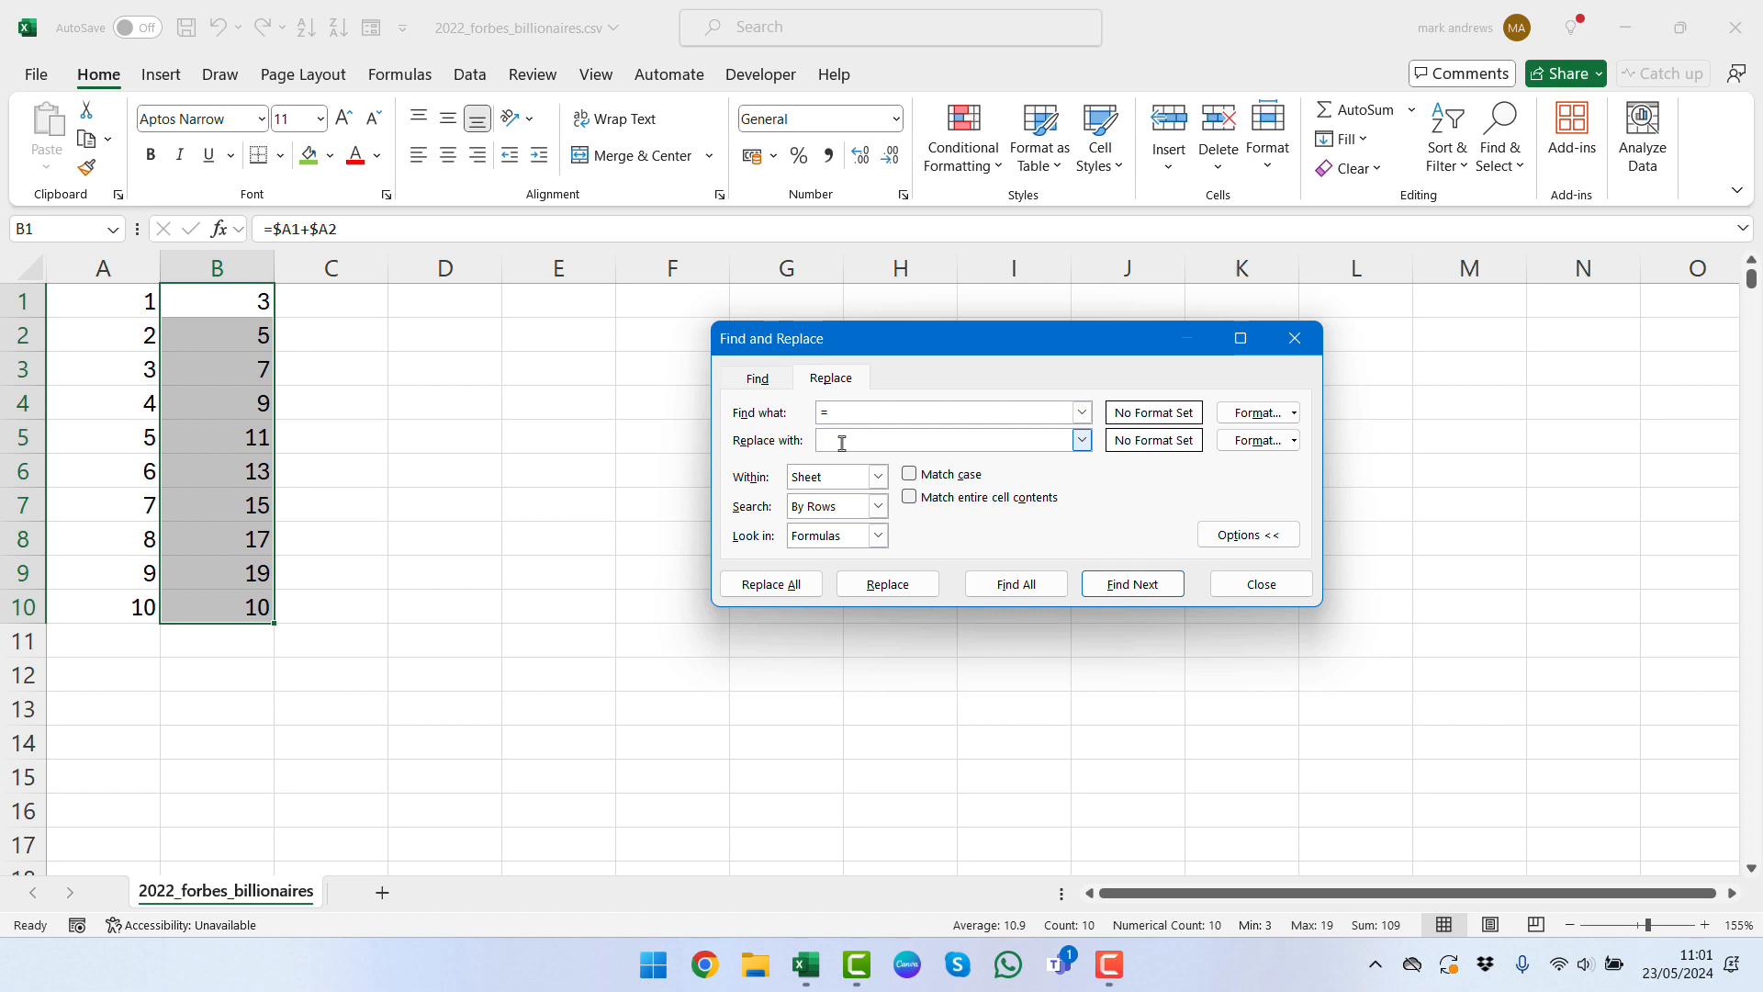
type("#")
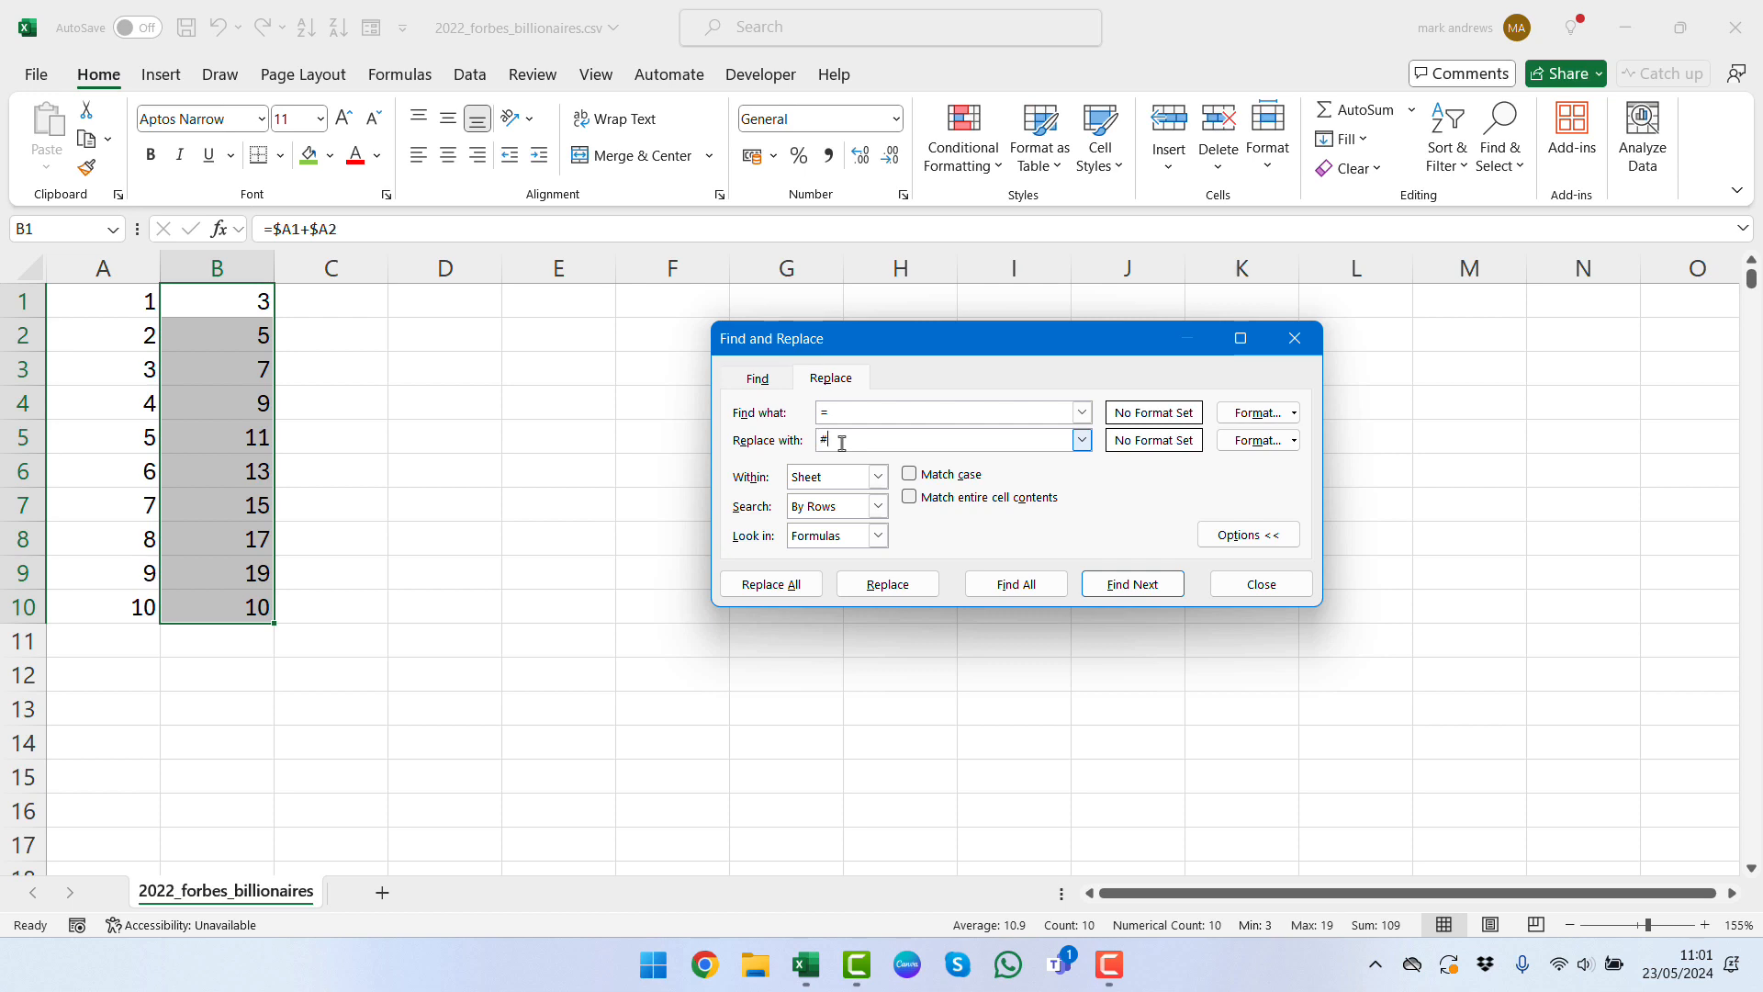
left_click(770, 584)
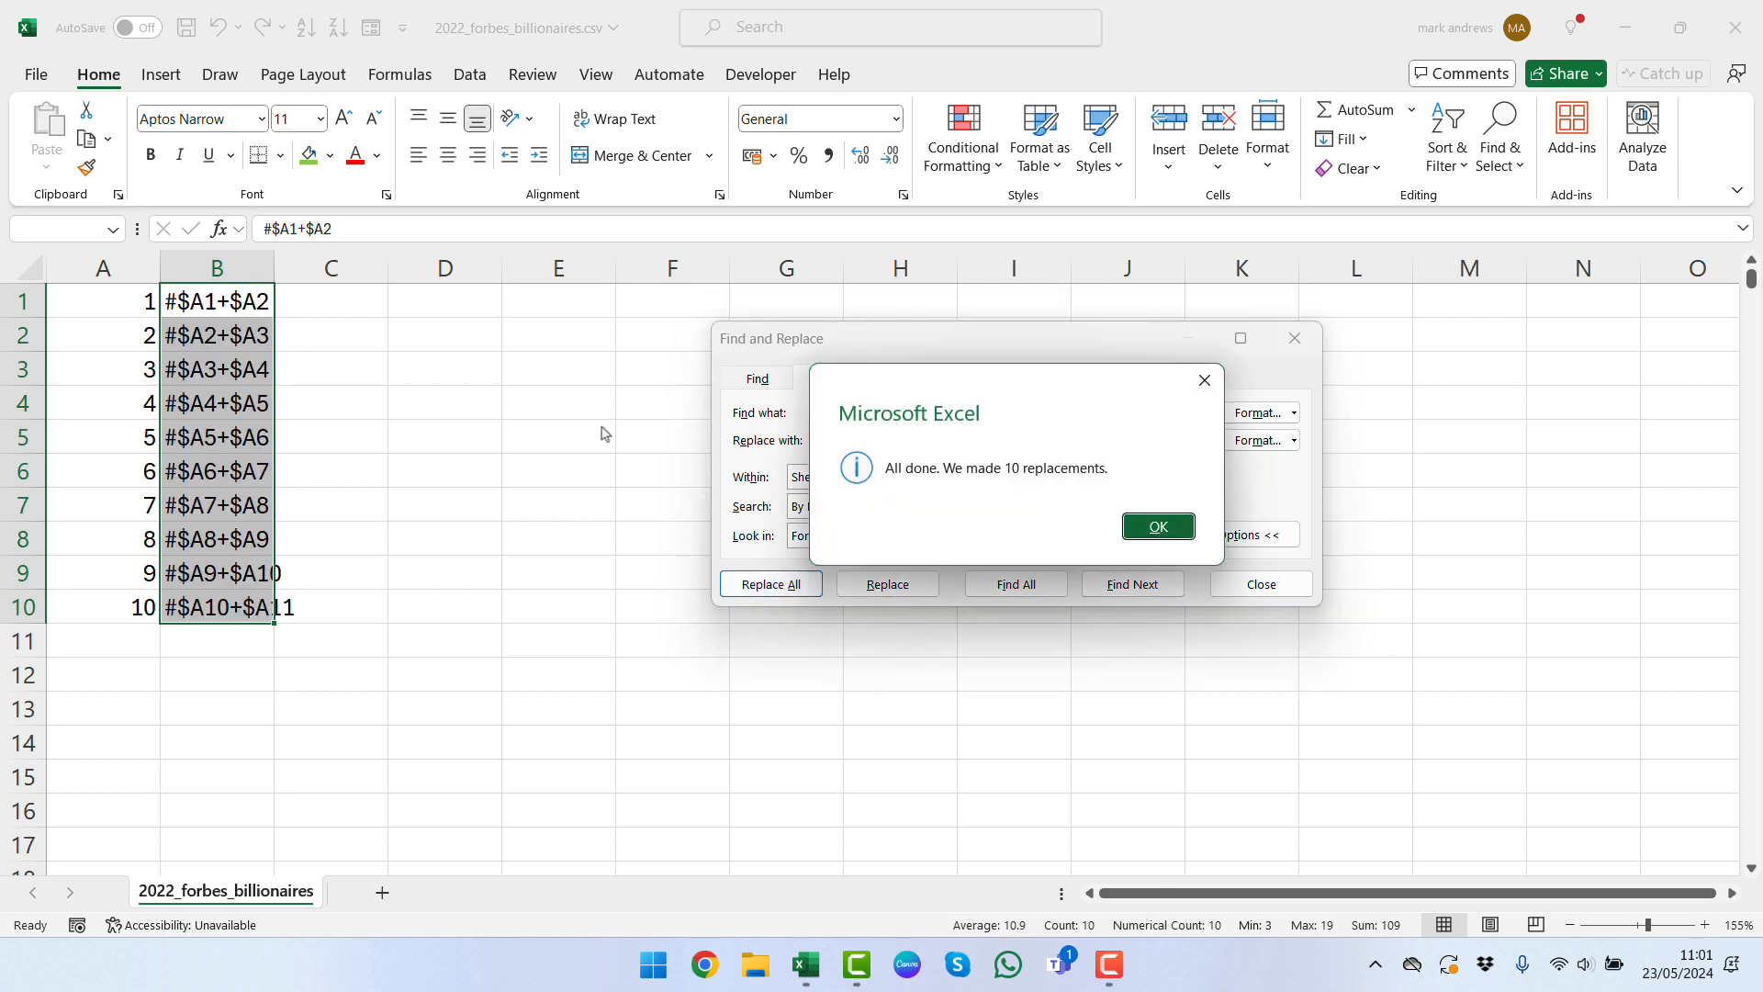
mouse_move(1158, 527)
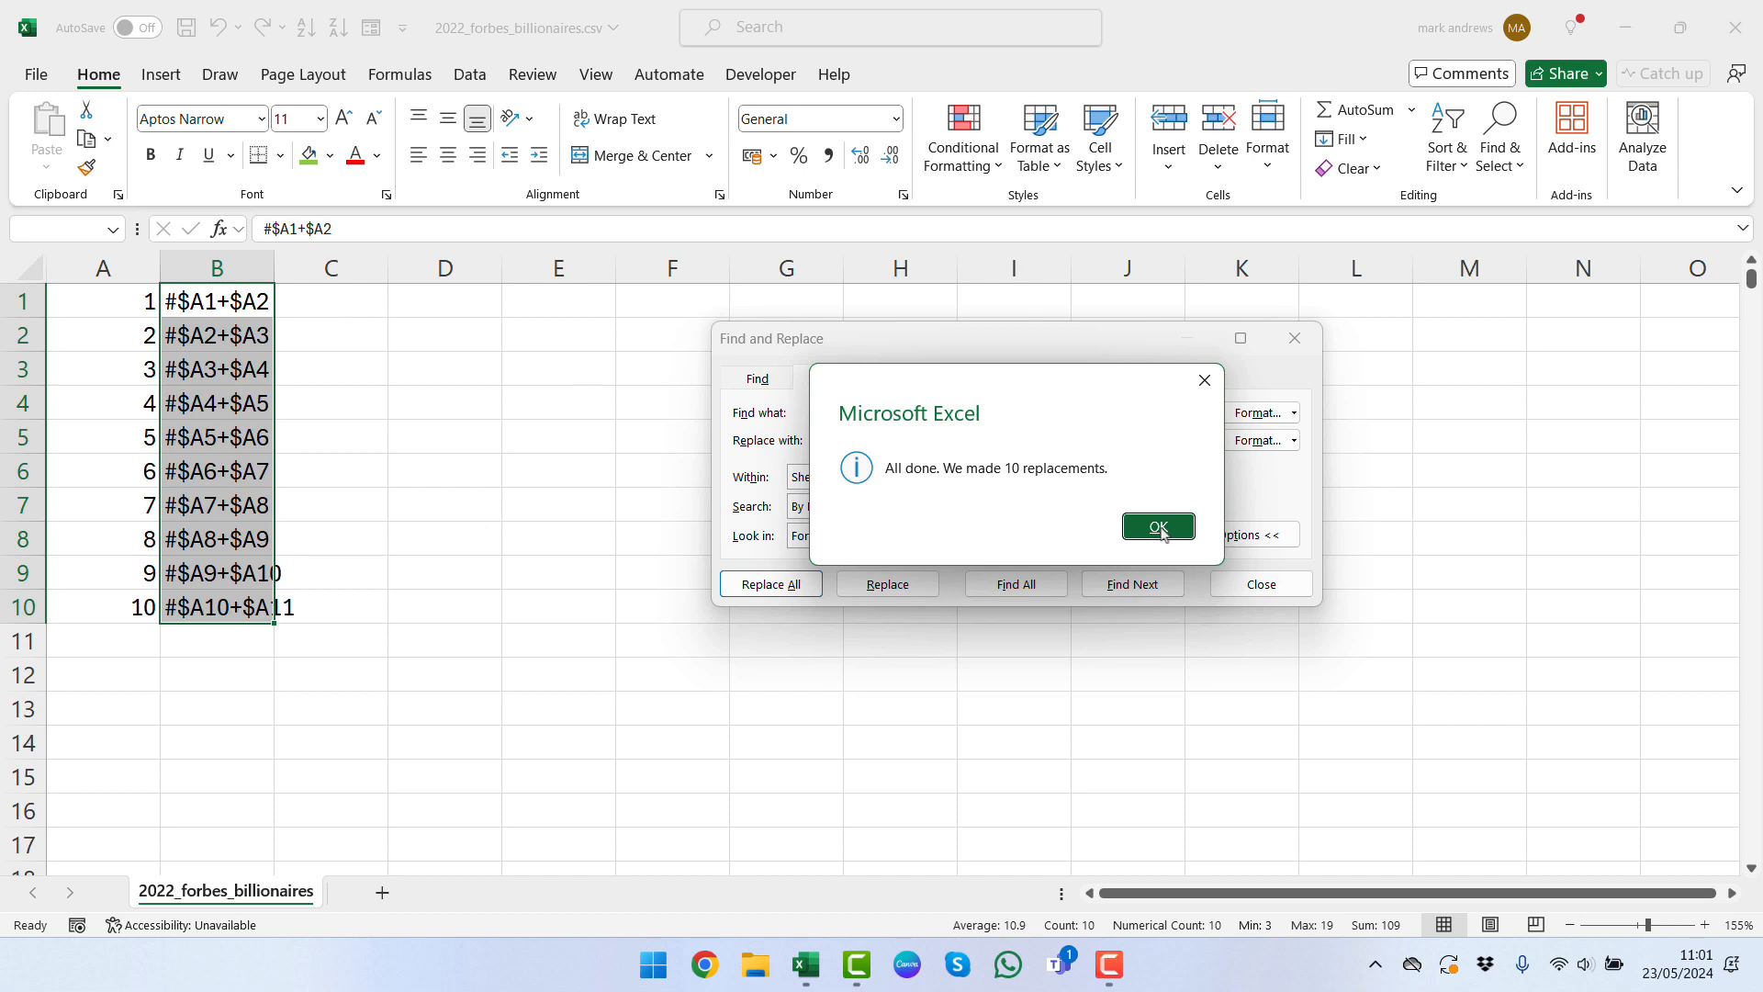
left_click(1157, 529)
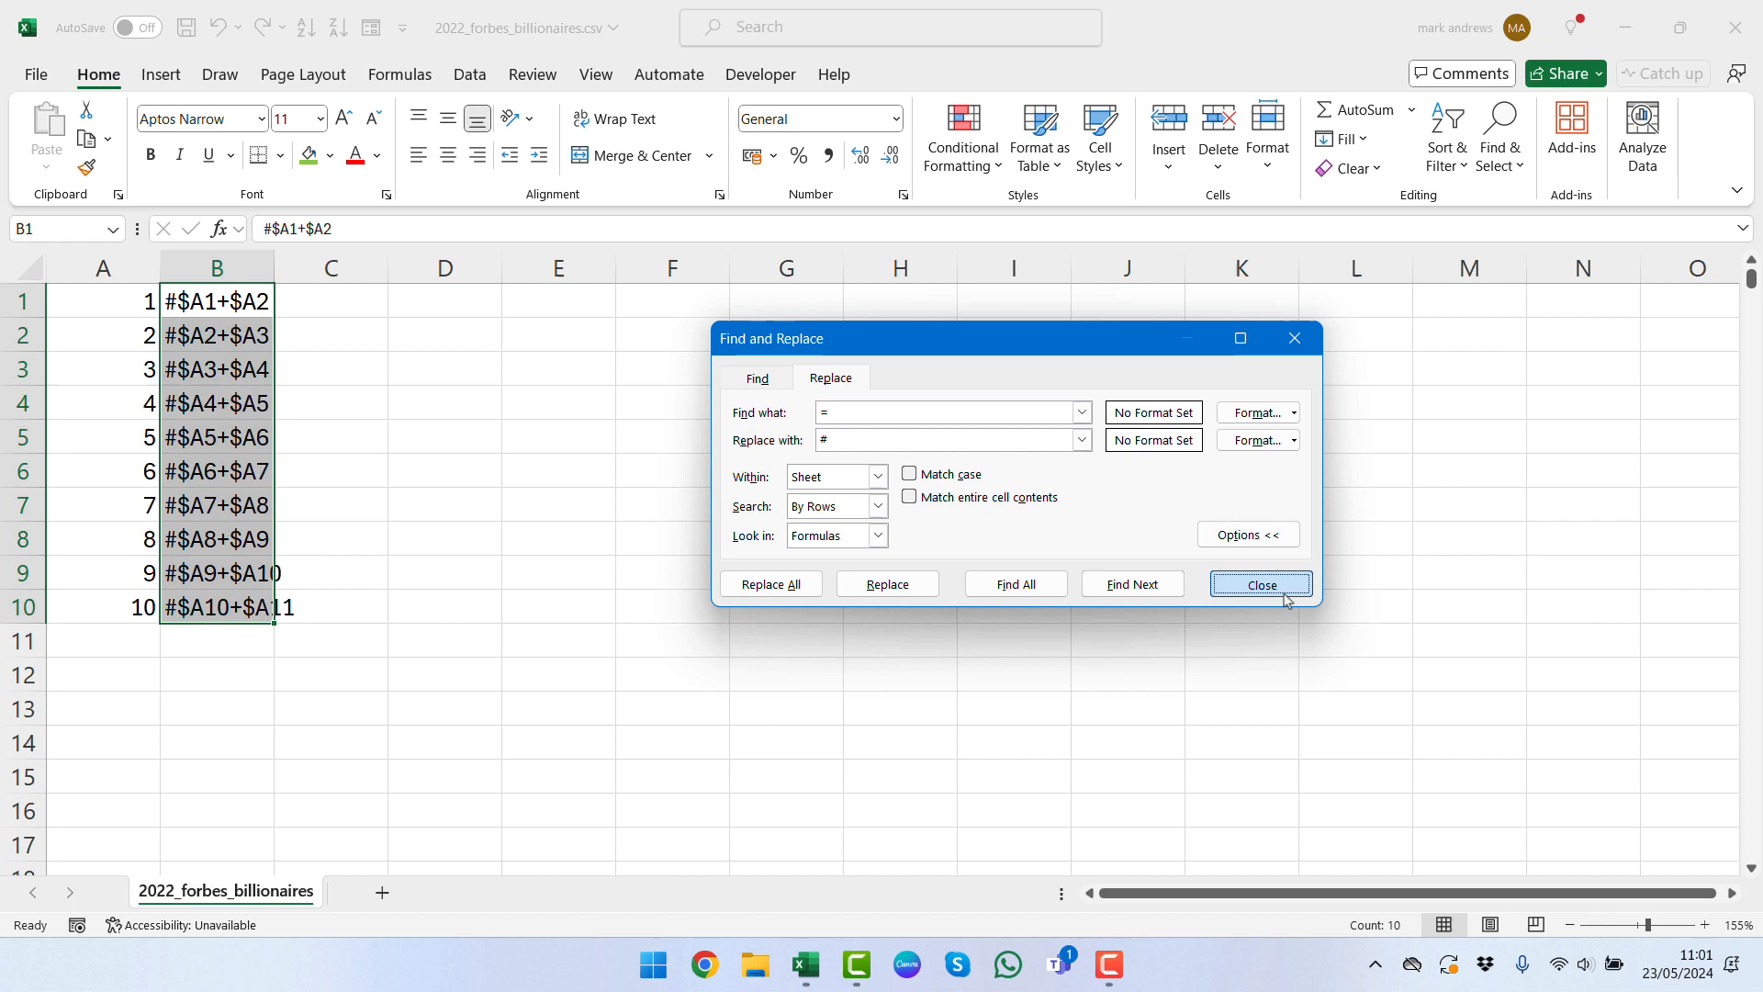
Step: Swap # back to = in G8:G17, restoring results 3 through 19 and 10
left_click(1258, 584)
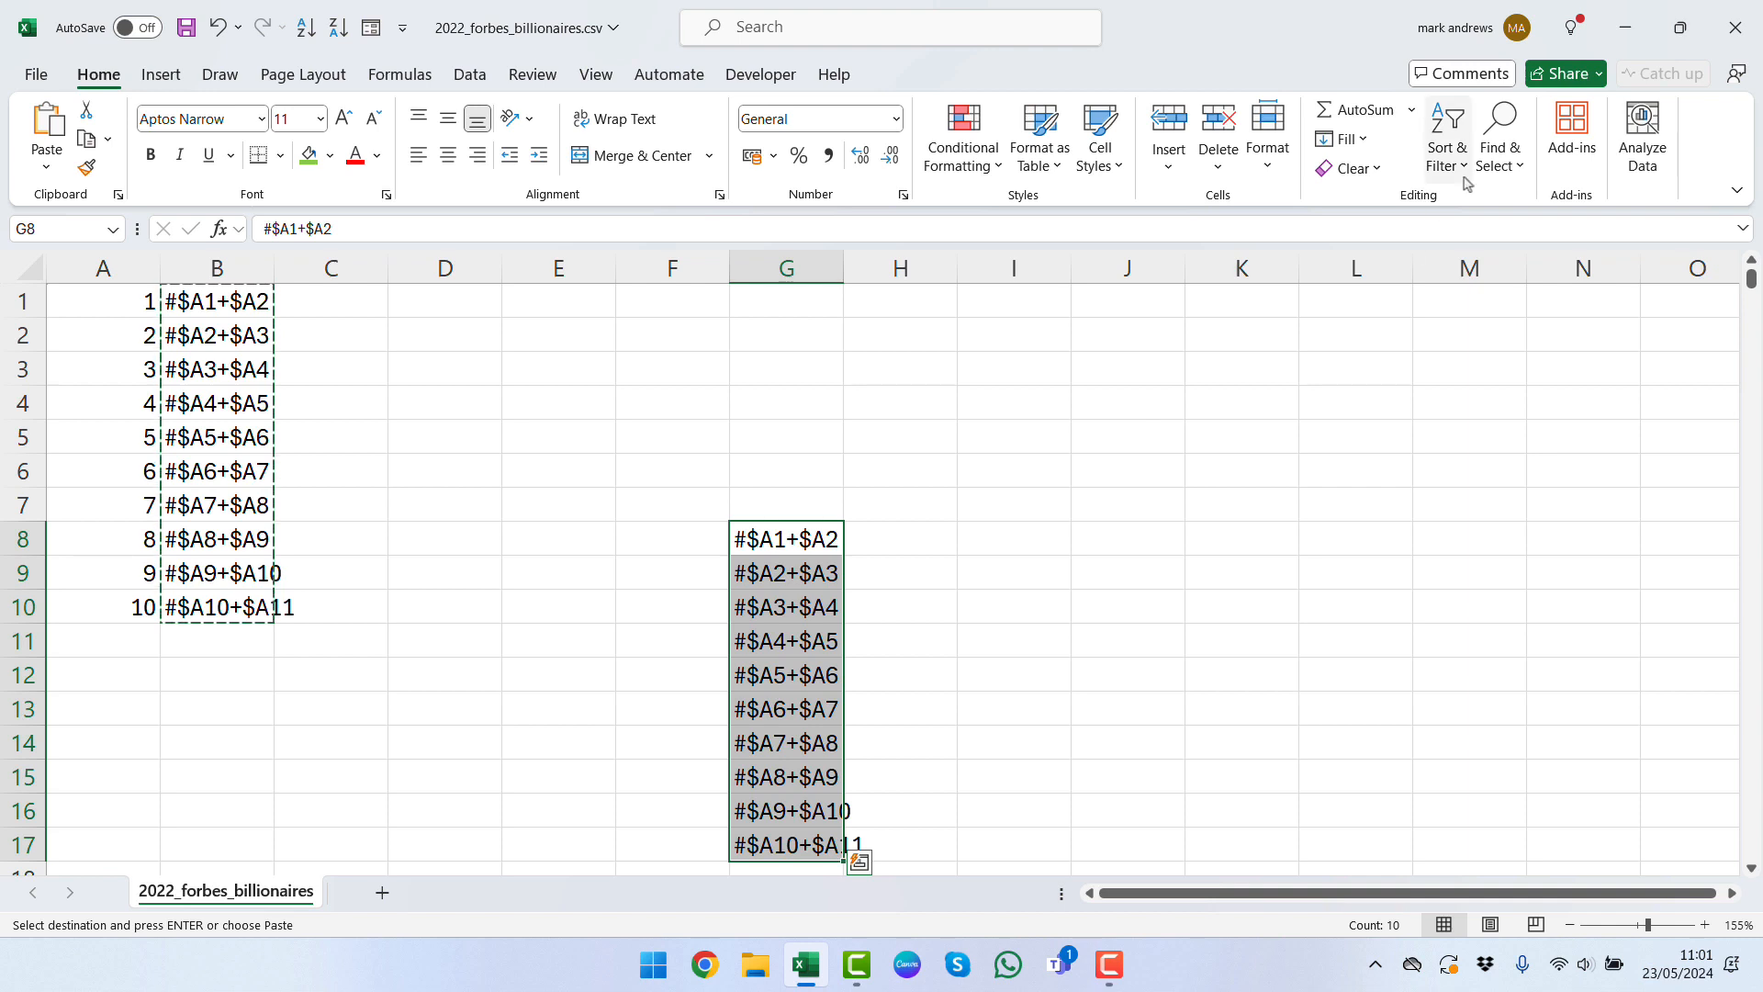
left_click(1499, 139)
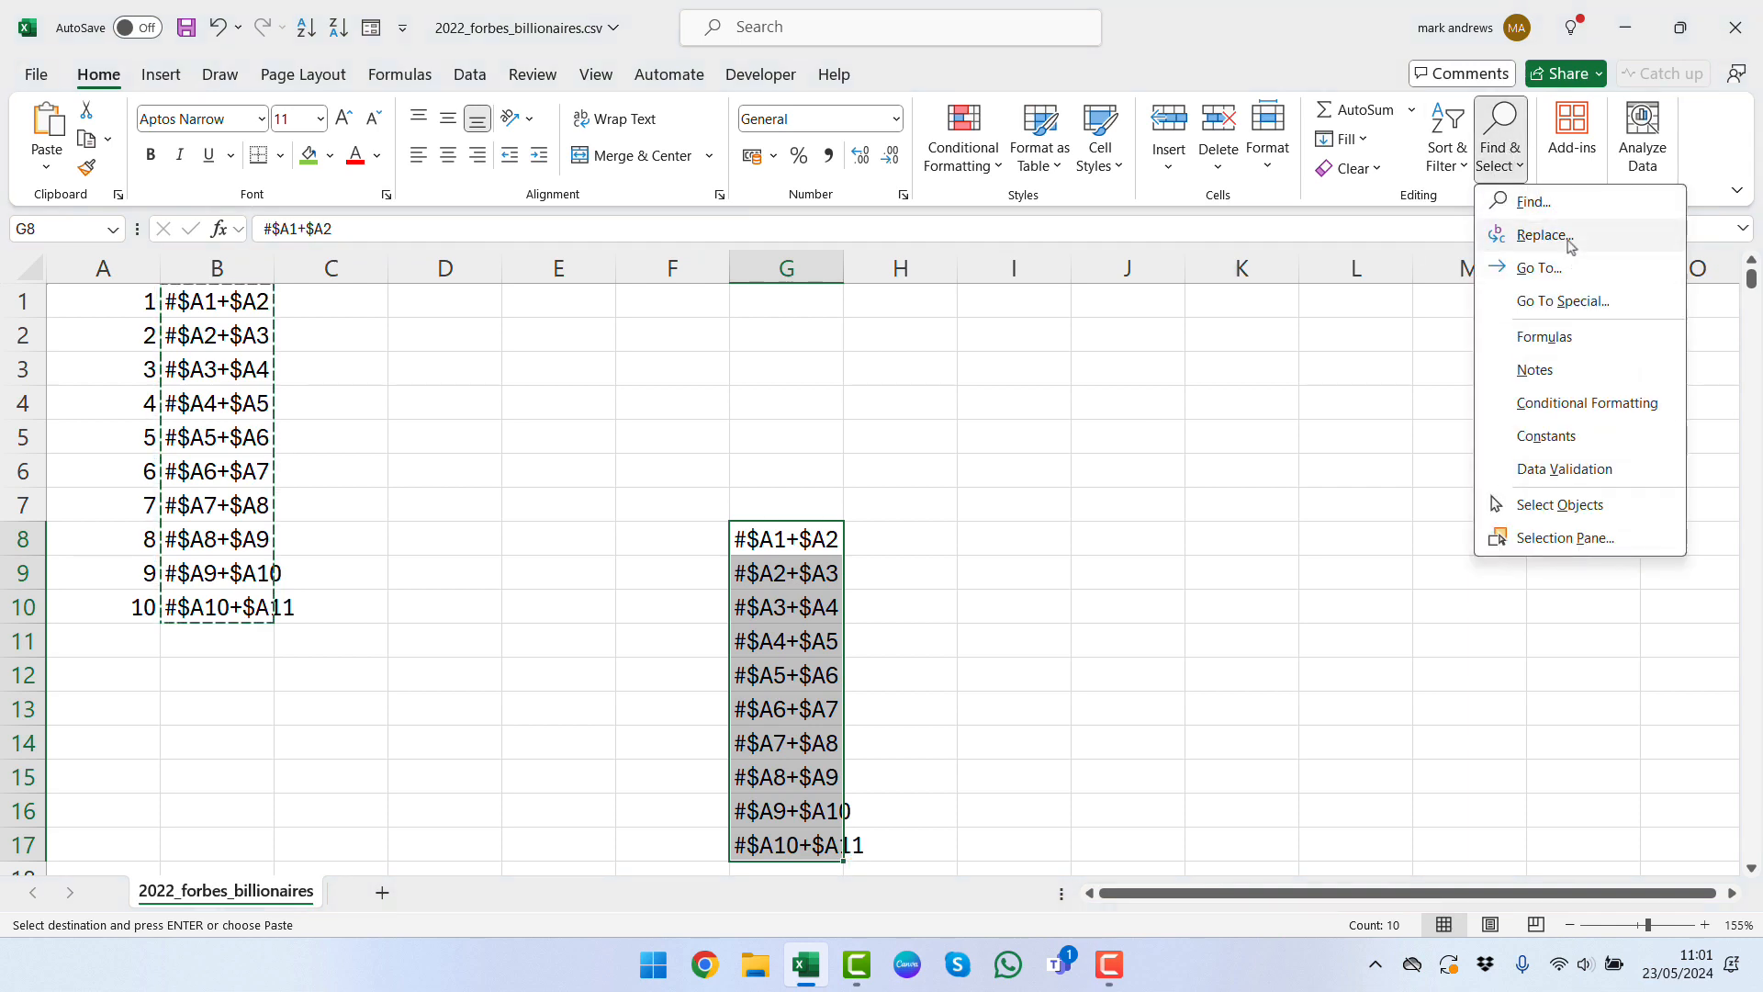
left_click(1542, 234)
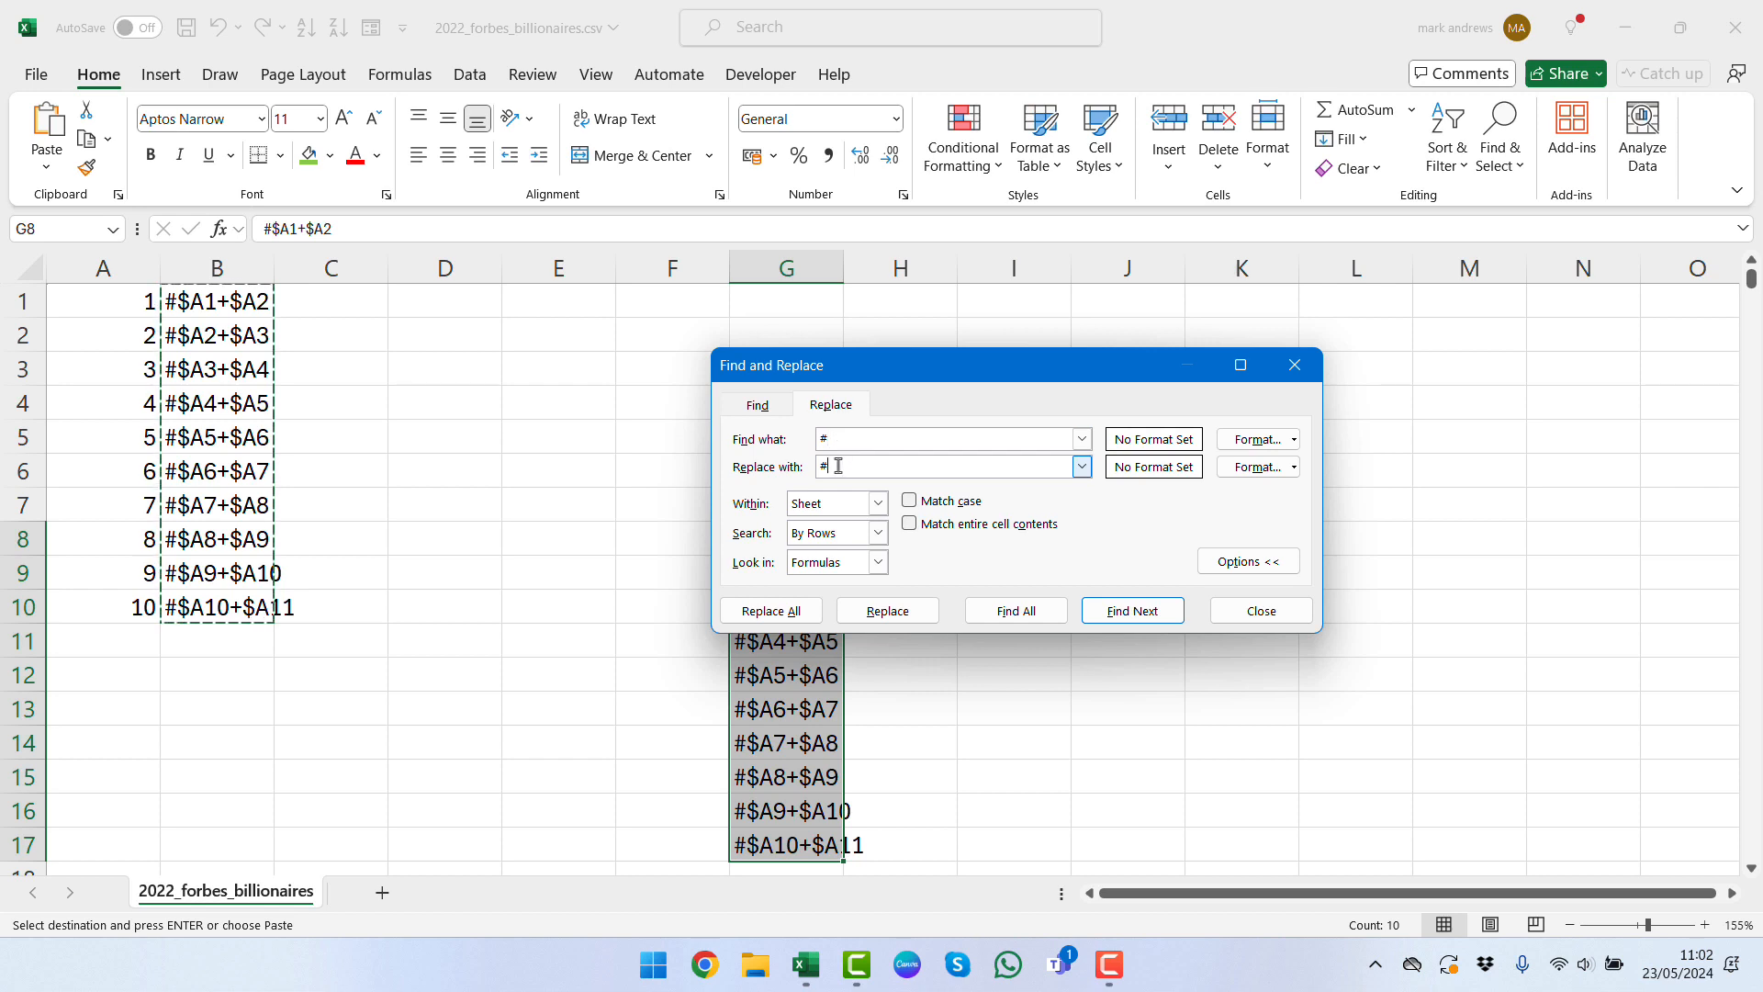
type("=")
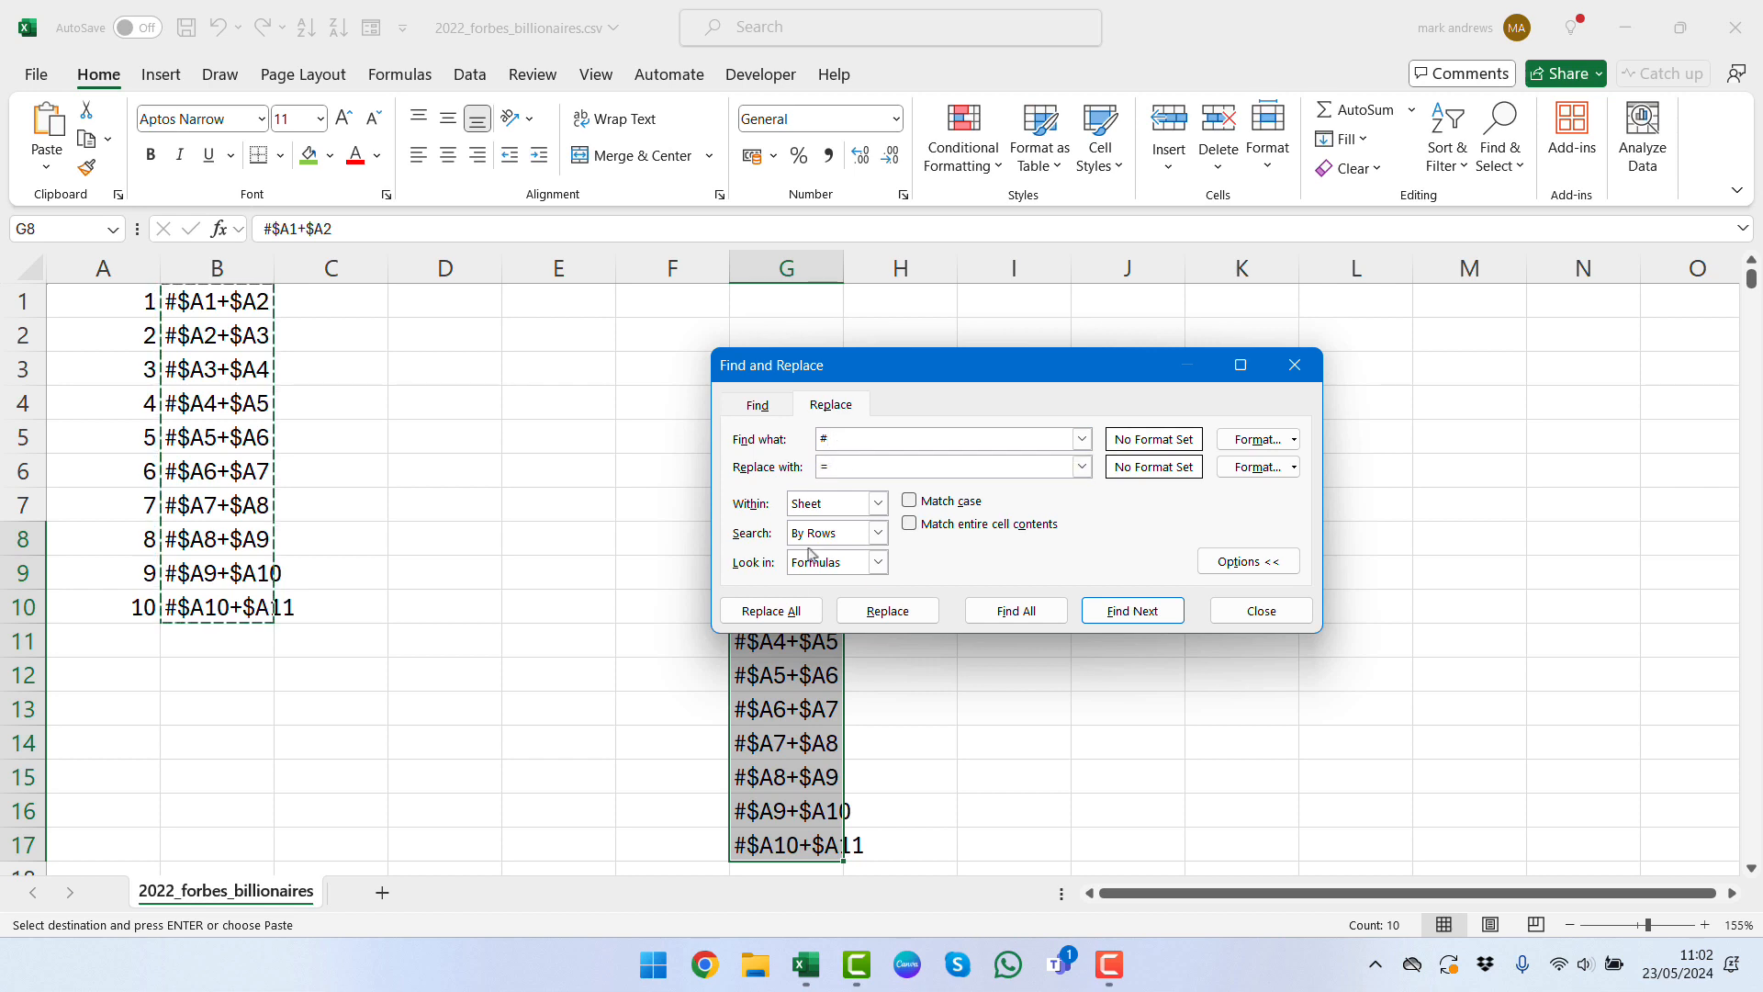
left_click(770, 610)
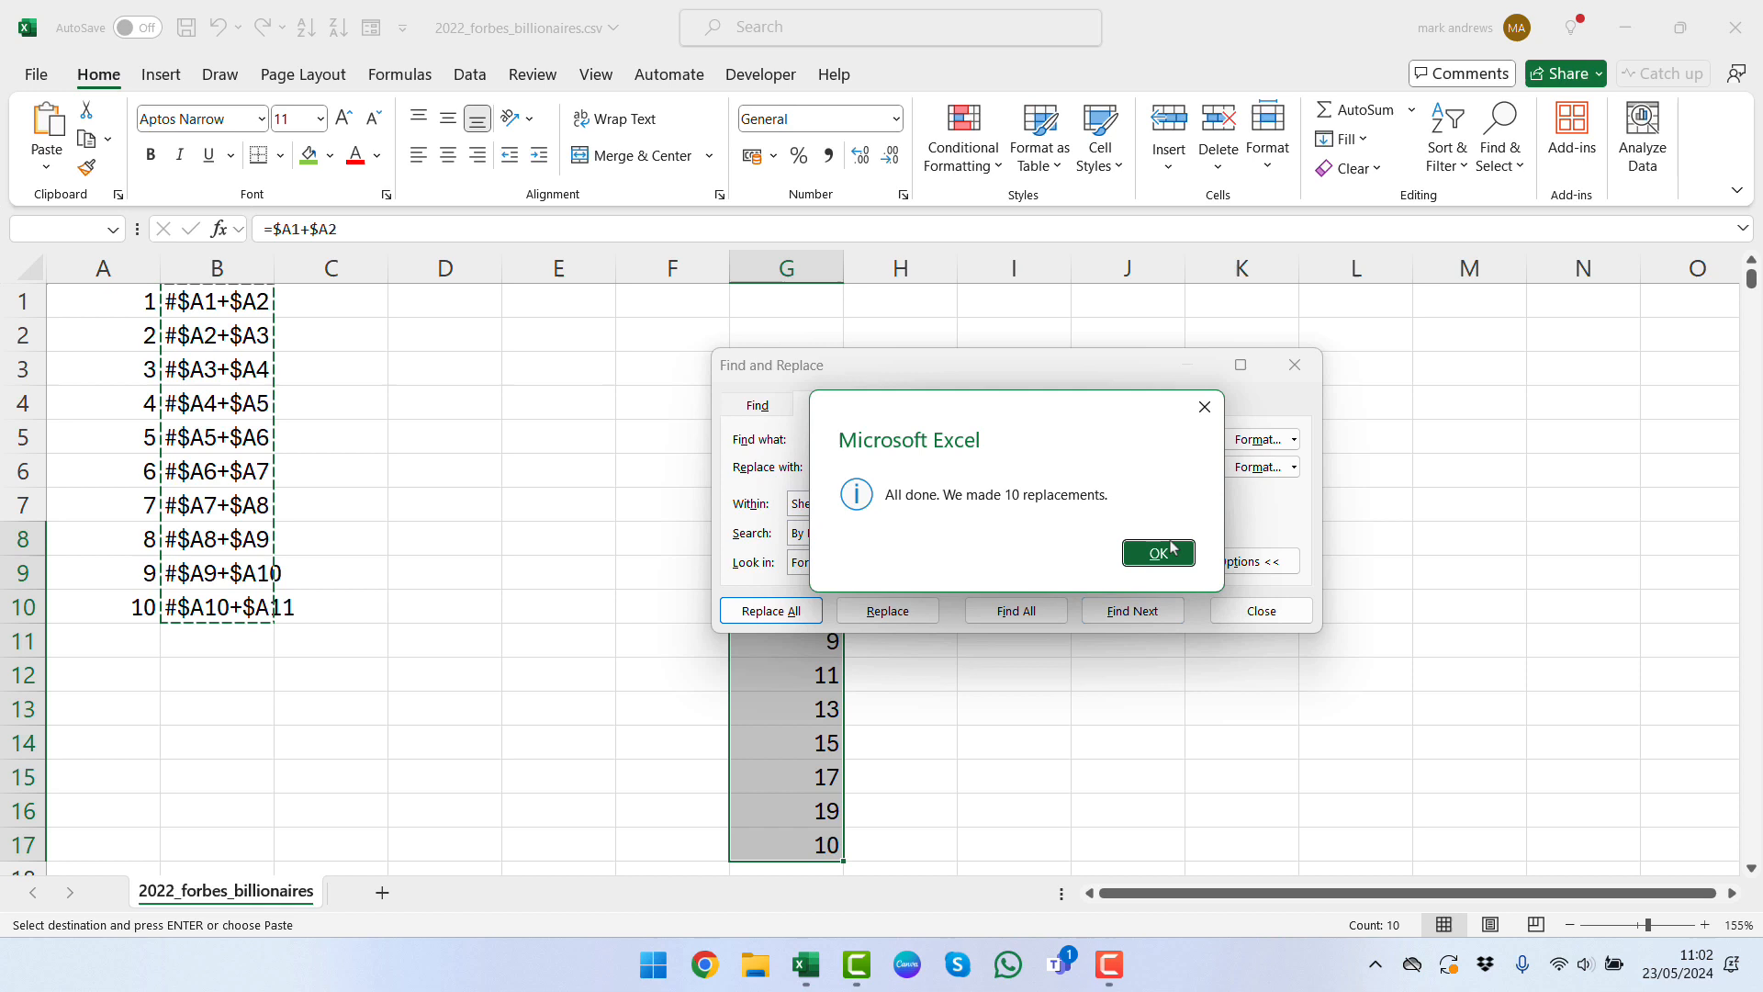
left_click(1157, 552)
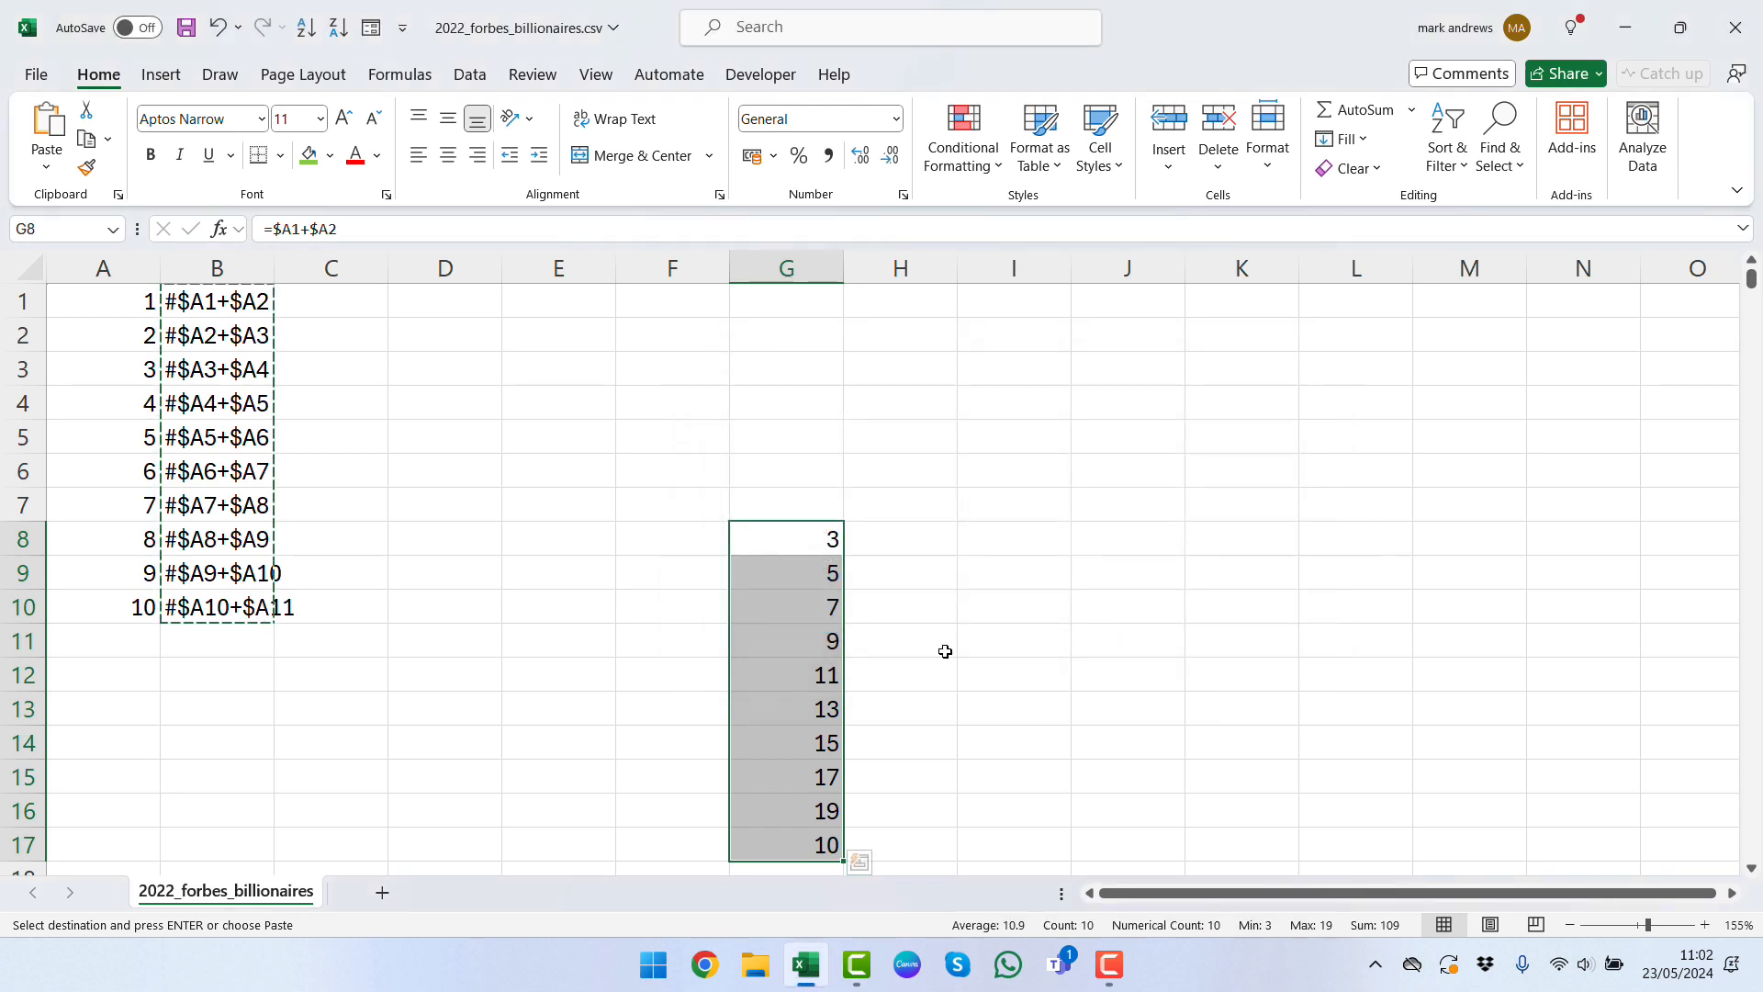
mouse_move(708, 596)
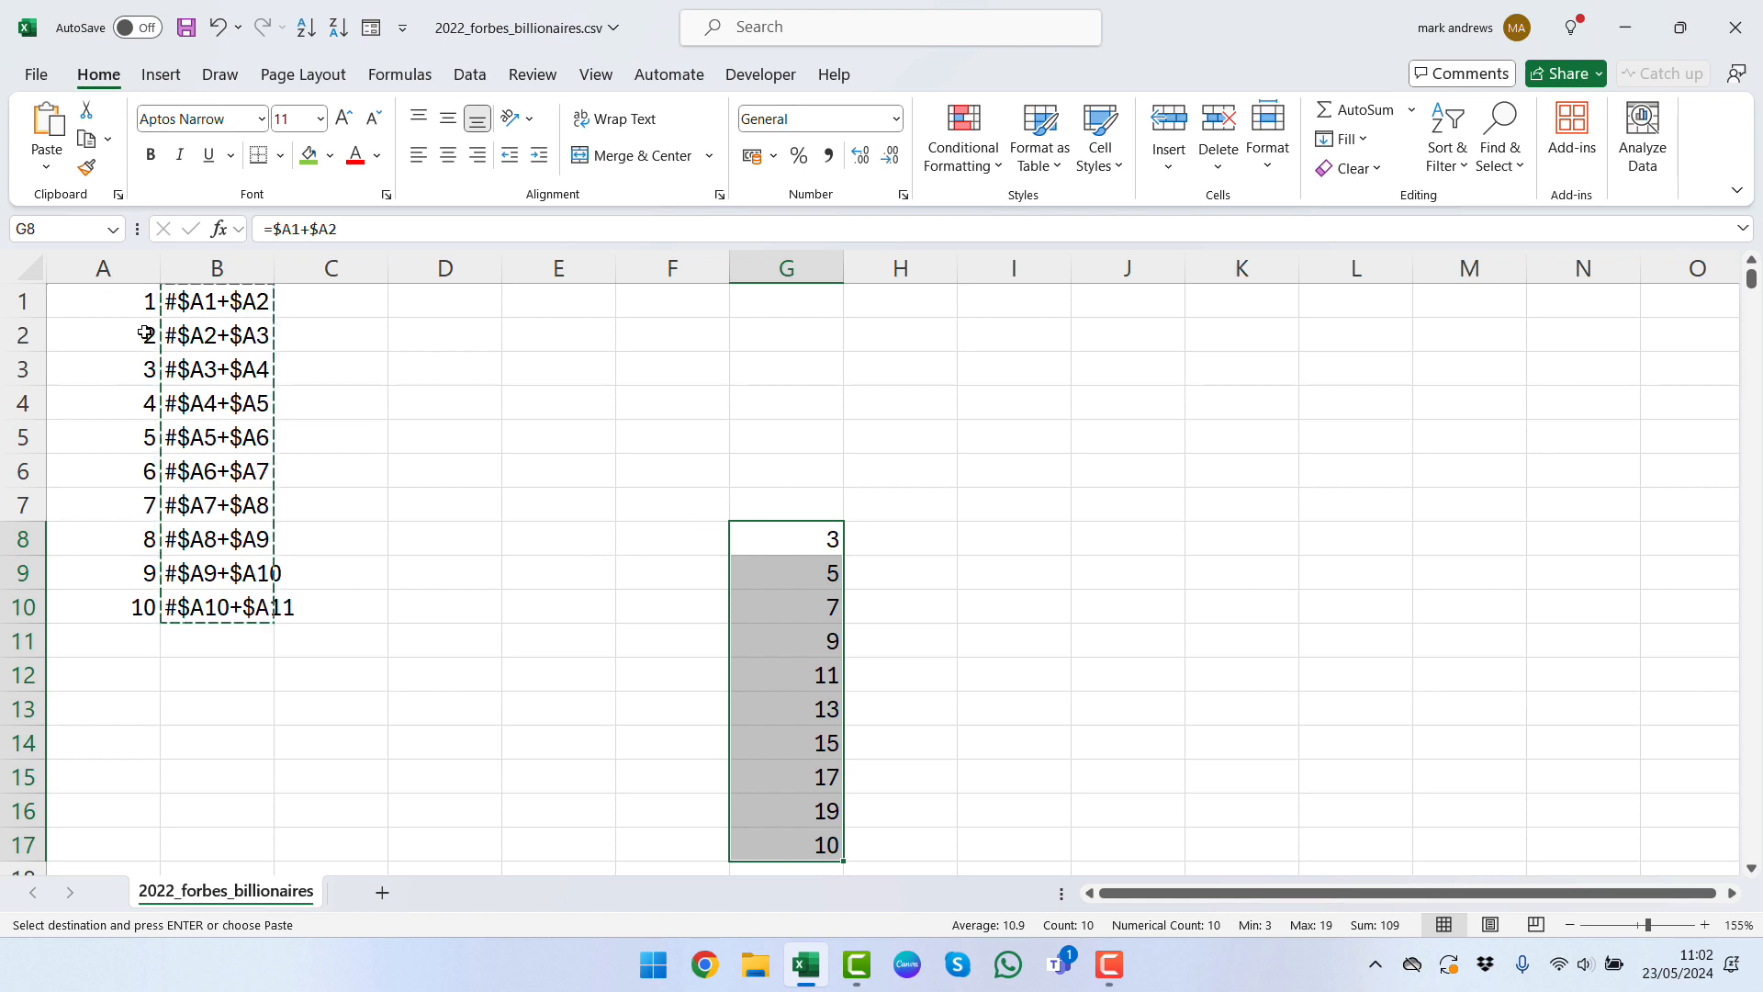
mouse_move(810, 544)
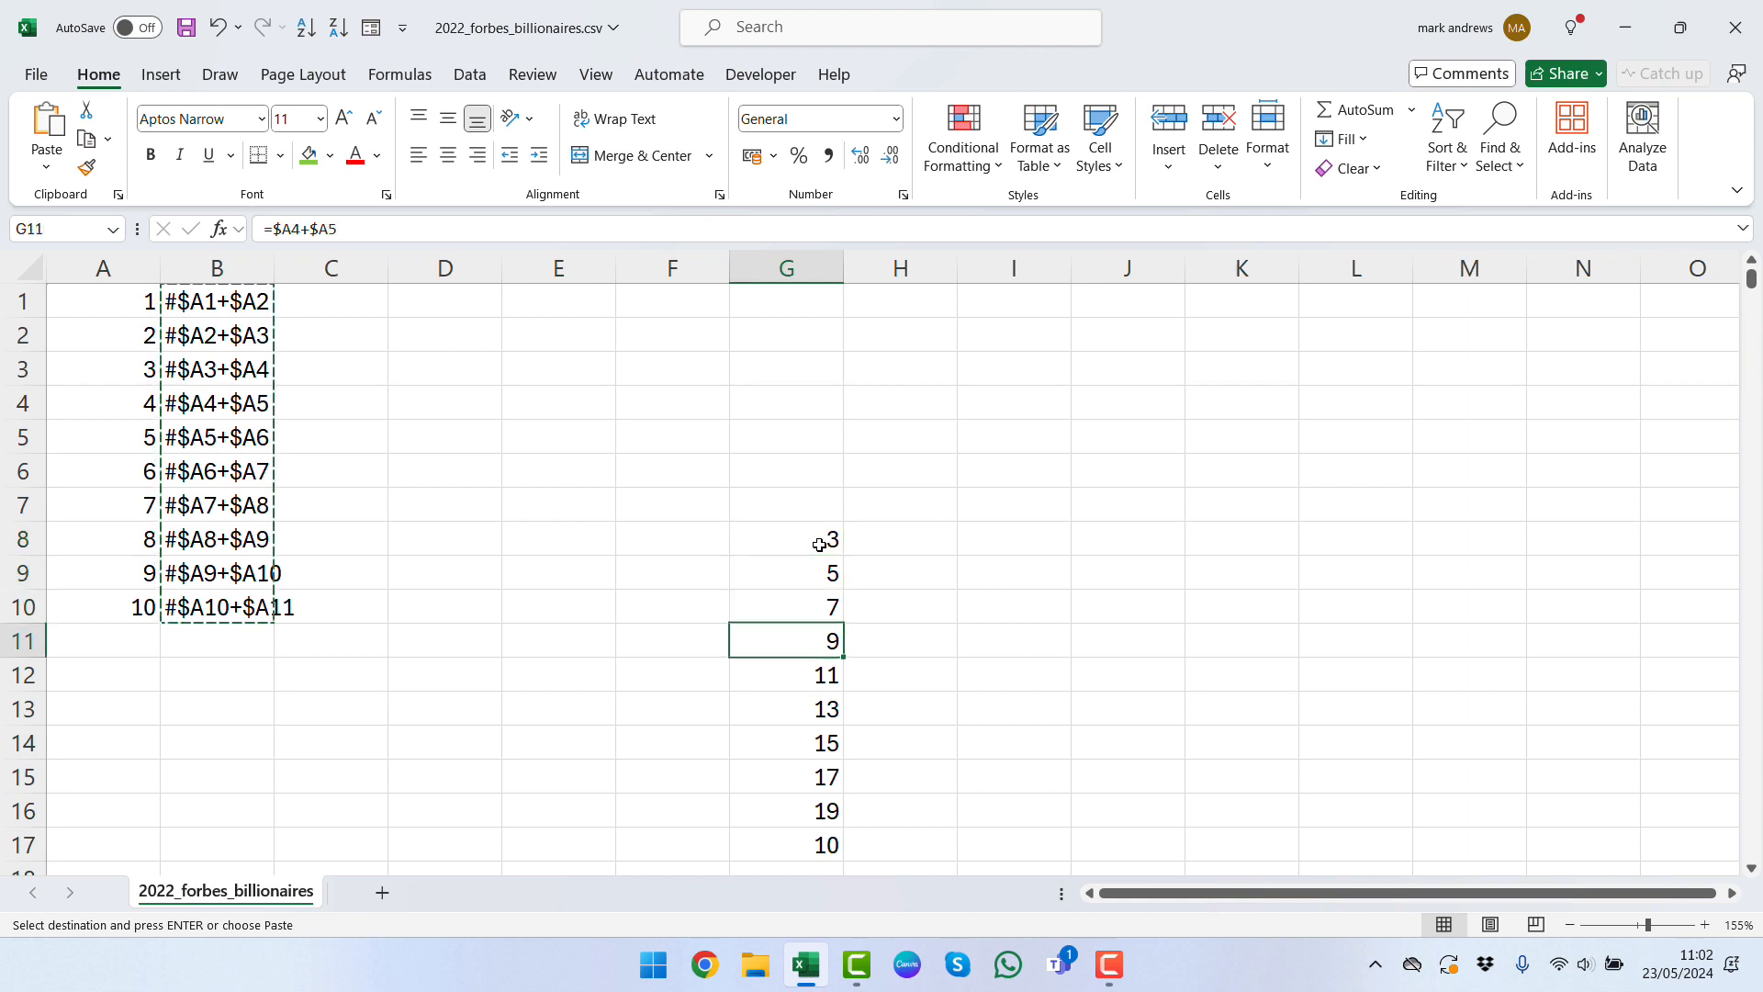
left_click(785, 776)
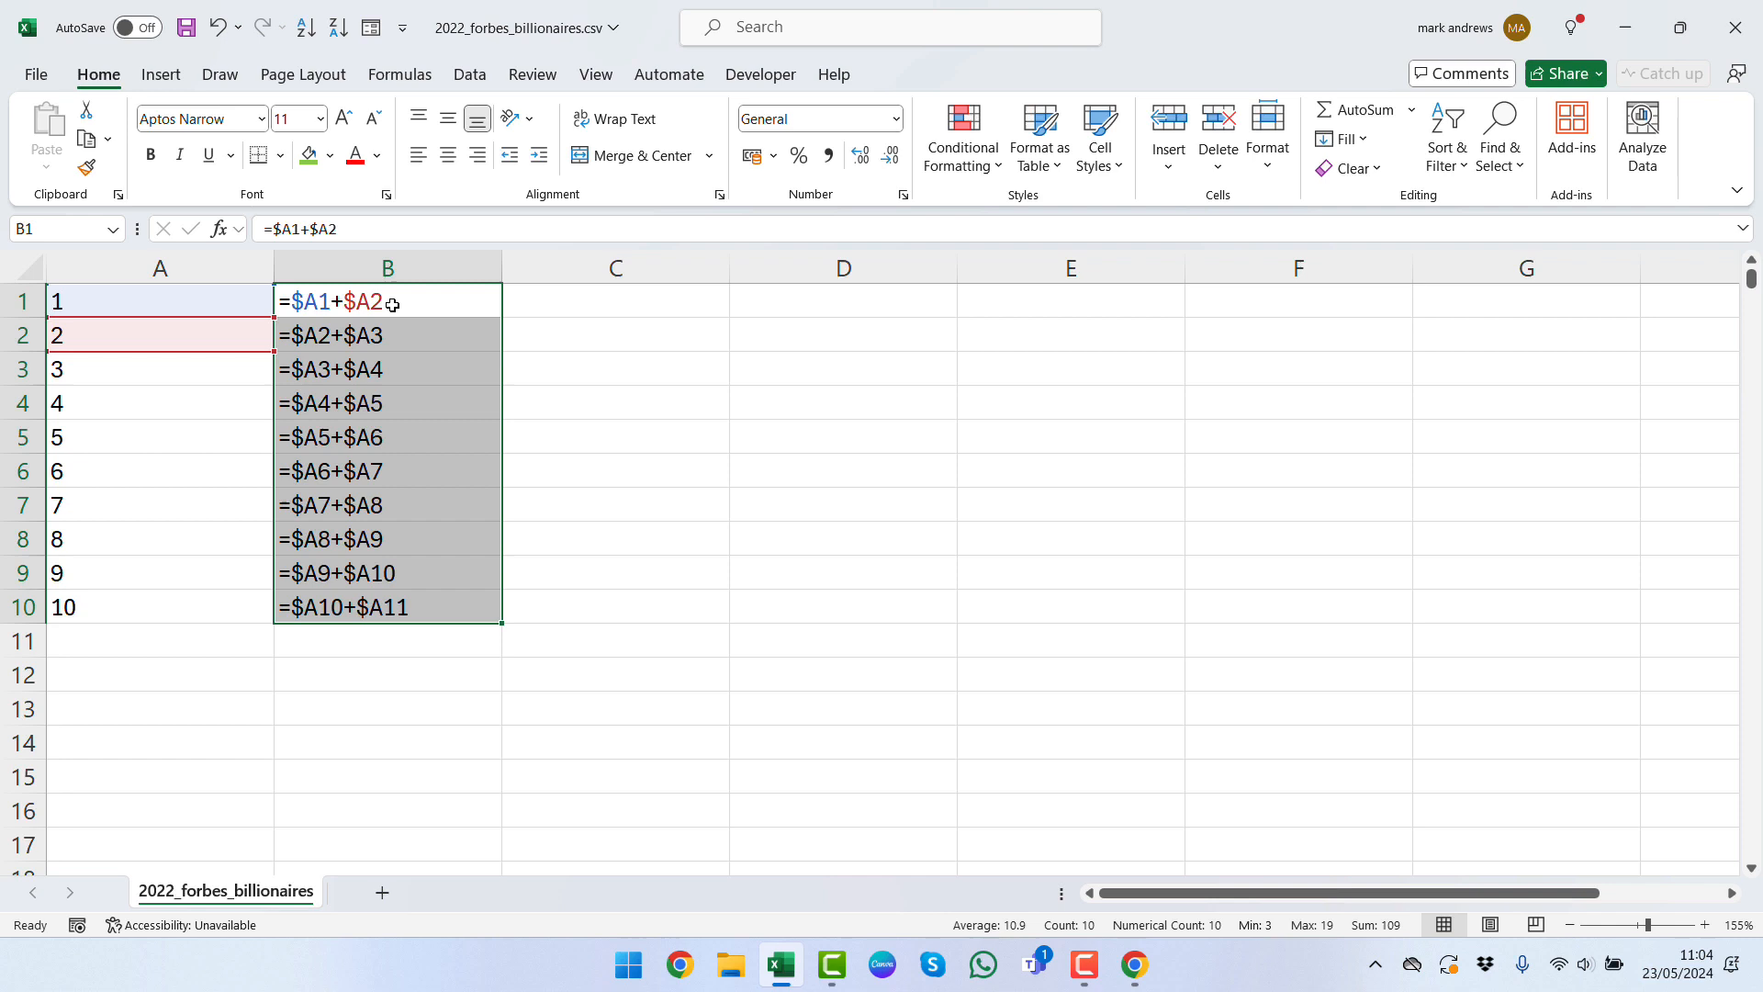
mouse_move(501, 672)
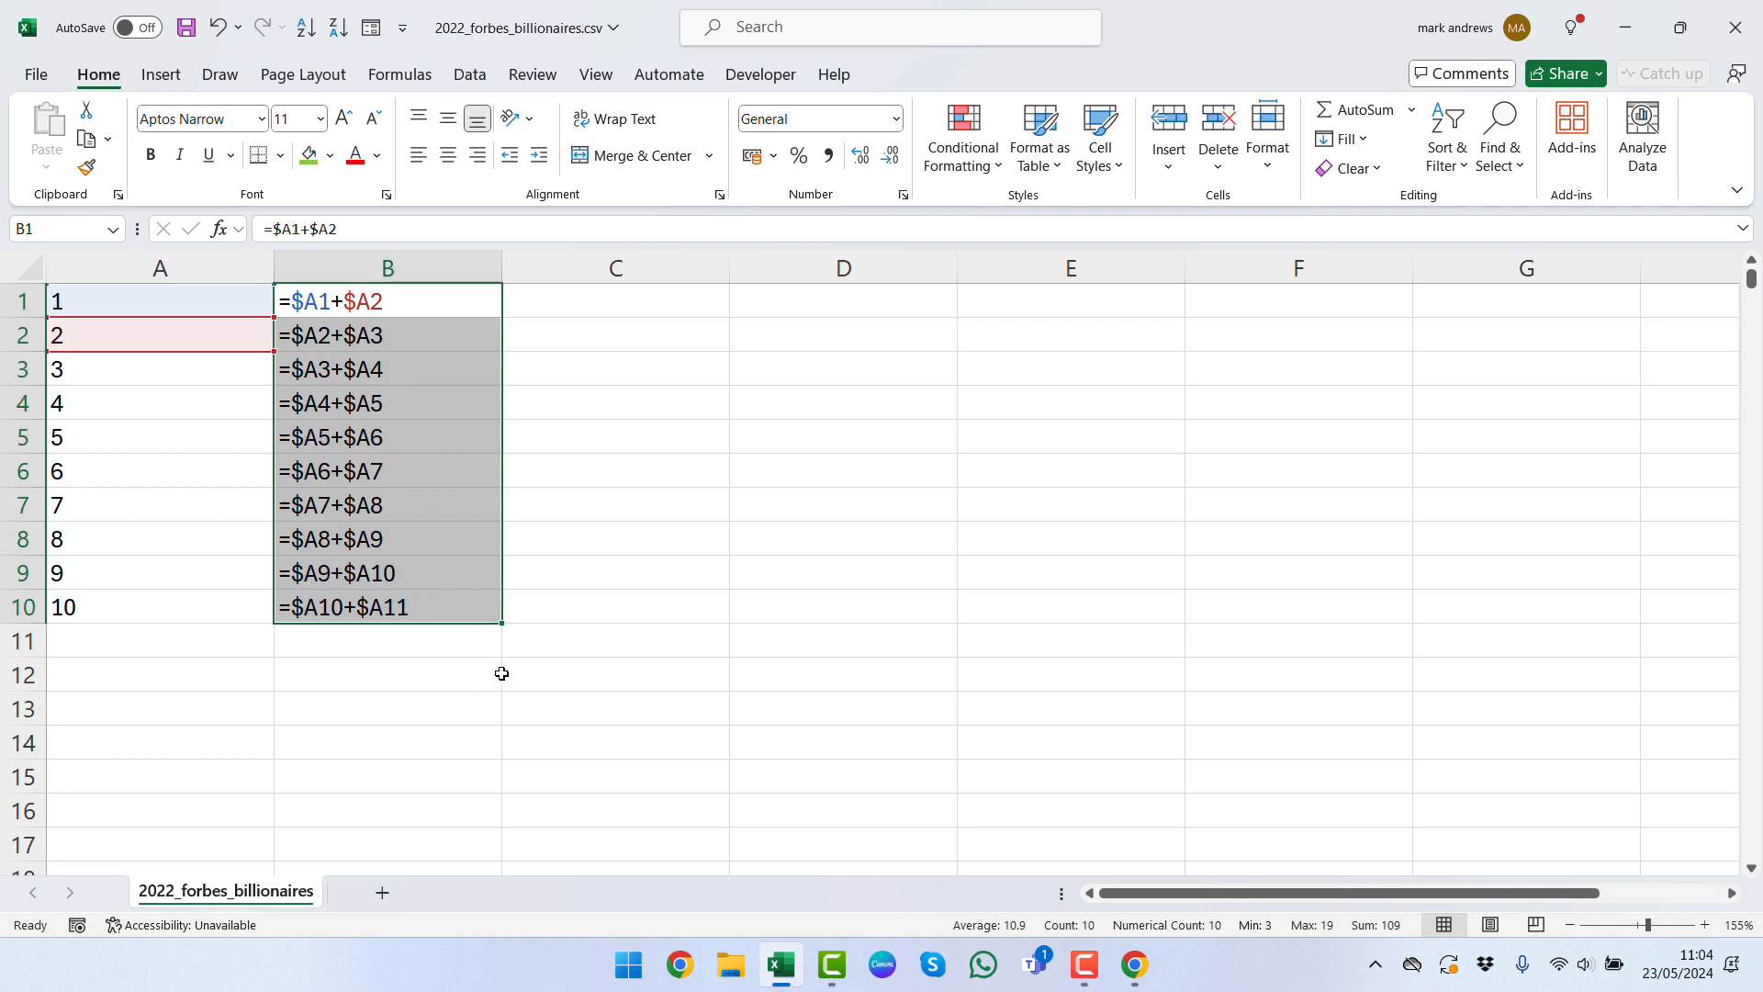
Step: Copy the ten formulas =$A1+$A2 through =$A10+$A11 from column B
key("ctrl+c")
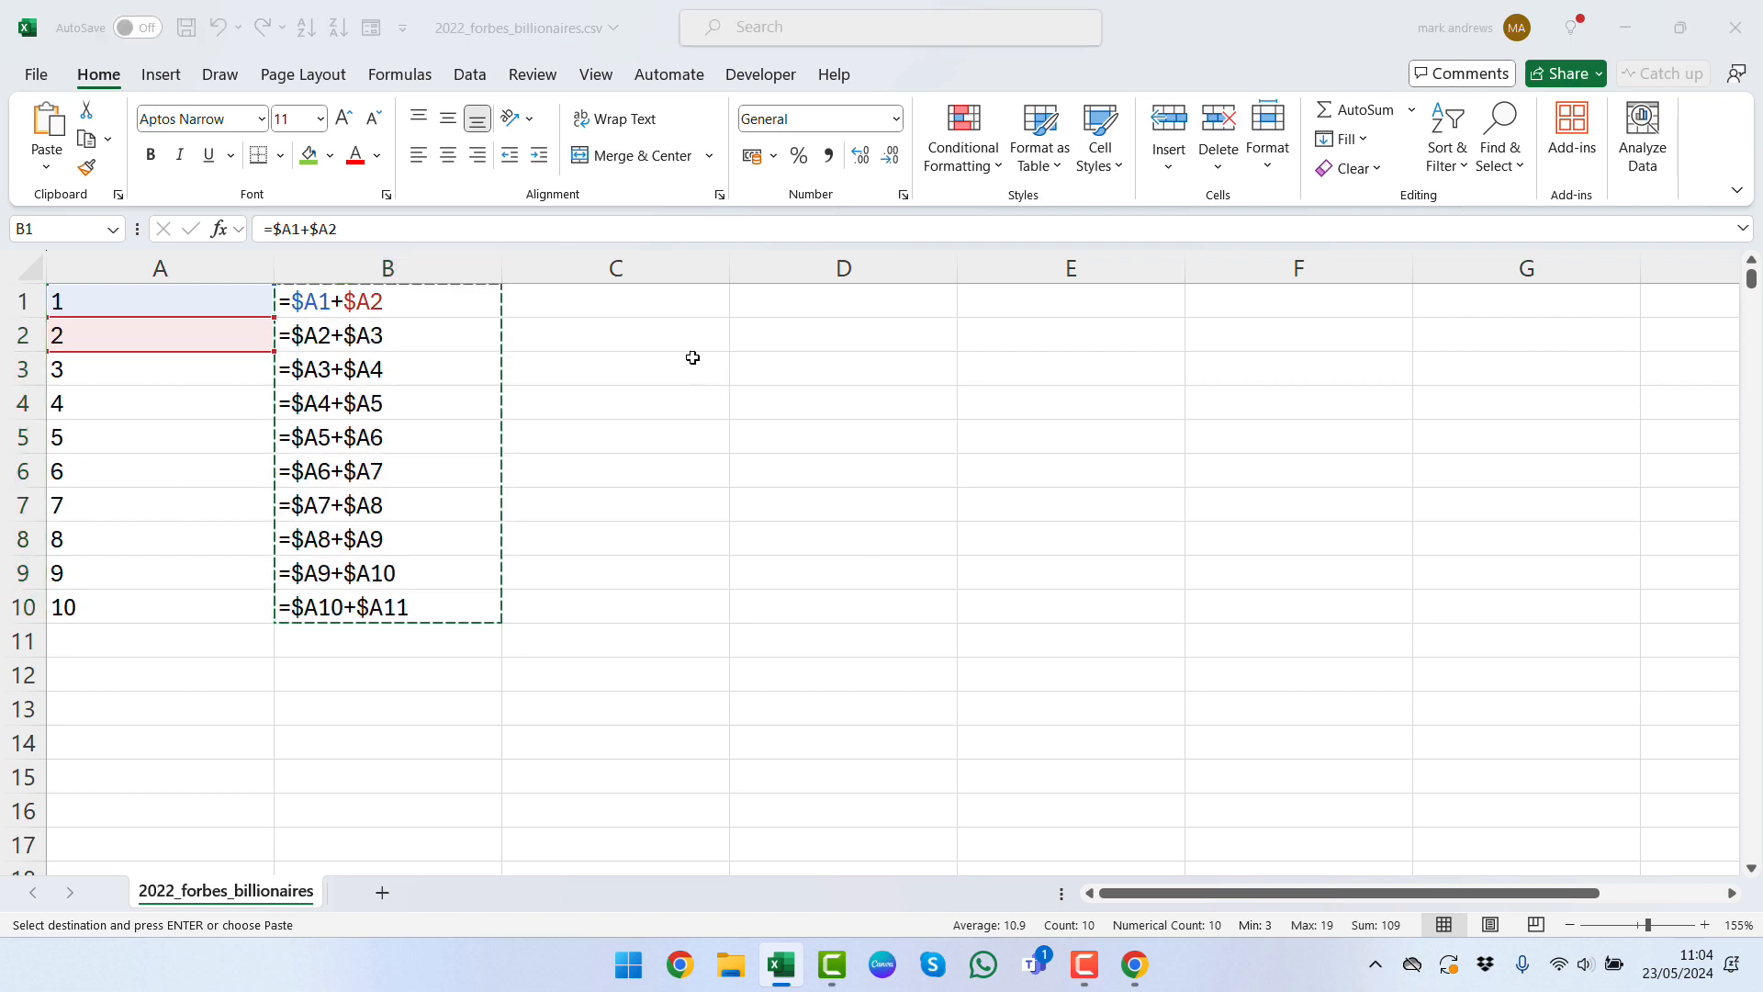
left_click(1132, 965)
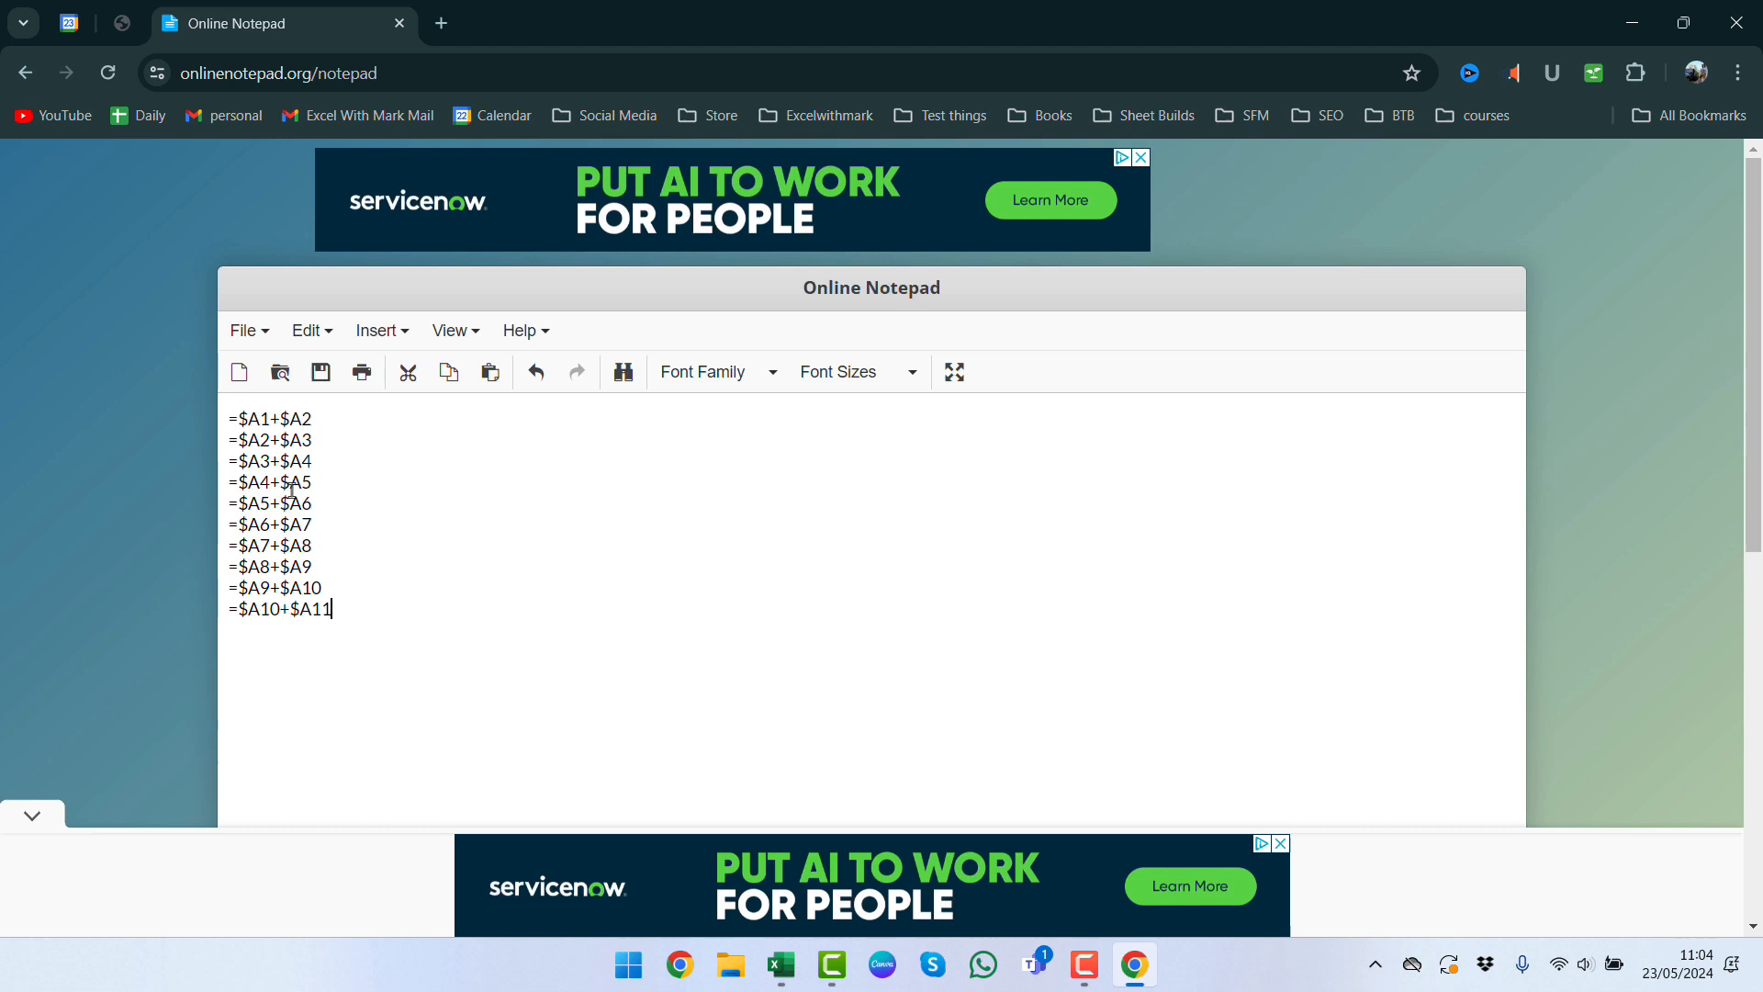
mouse_move(555, 755)
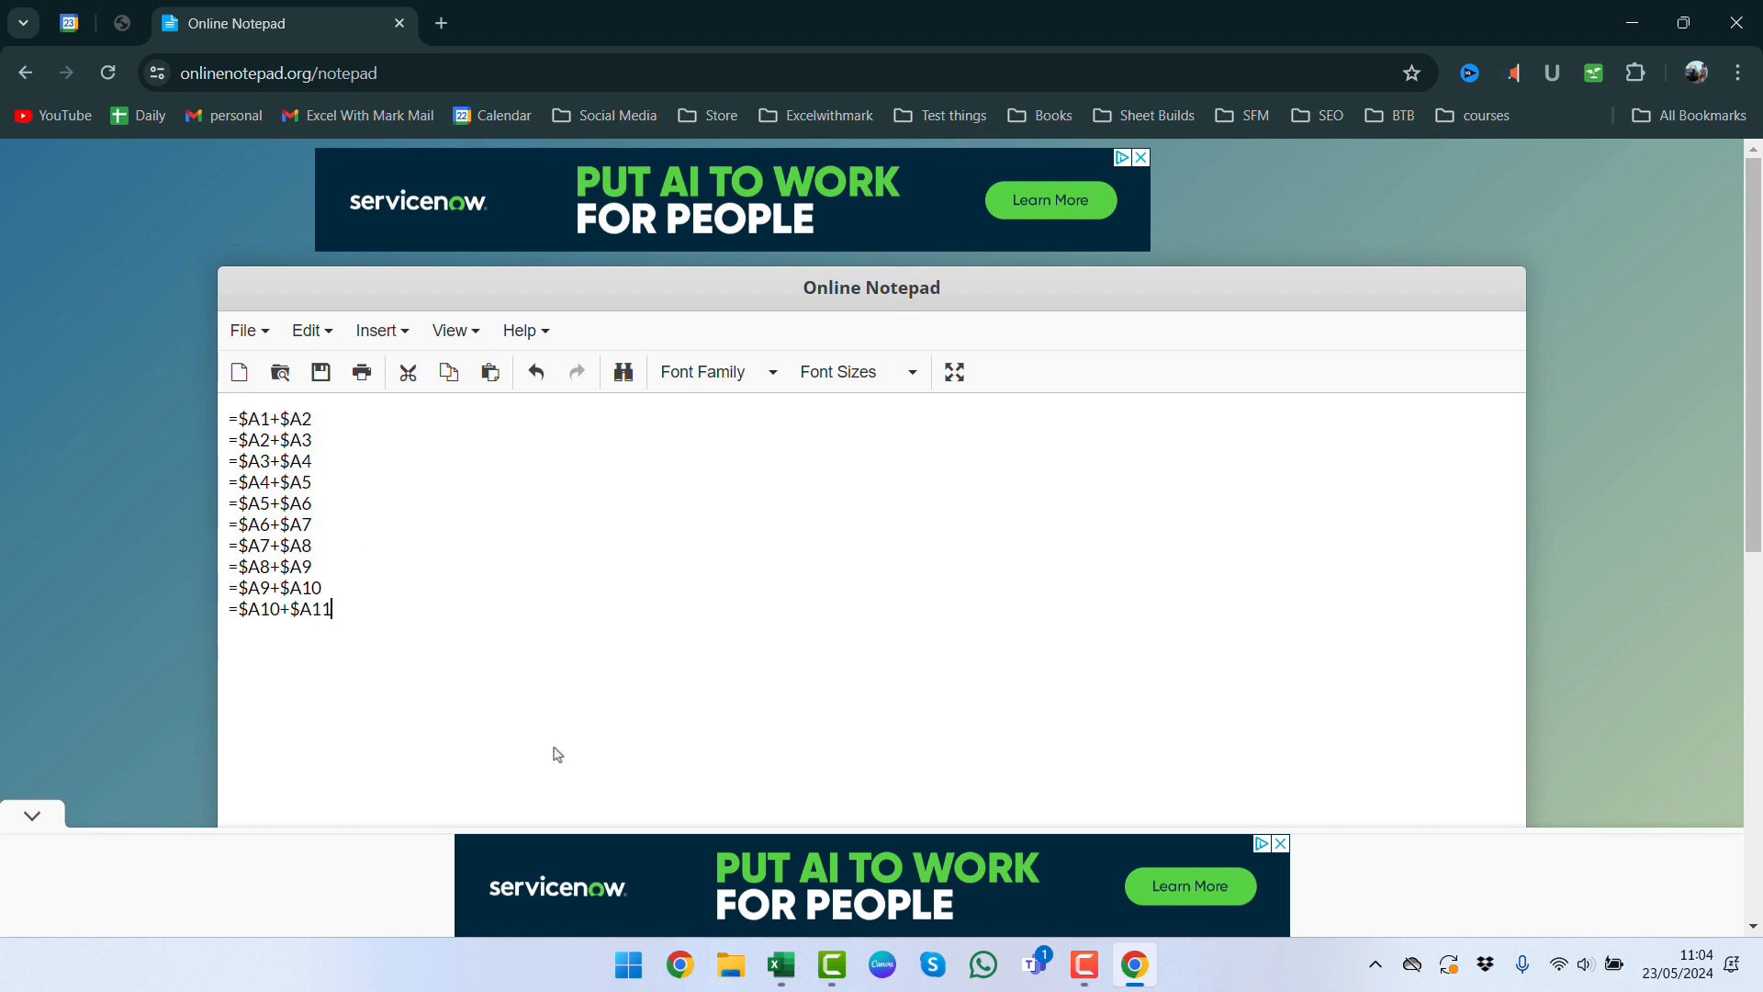
Step: Select all the formula lines in Online Notepad for copying
key("ctrl+a")
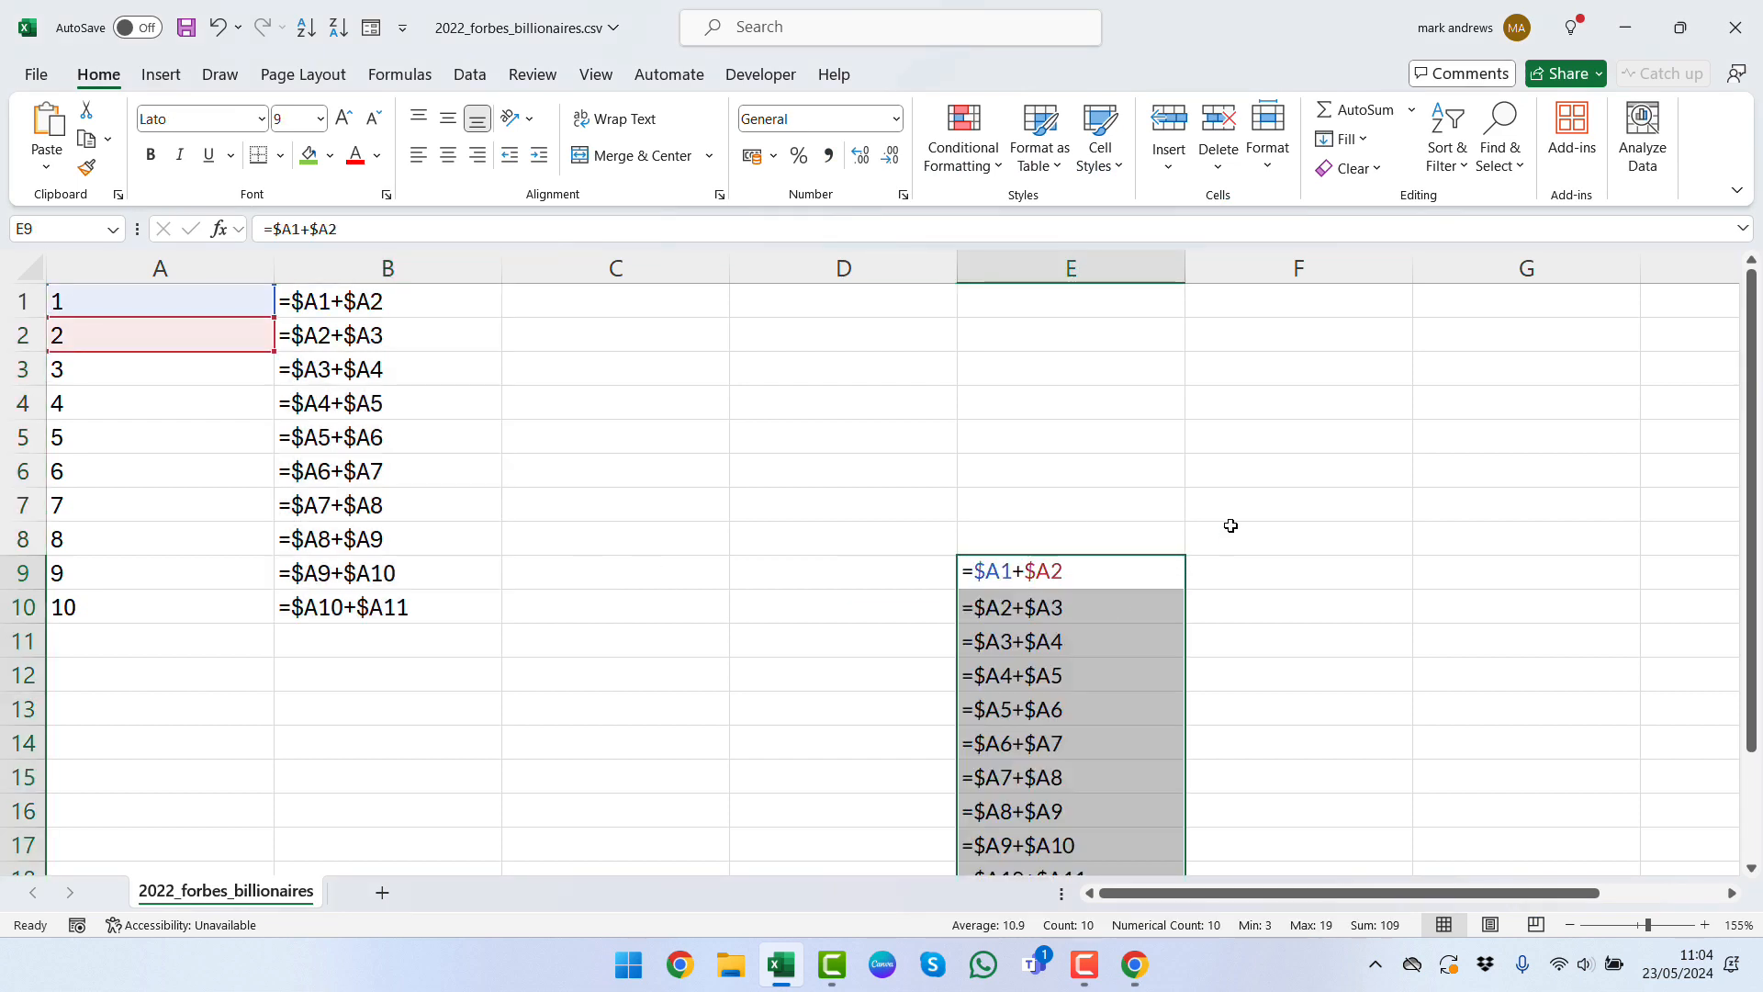
Step: Place the notepad formulas in H5:H14 and J5:J14, showing 3 through 19 and 10
scroll("down", 3)
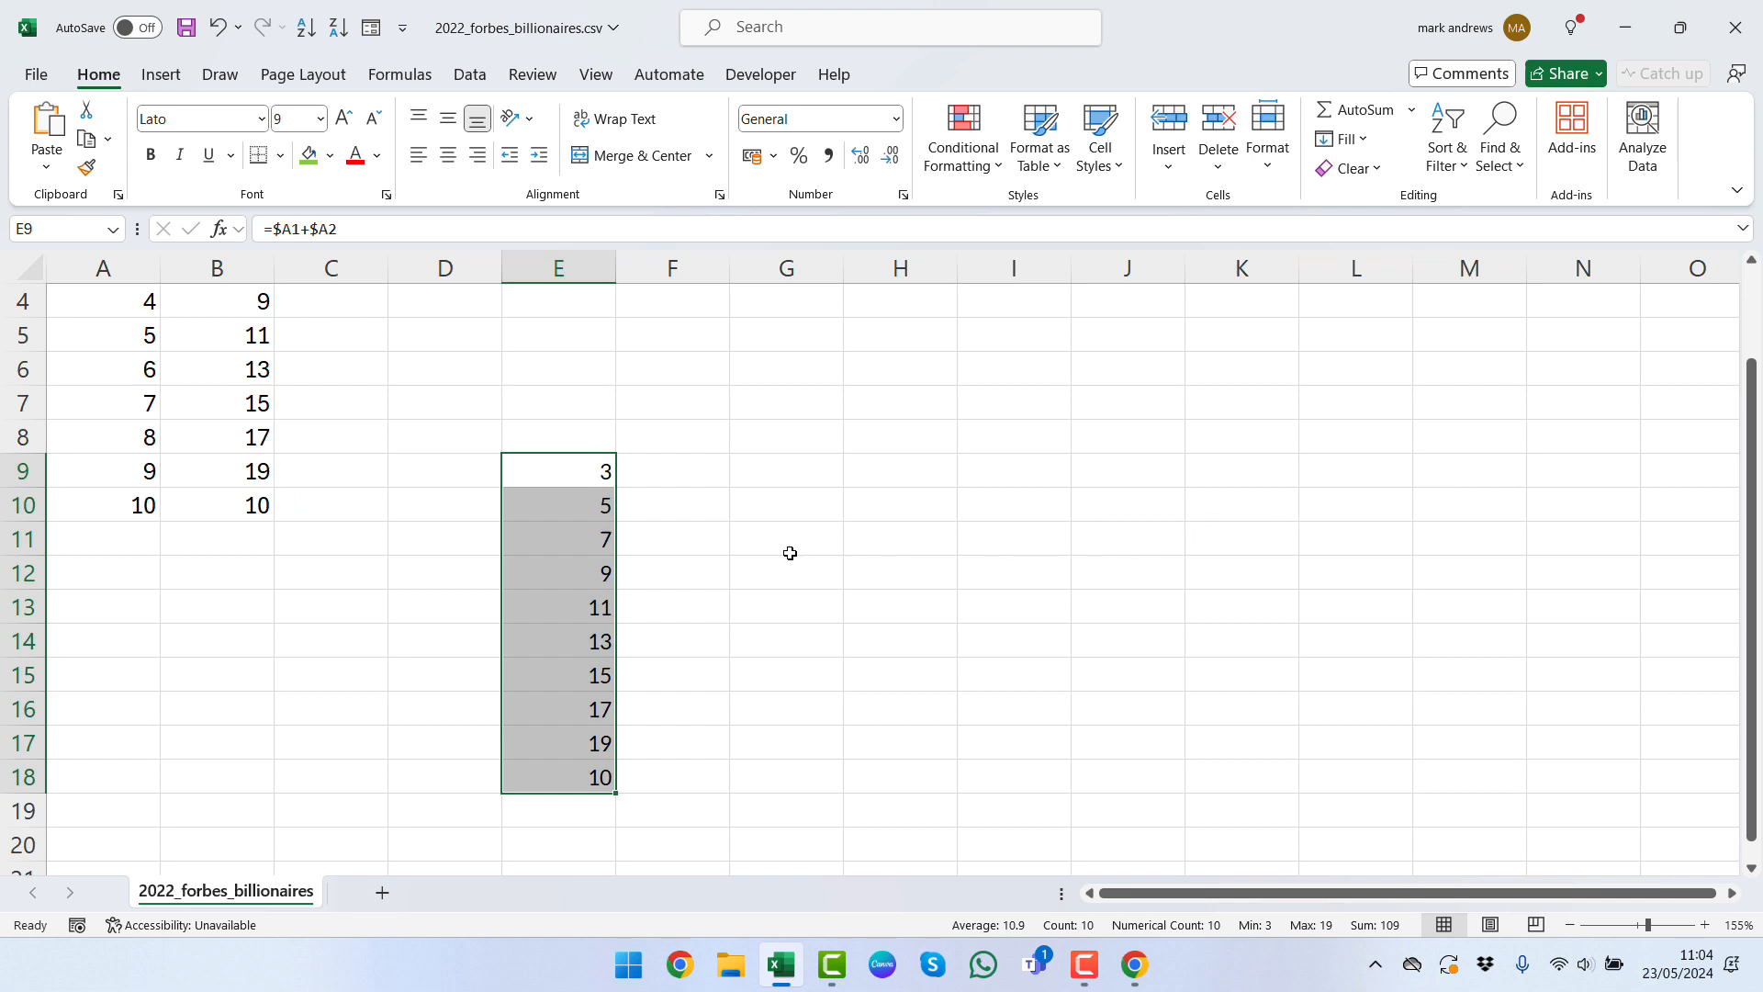
mouse_move(490, 541)
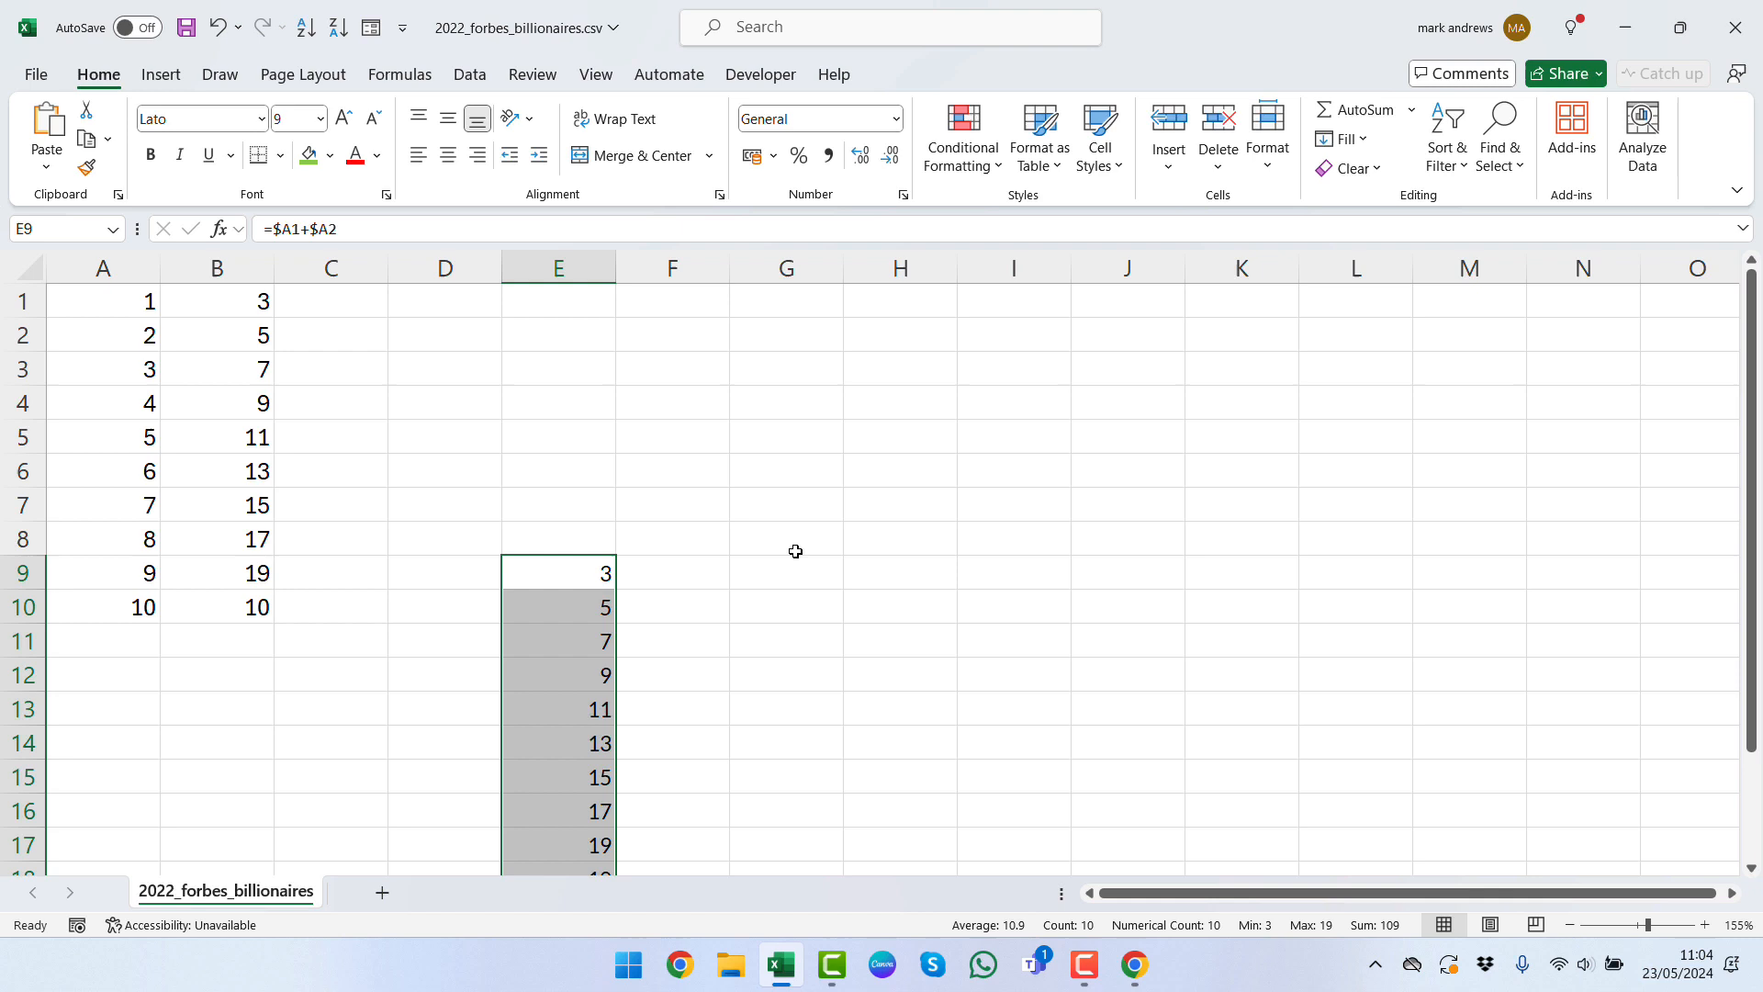
key("Delete")
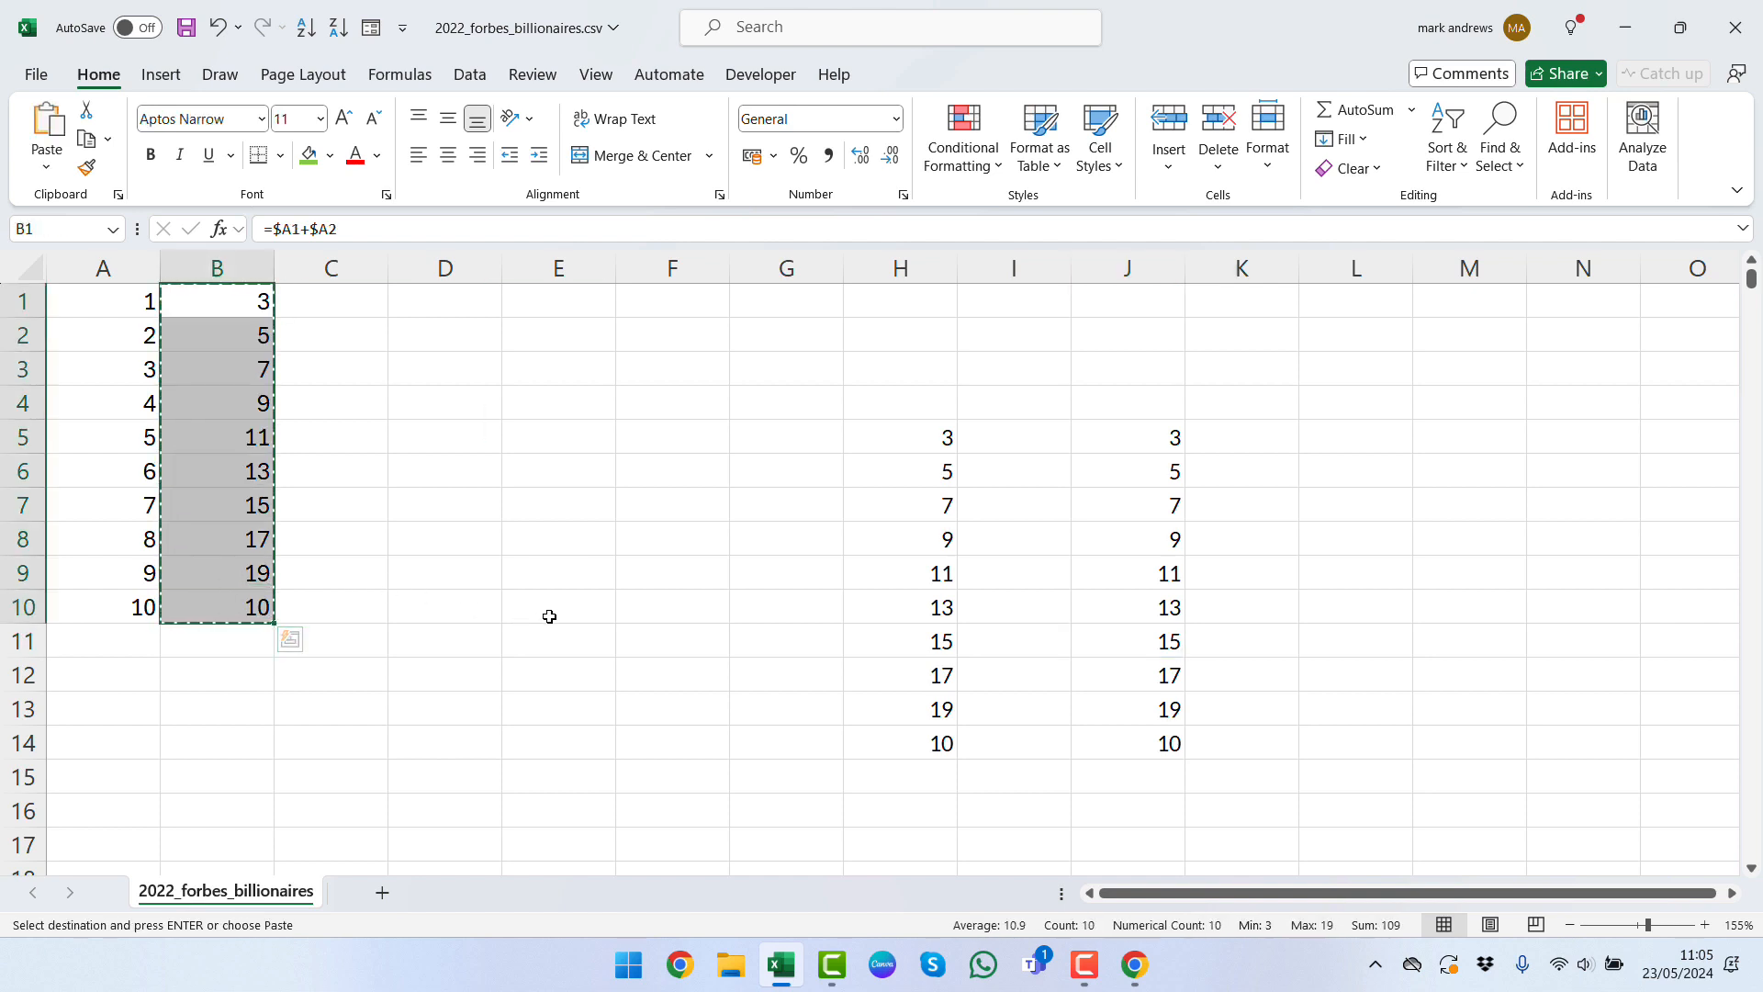
Step: Paste column B at F11 and compare the formulas in H5, H14 and F14
left_click(671, 640)
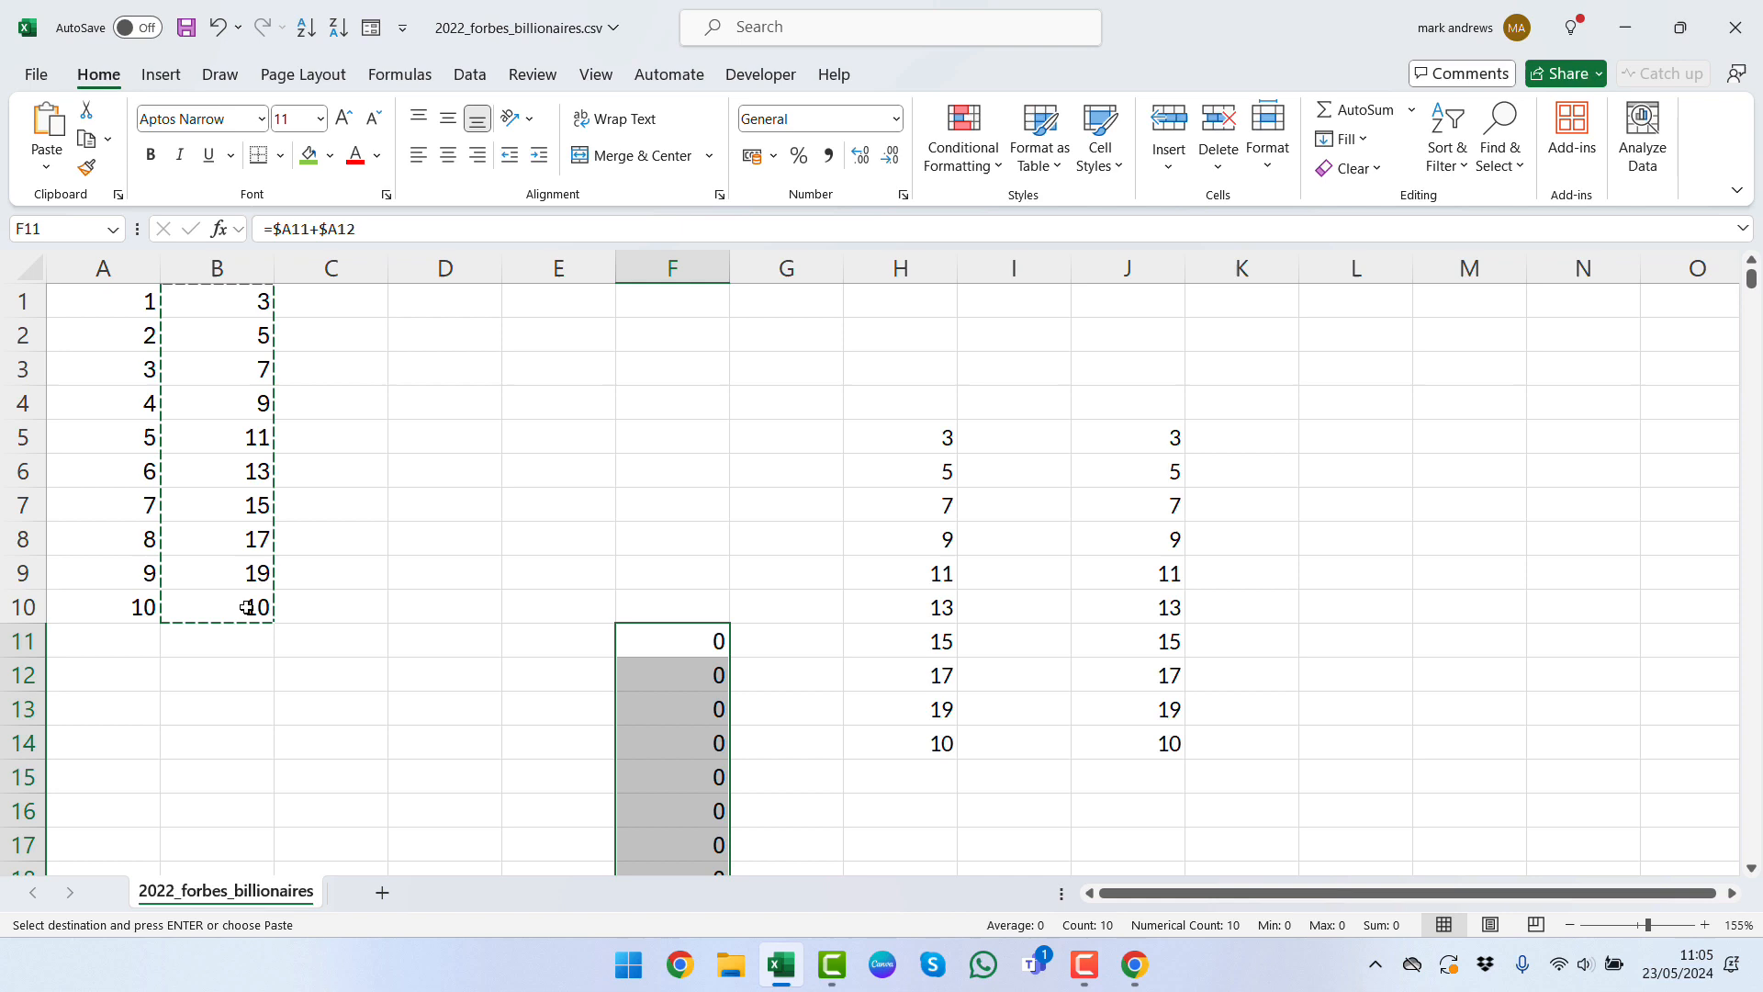
left_click(898, 436)
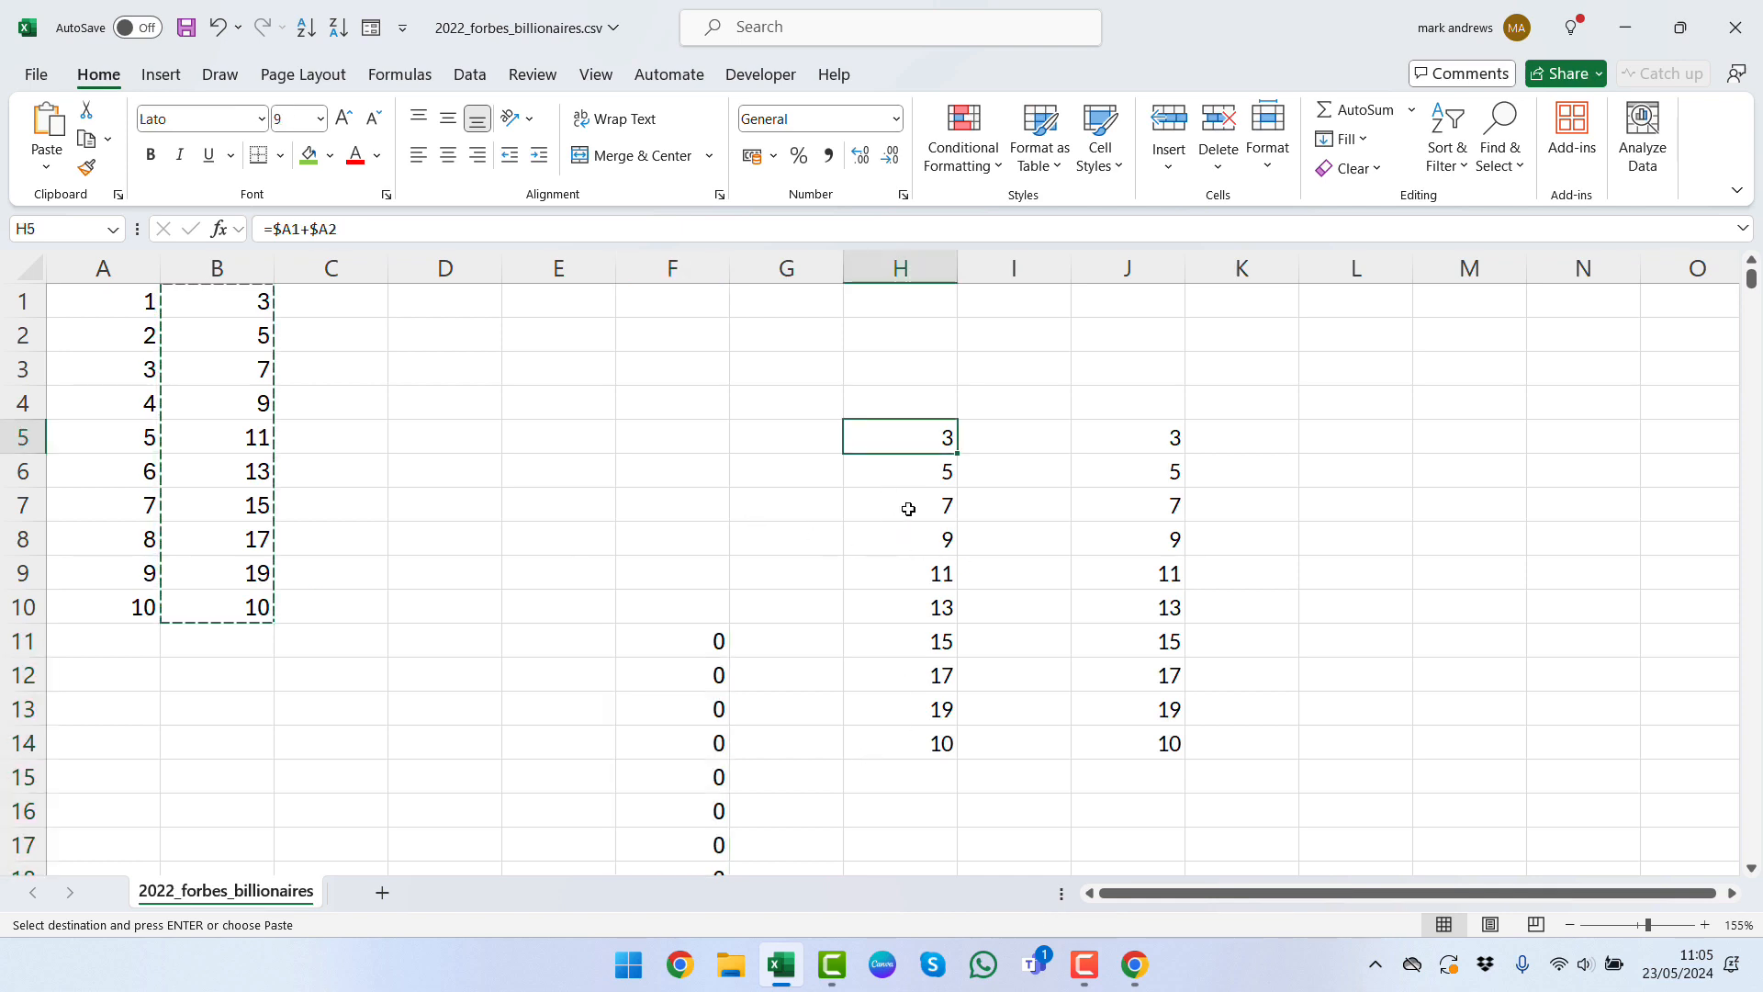
left_click(898, 708)
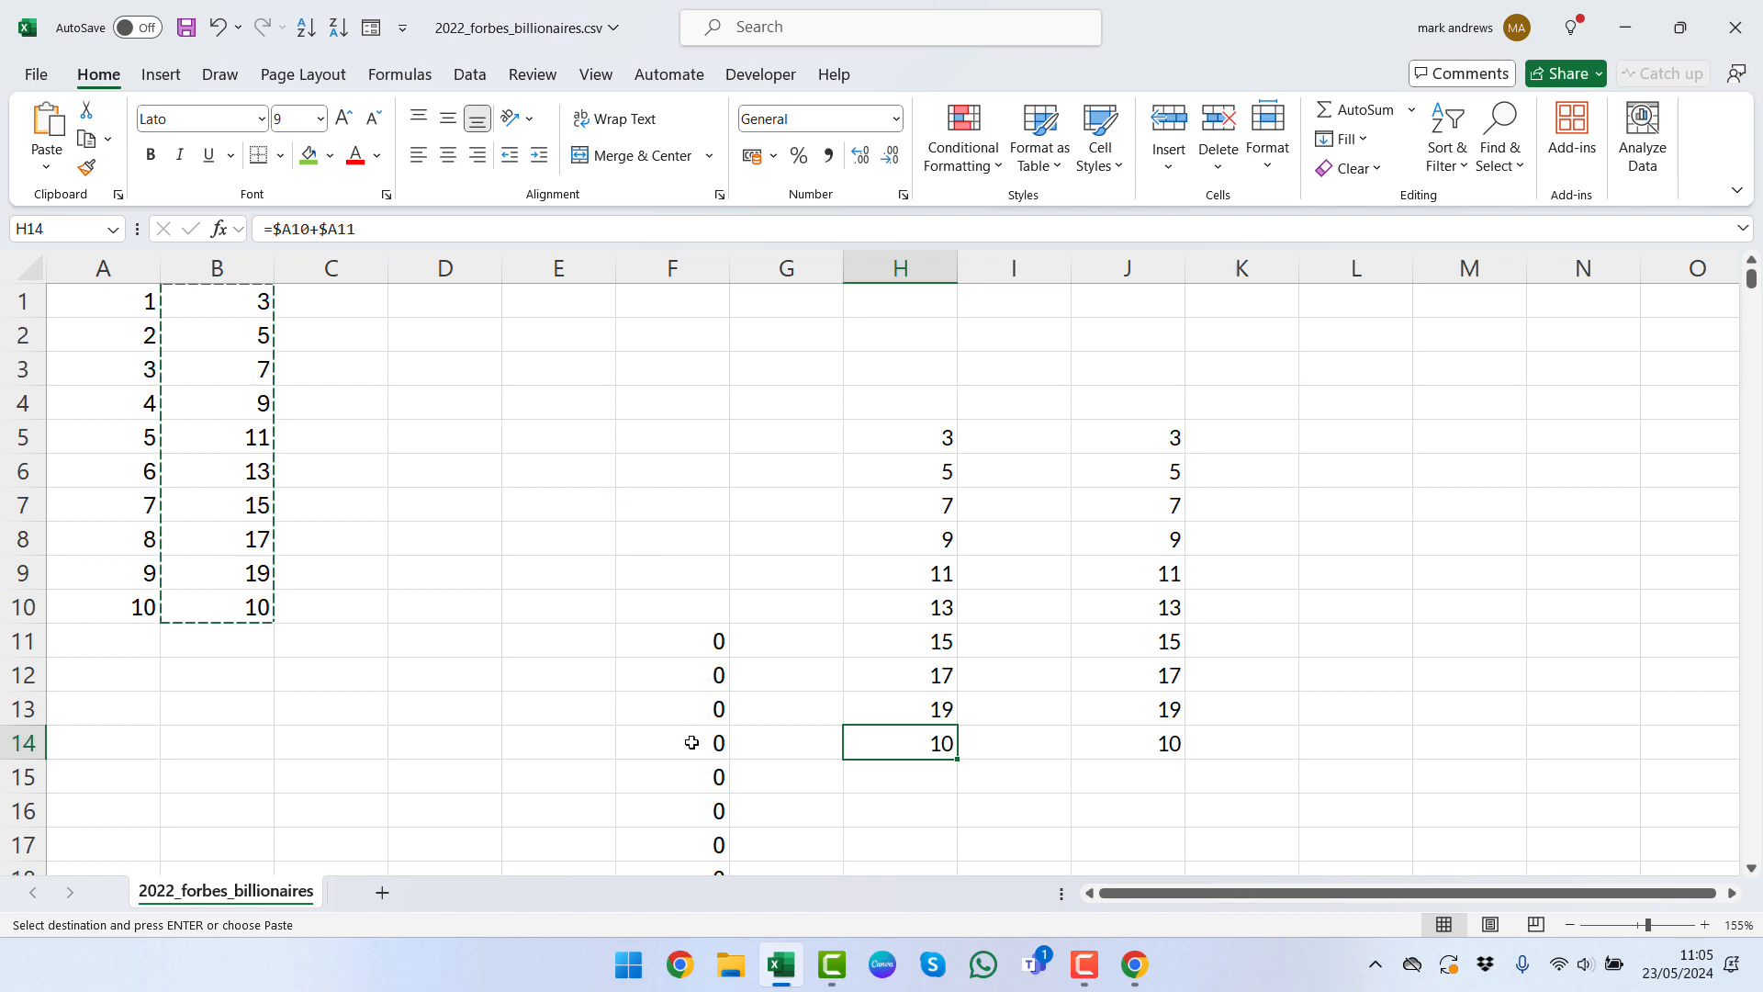
left_click(671, 742)
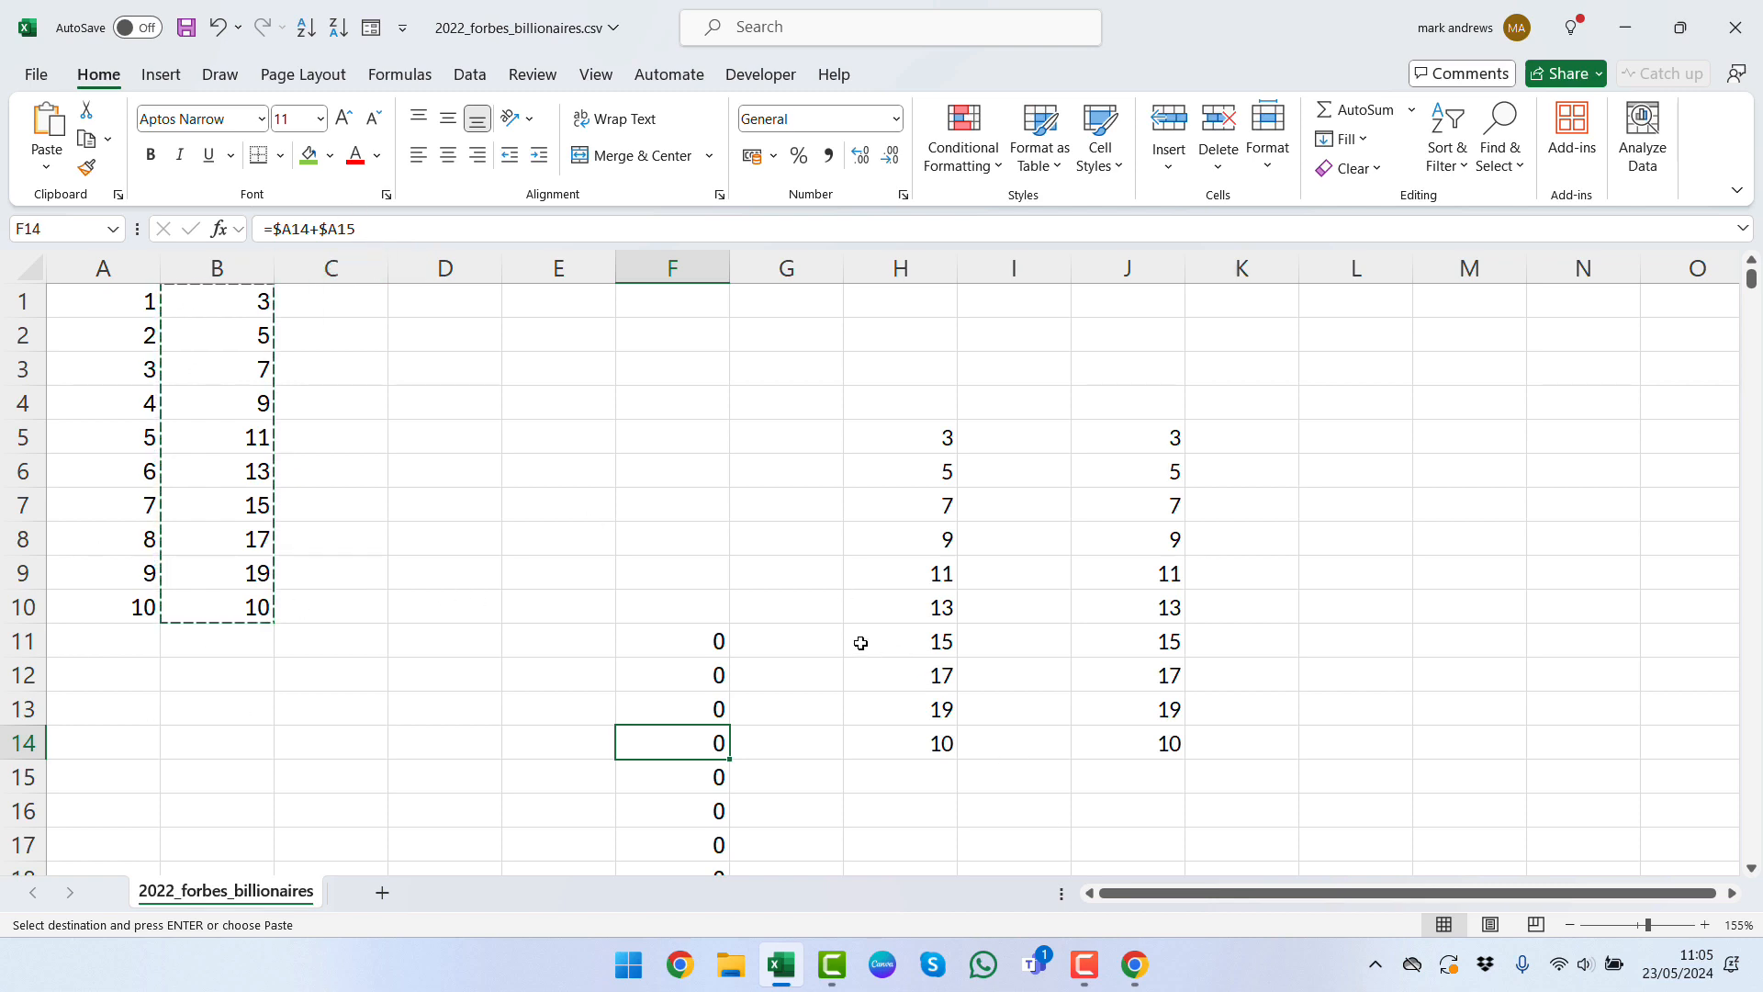
mouse_move(745, 386)
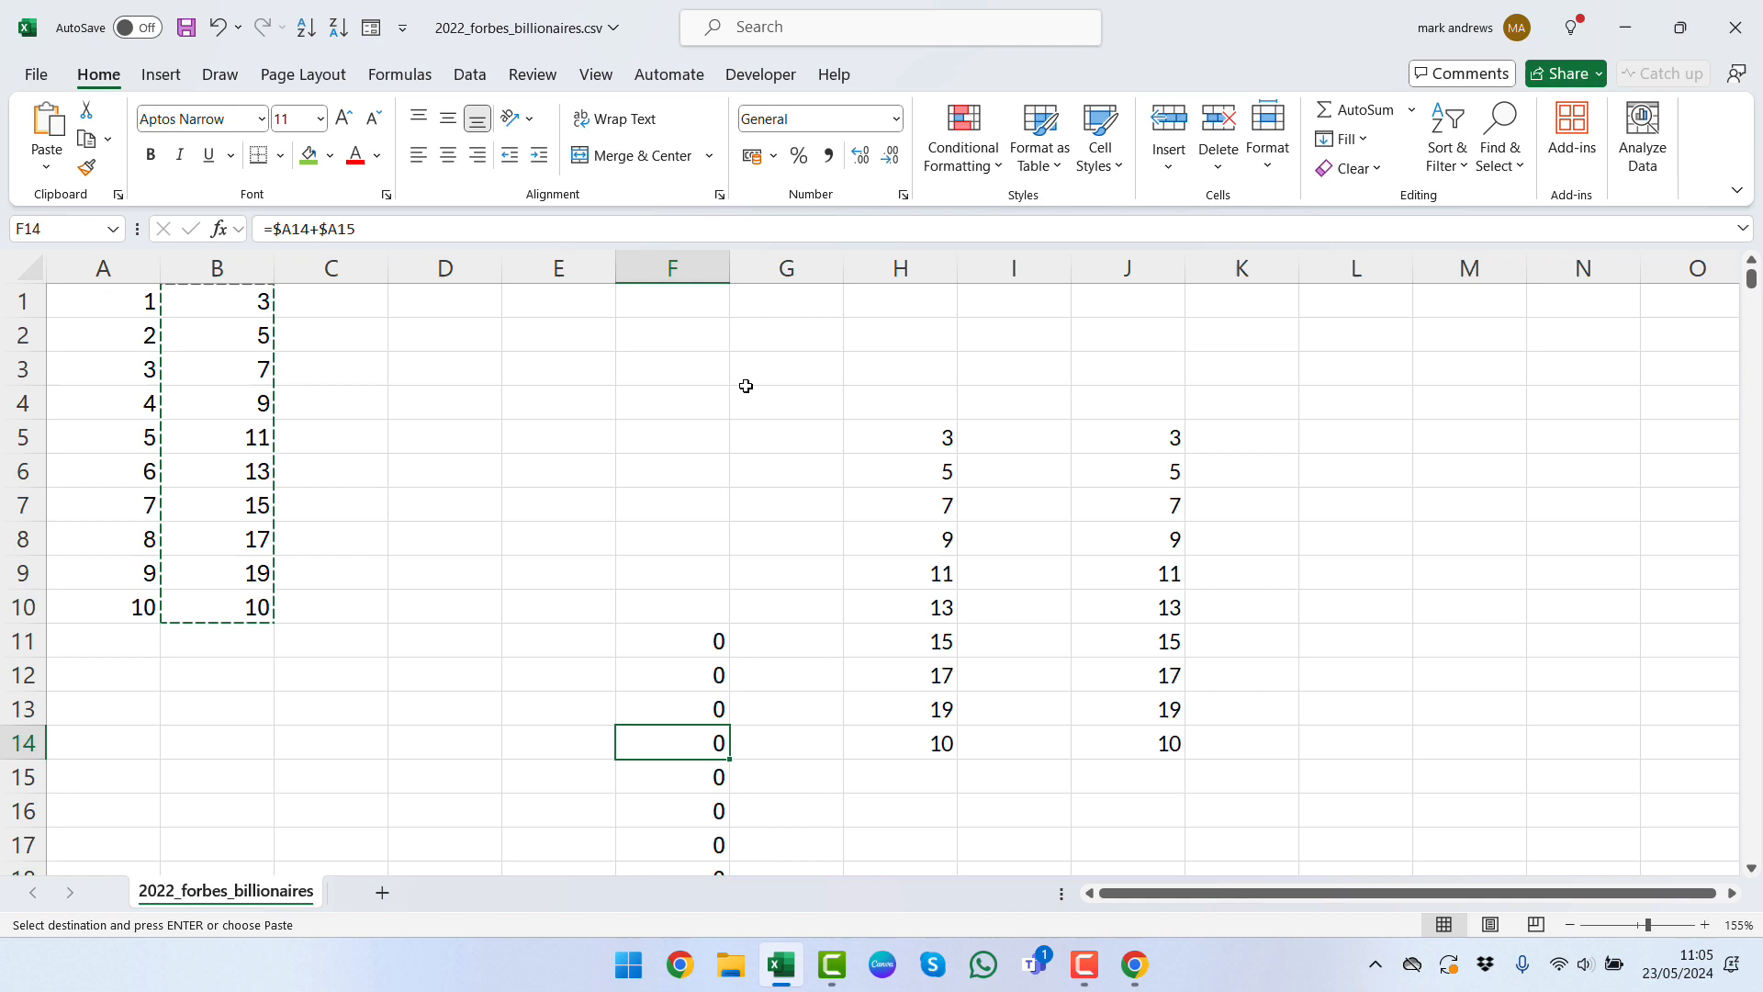
mouse_move(734, 425)
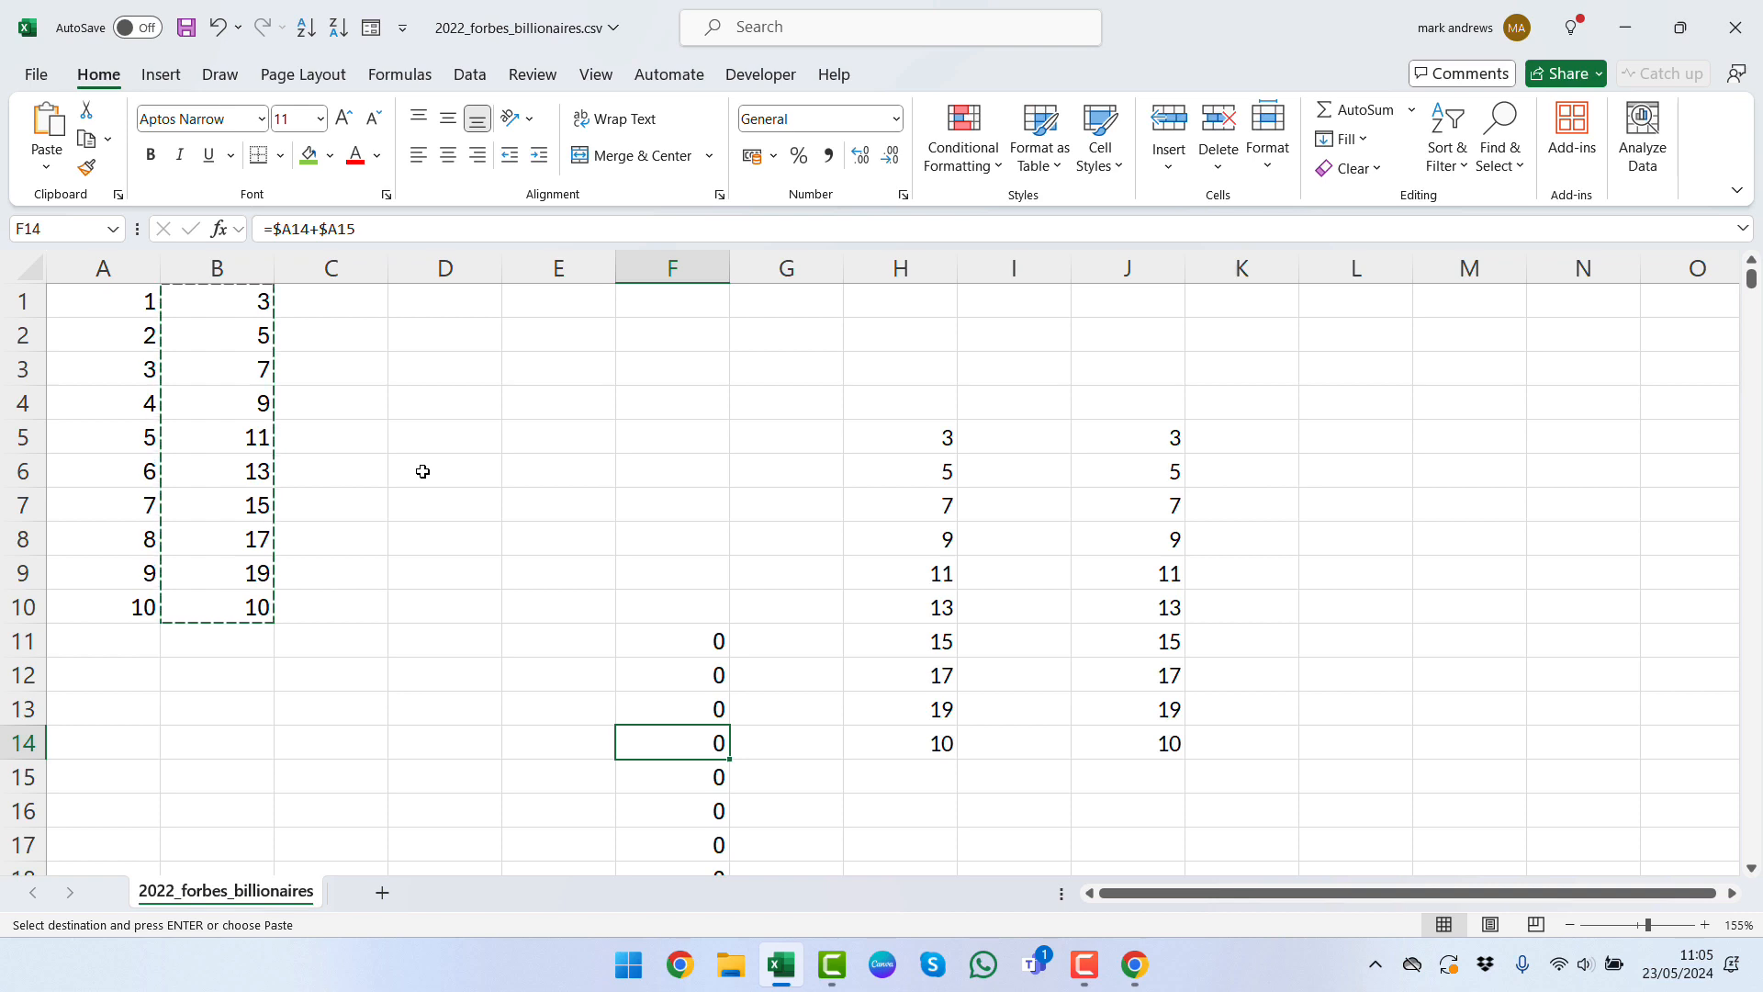
mouse_move(475, 487)
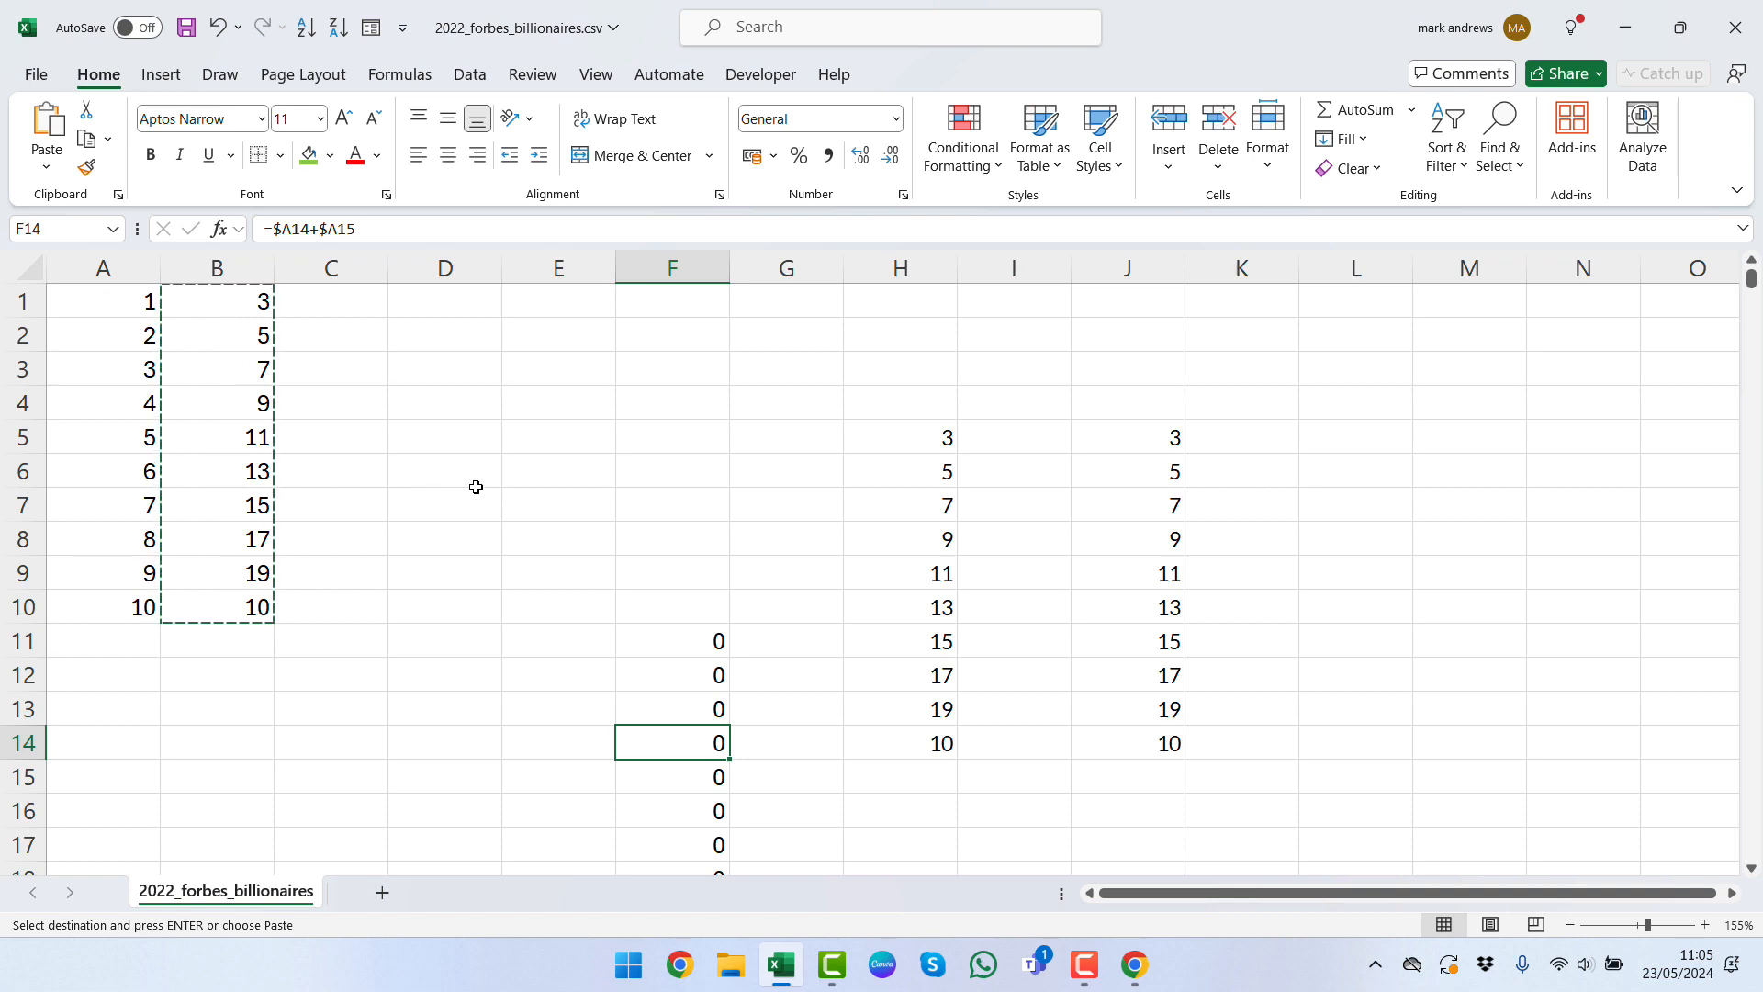